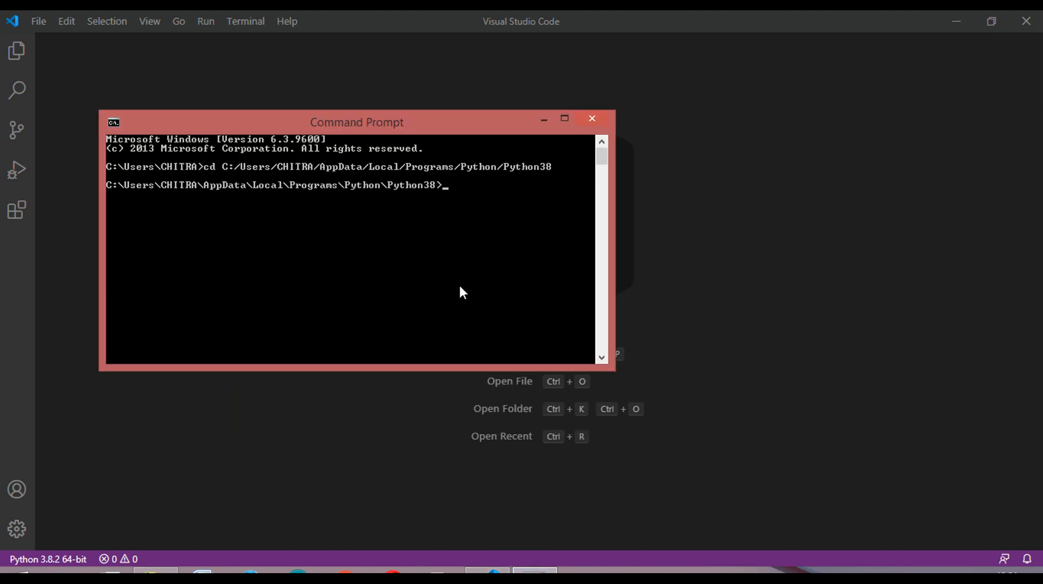
# - Run the misspelled command 'python -m pip intall covid', which fails
pyautogui.write('python')
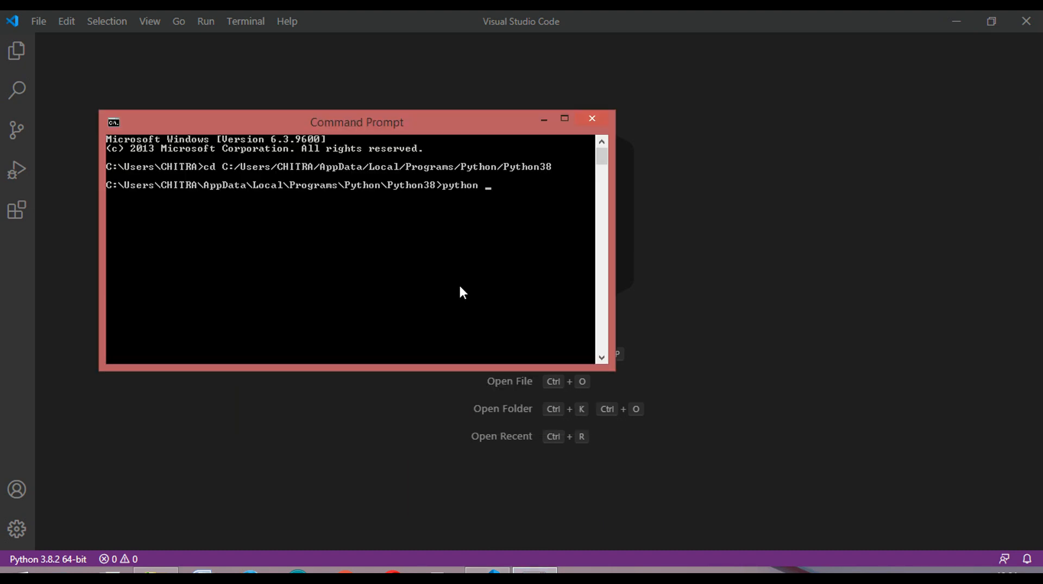
pyautogui.write('-m')
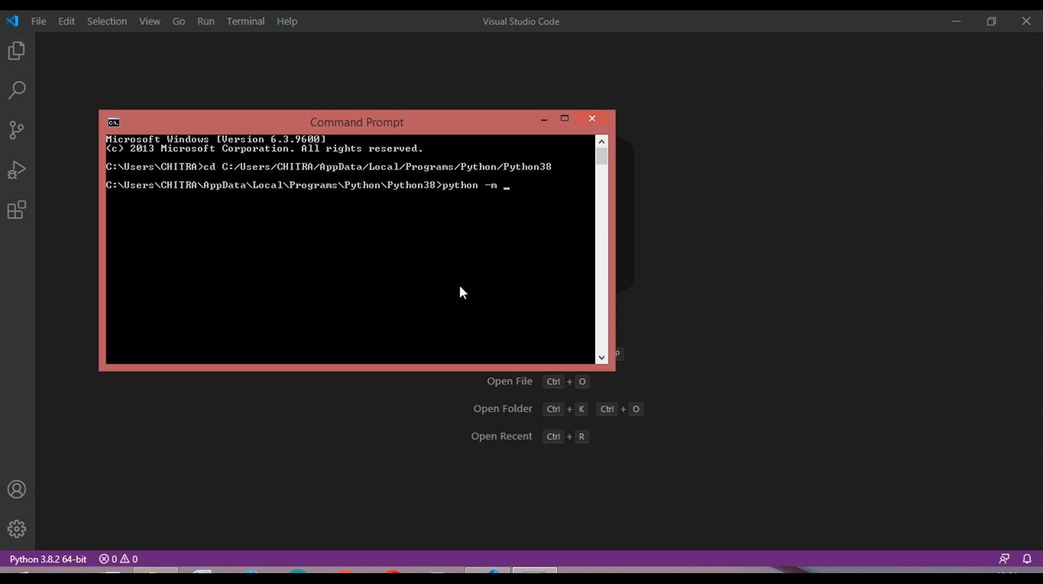
pyautogui.write('pip int')
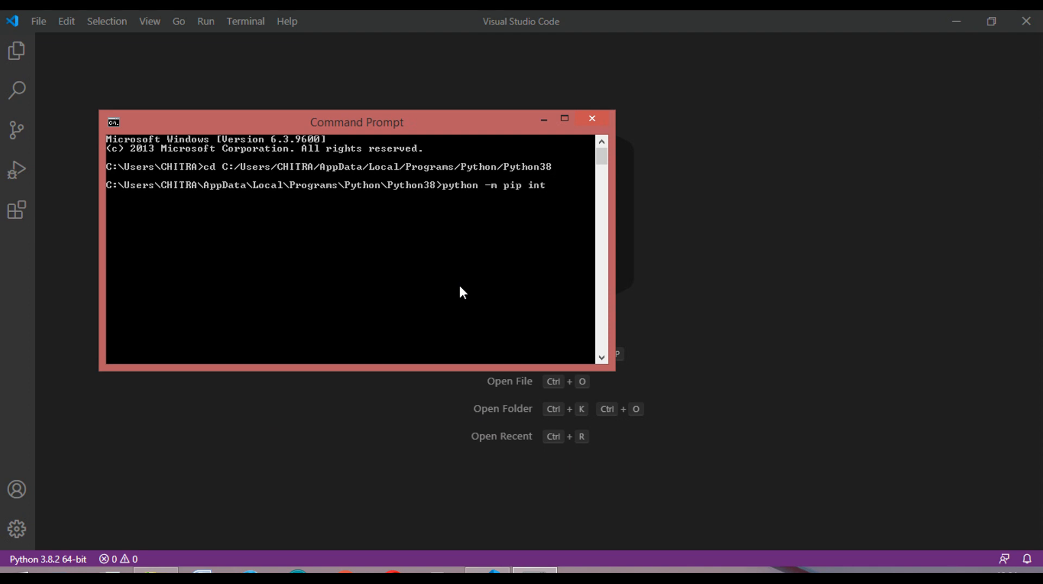
pyautogui.write('all')
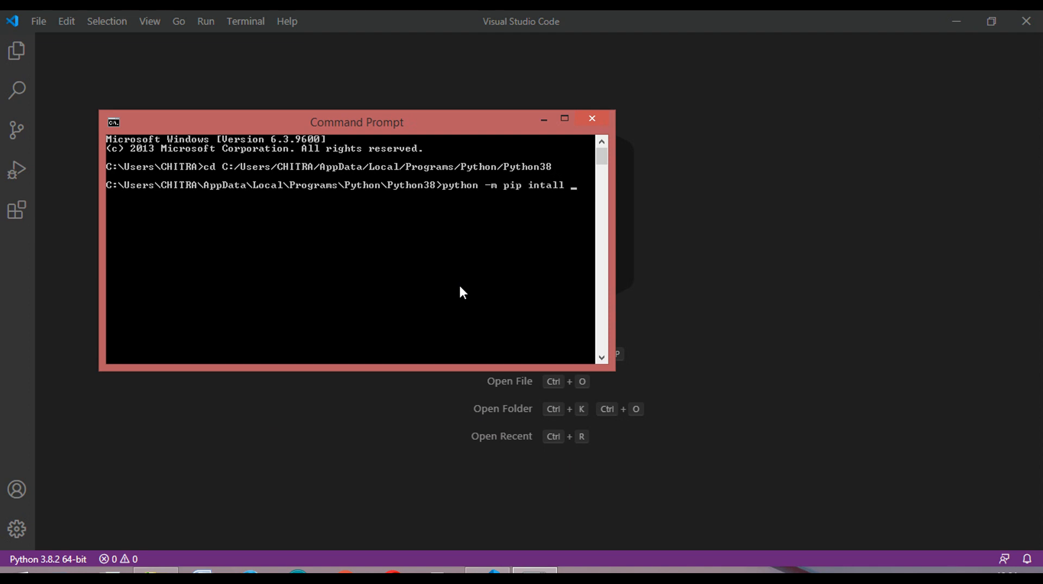
pyautogui.write('covid')
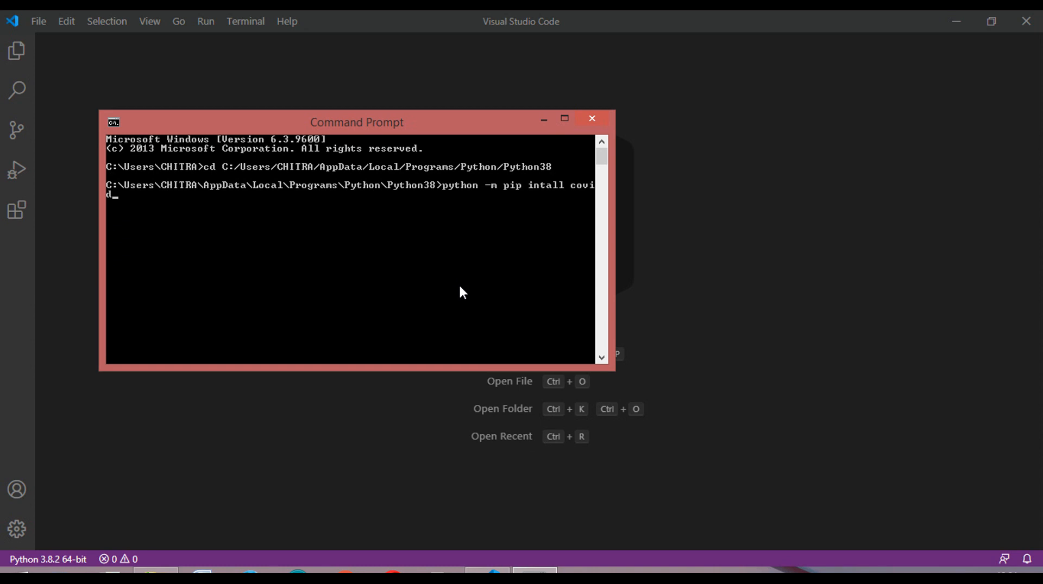
pyautogui.press('Enter')
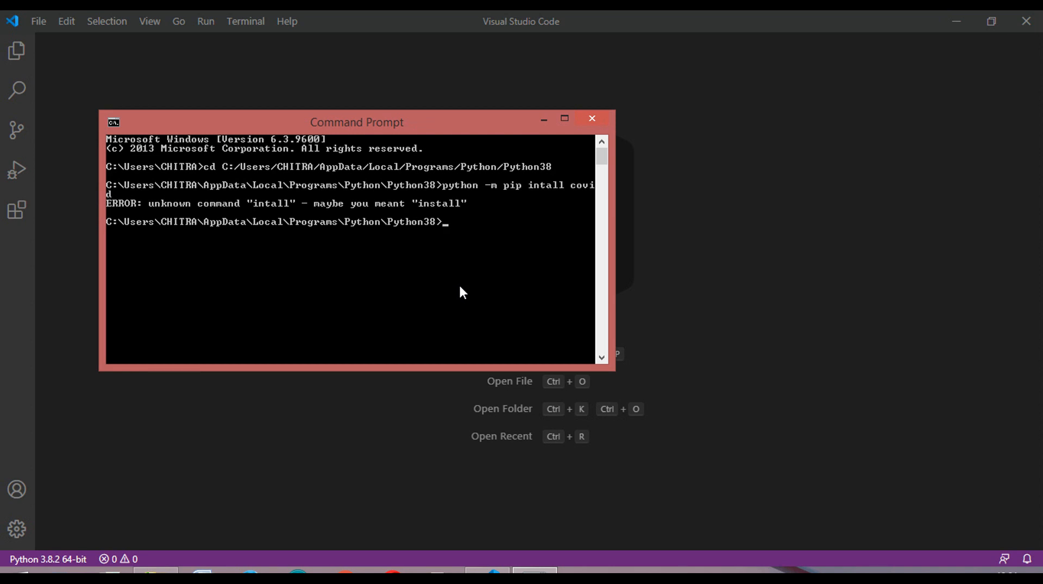
# - Retype the corrected command 'python -m pip install covid'
pyautogui.write('p')
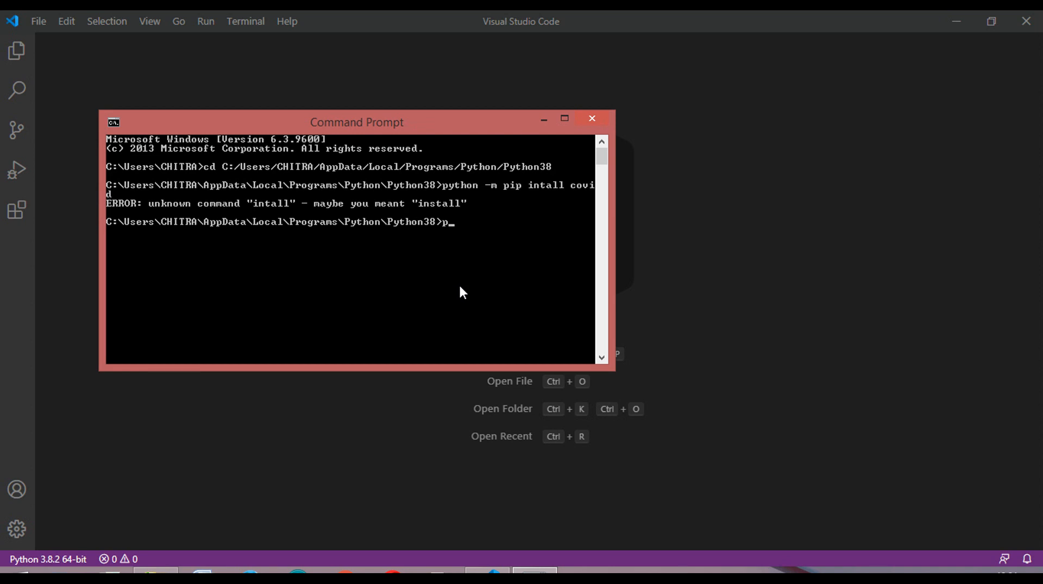
pyautogui.write('ython -m')
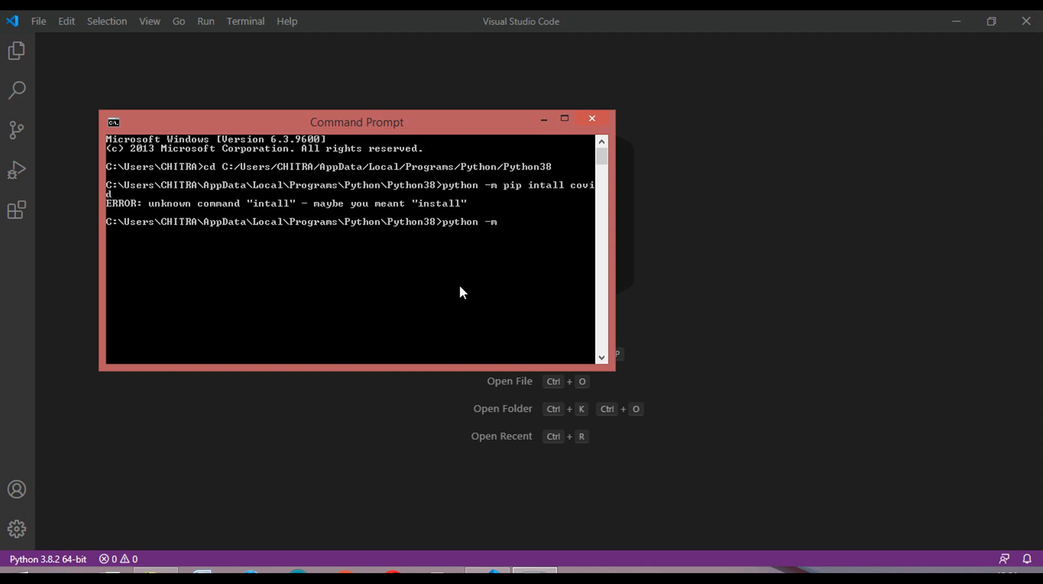
pyautogui.write('pip install')
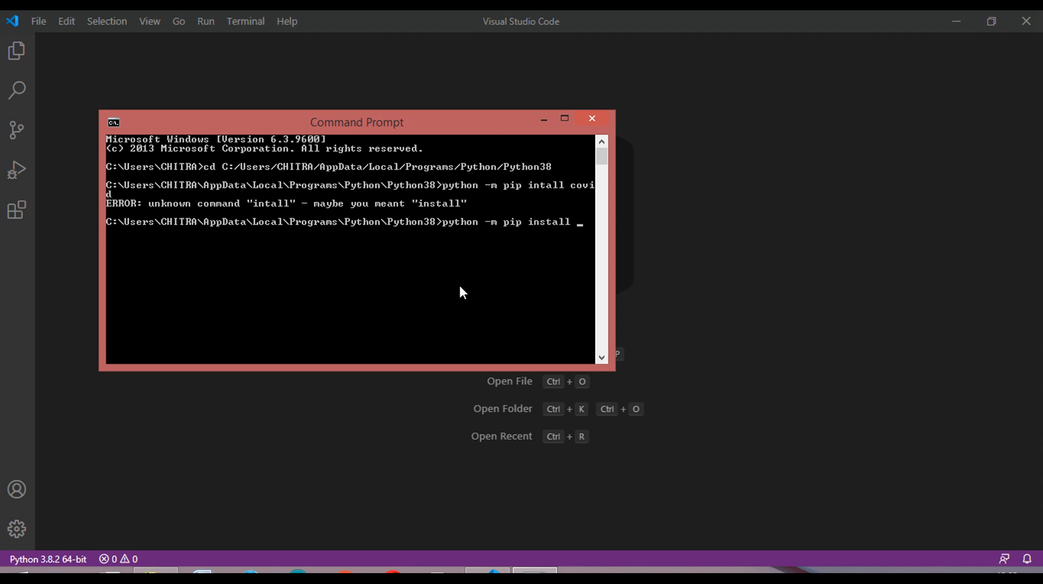
pyautogui.write('vov')
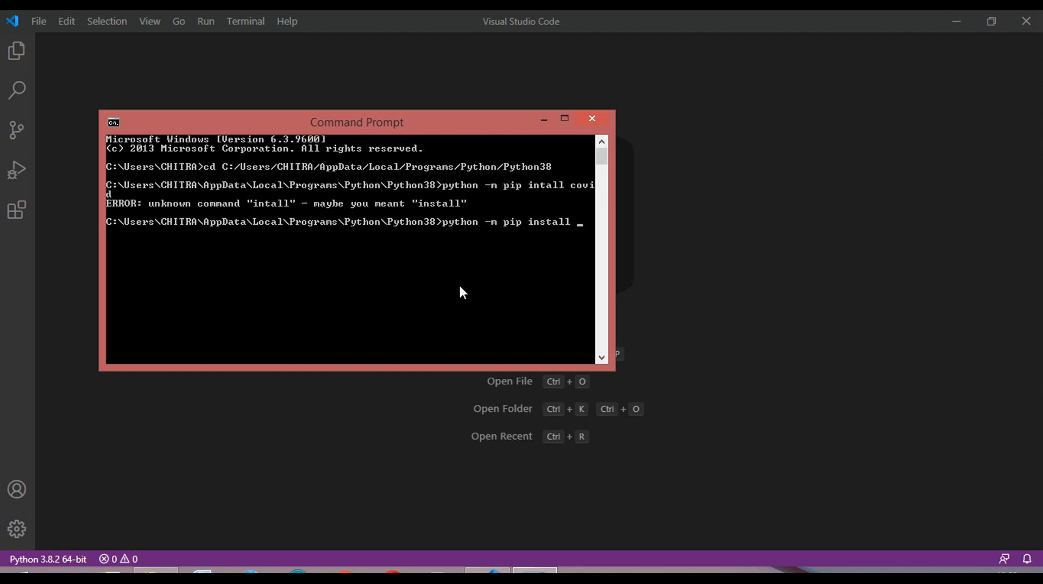
pyautogui.write('covid')
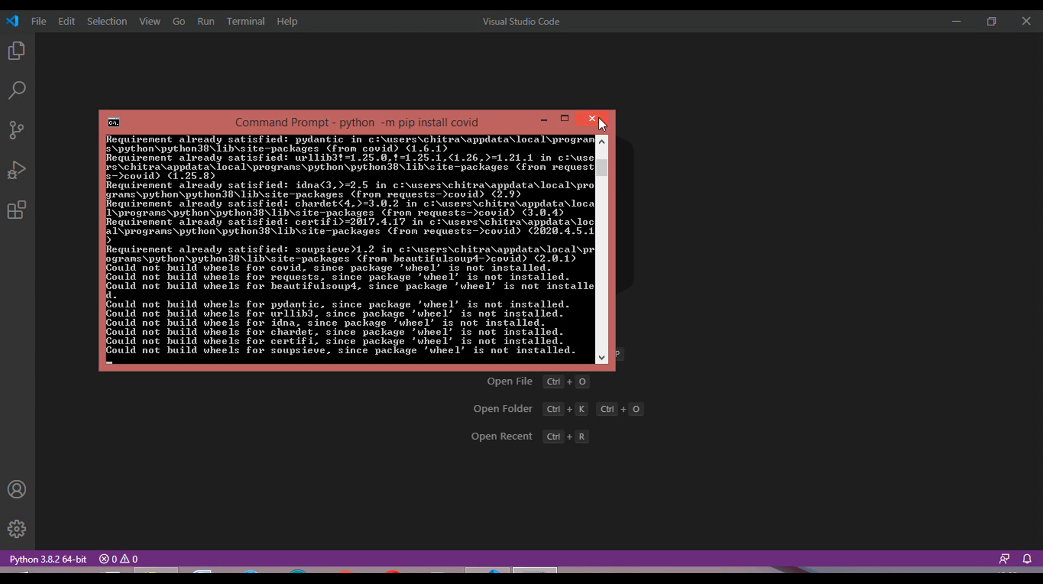
# - Close Command Prompt and create a new untitled file with its language set to Python
pyautogui.click(588, 118)
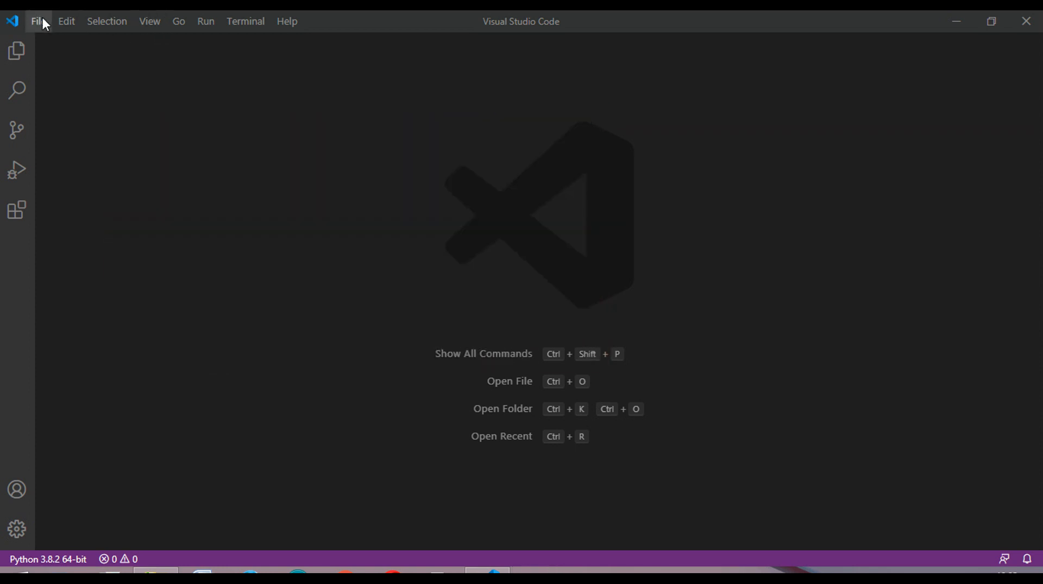
pyautogui.click(66, 21)
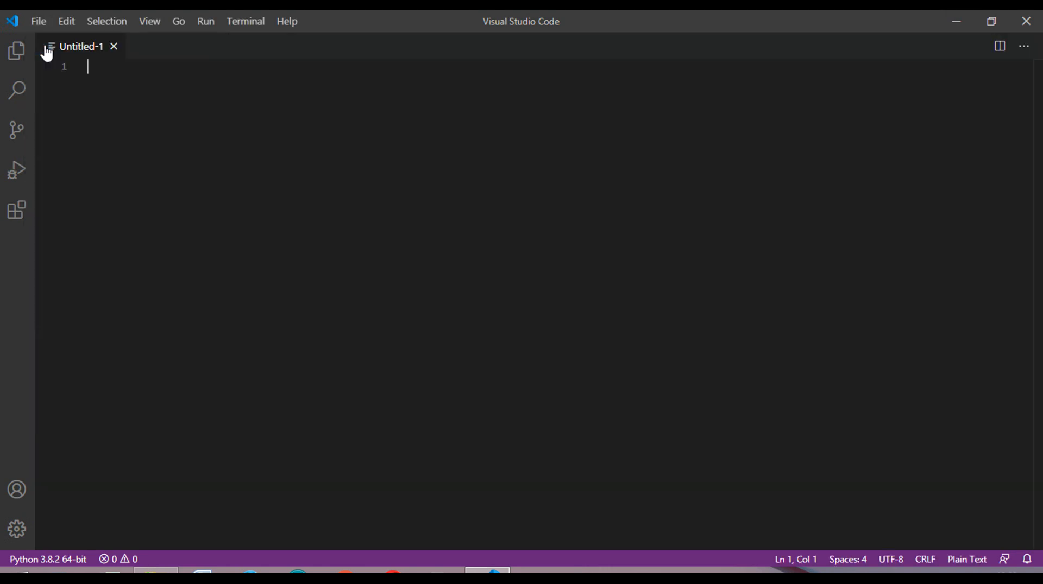
pyautogui.moveTo(975, 562)
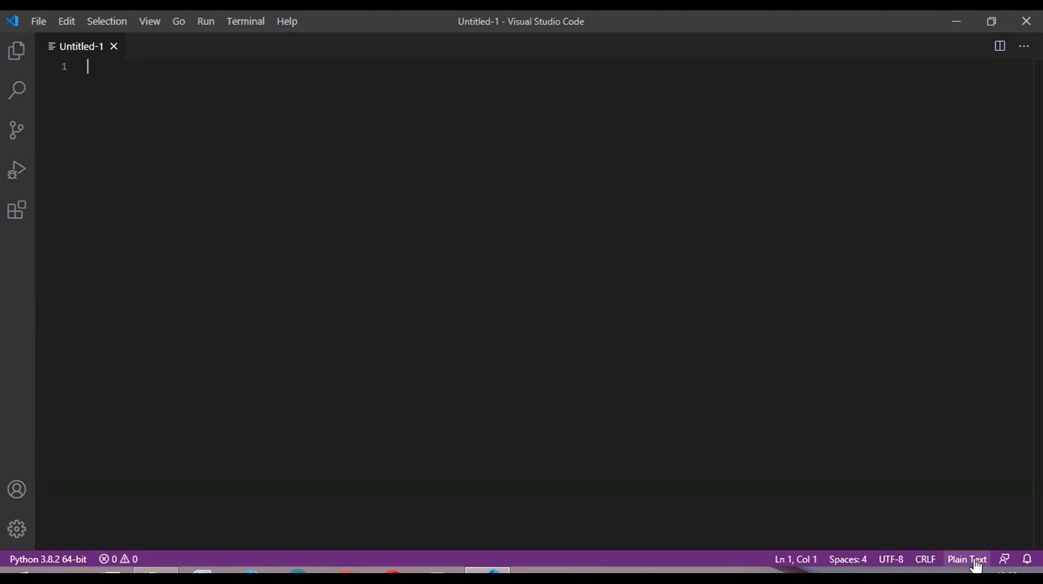
pyautogui.click(966, 559)
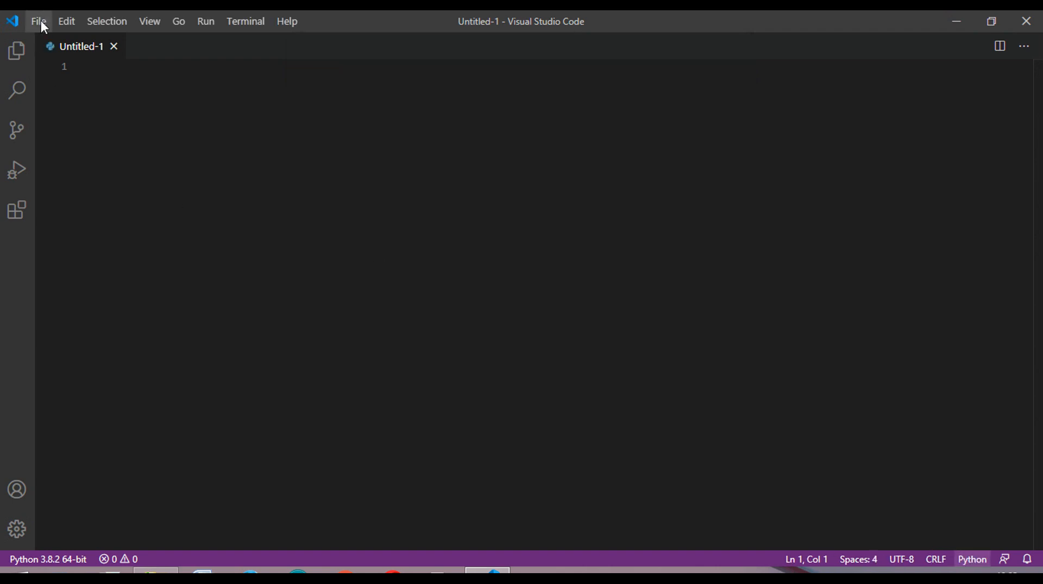
pyautogui.click(39, 20)
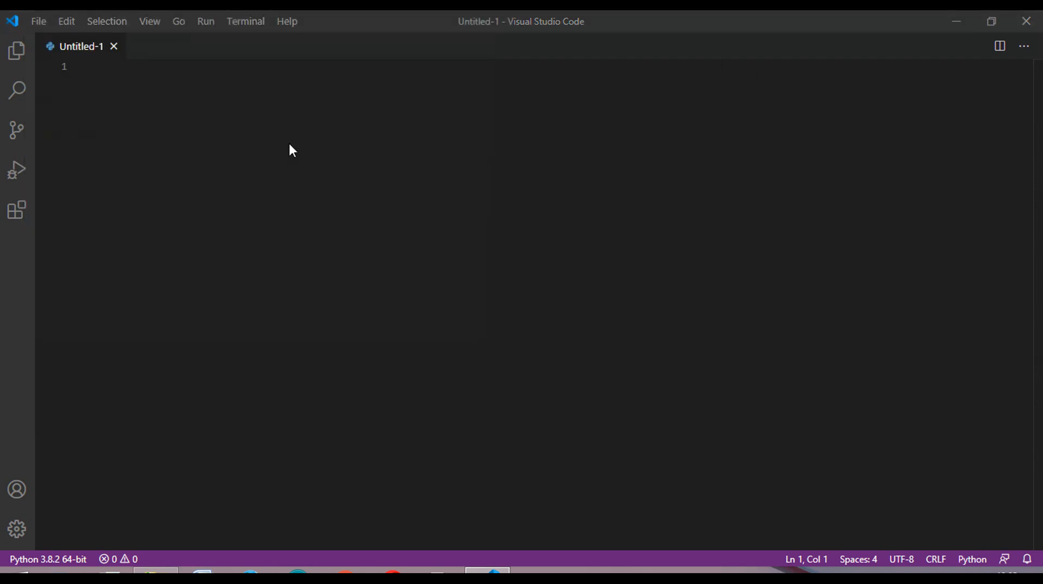
# - Save the new file as covid.py inside the python folder on the Desktop
pyautogui.press('ctrl+s')
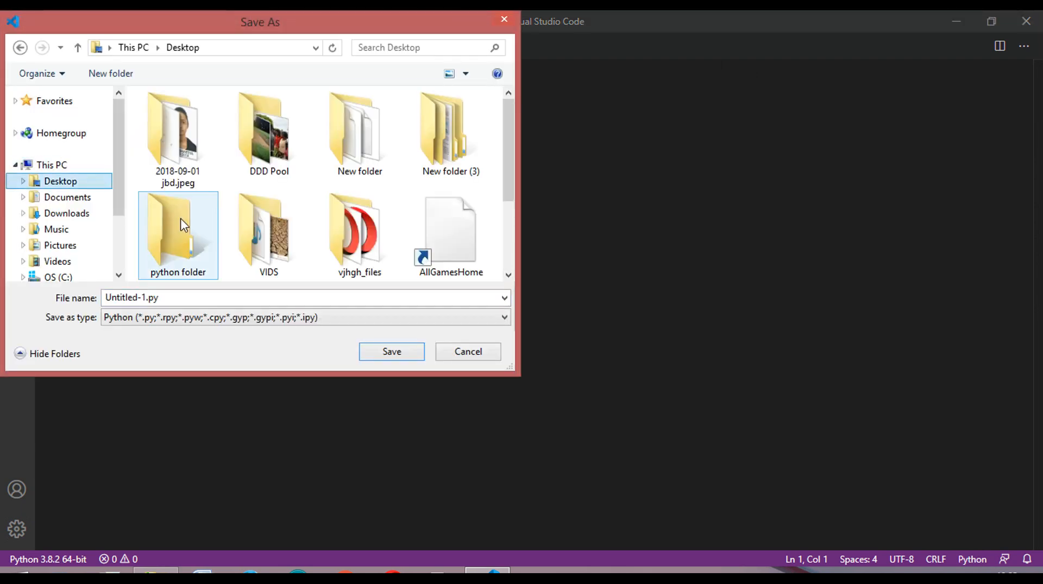
pyautogui.doubleClick(178, 227)
pyautogui.write('covid')
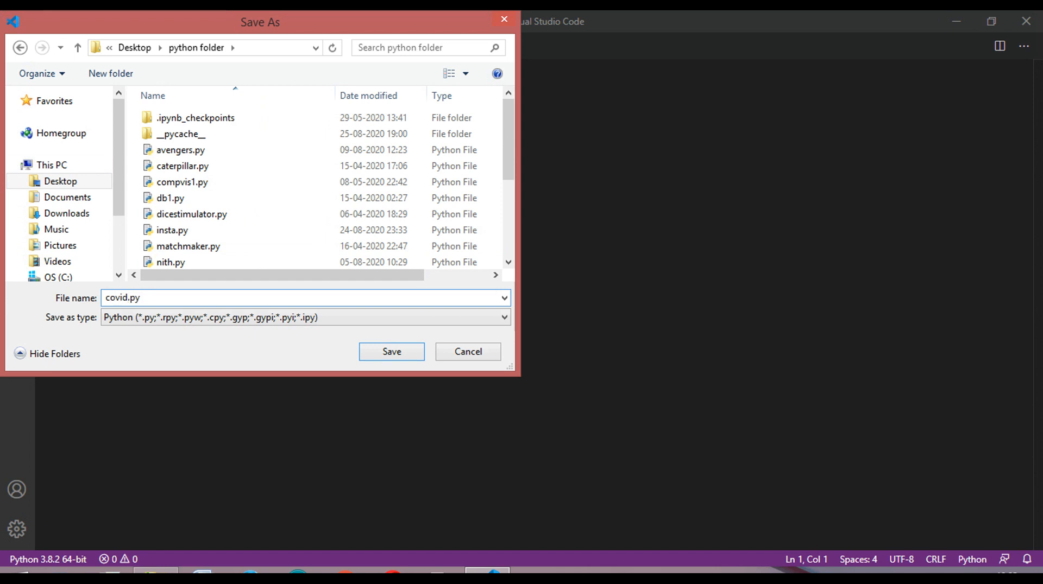
pyautogui.click(391, 352)
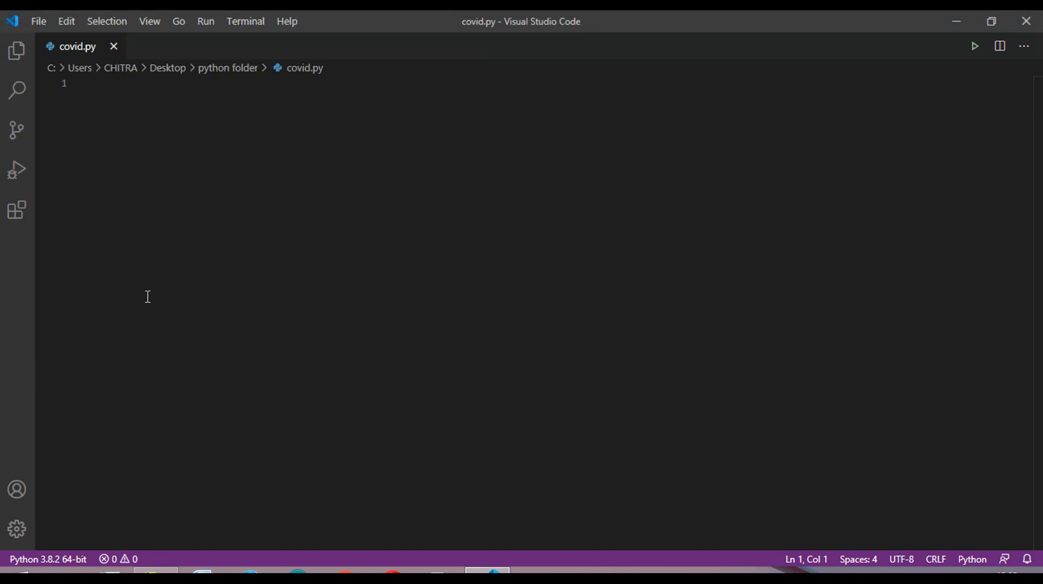
# - Write the line 'from covid import Covid', accepting the Covid suggestion
pyautogui.write('from c')
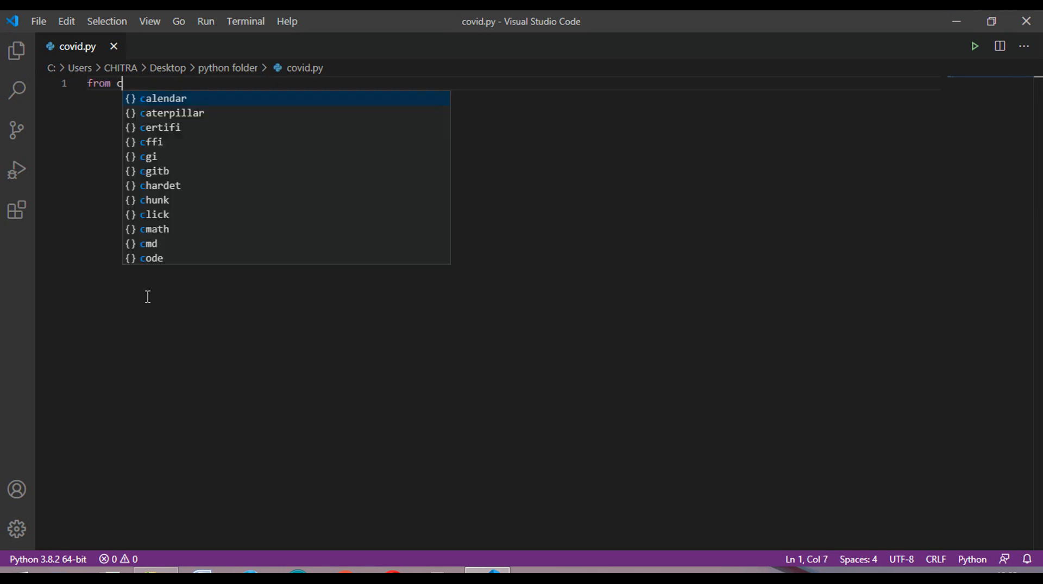
pyautogui.write('ovid i')
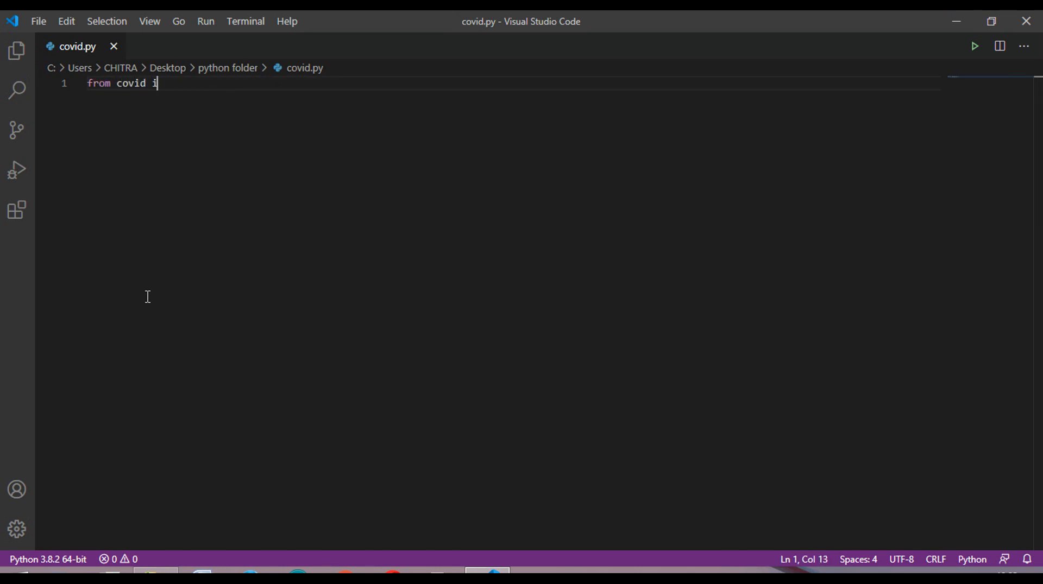
pyautogui.write('mport')
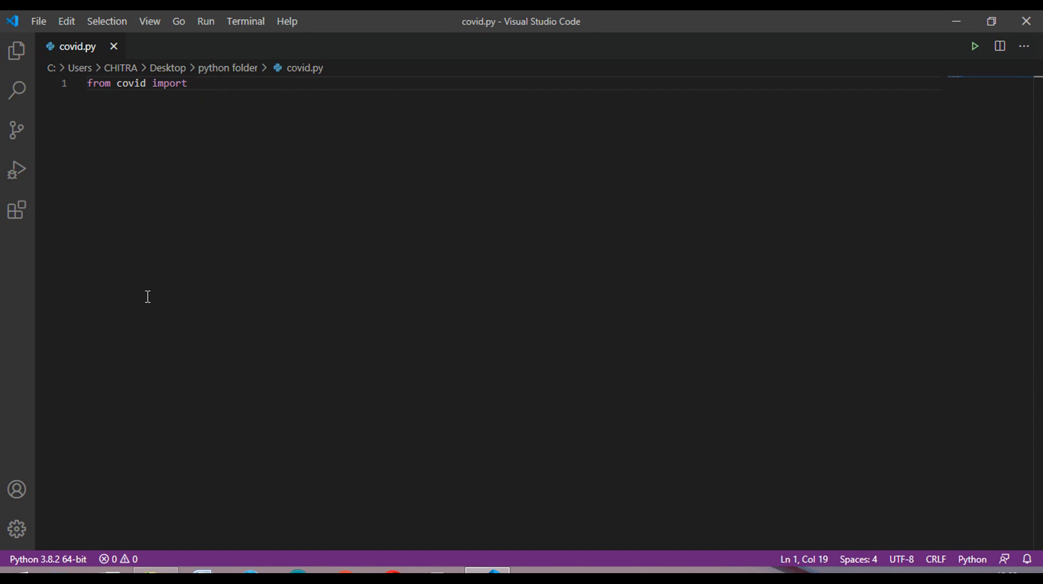
pyautogui.write('C')
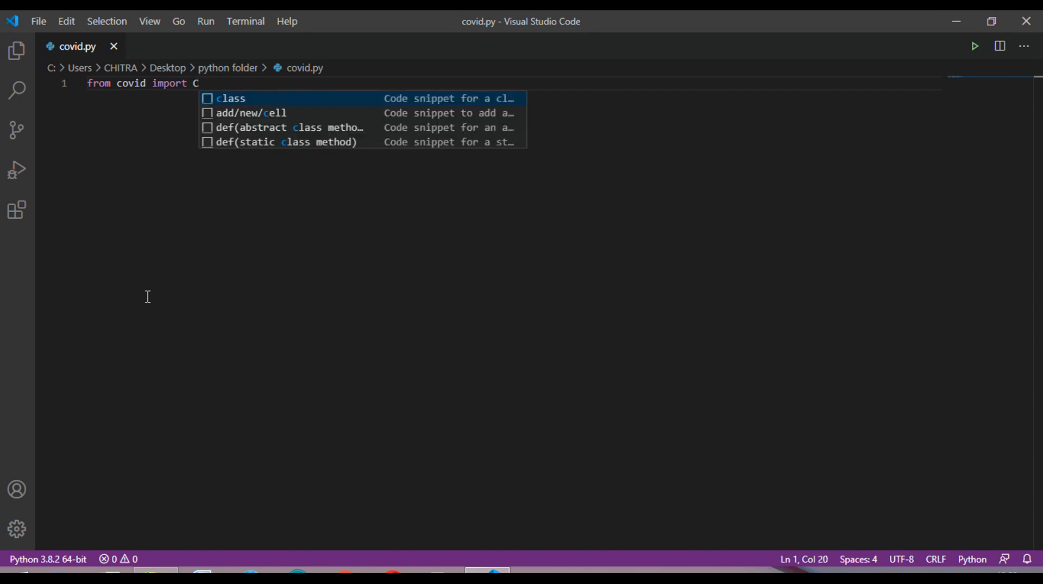
pyautogui.write('ovid')
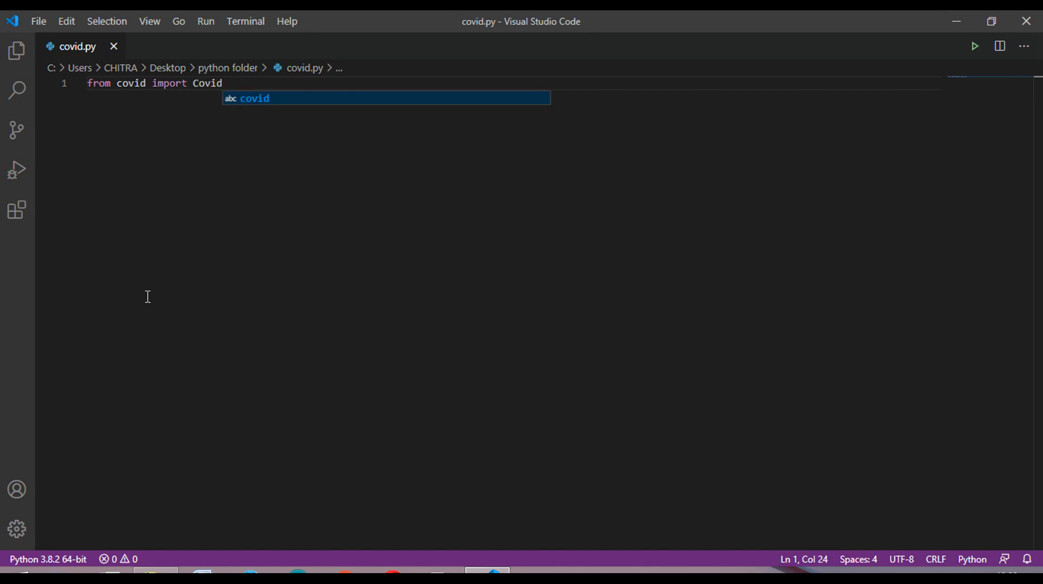
pyautogui.press('Enter')
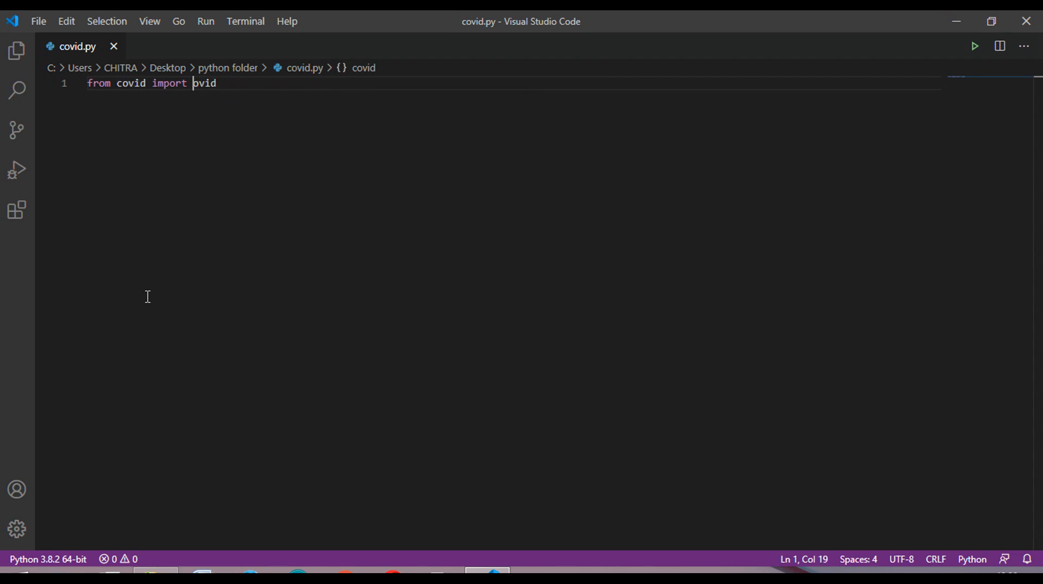
# - Write 'covid = Covid()' to create the covid object, with a new line below
pyautogui.write('Covid')
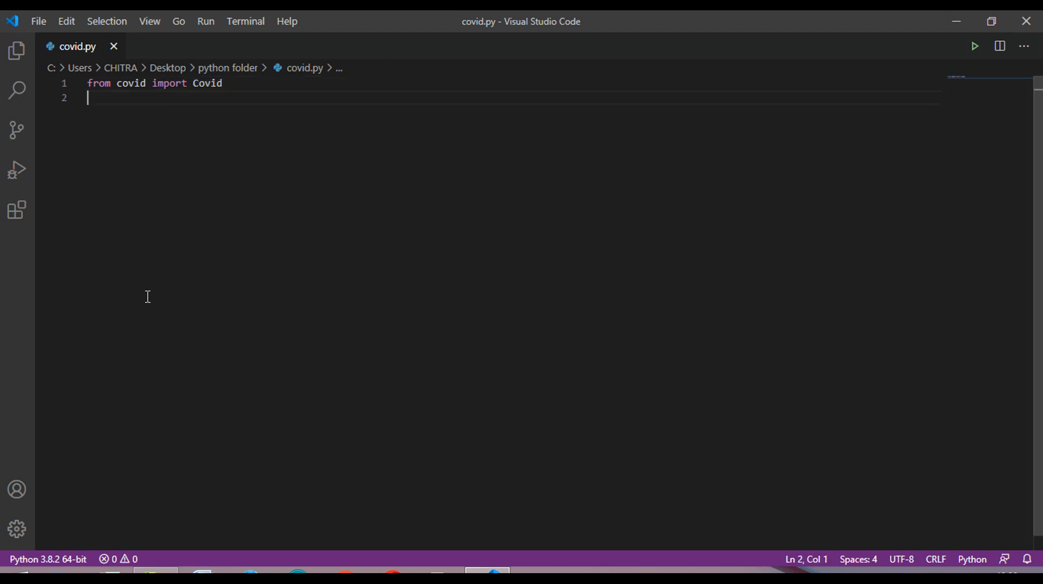
pyautogui.write('covid')
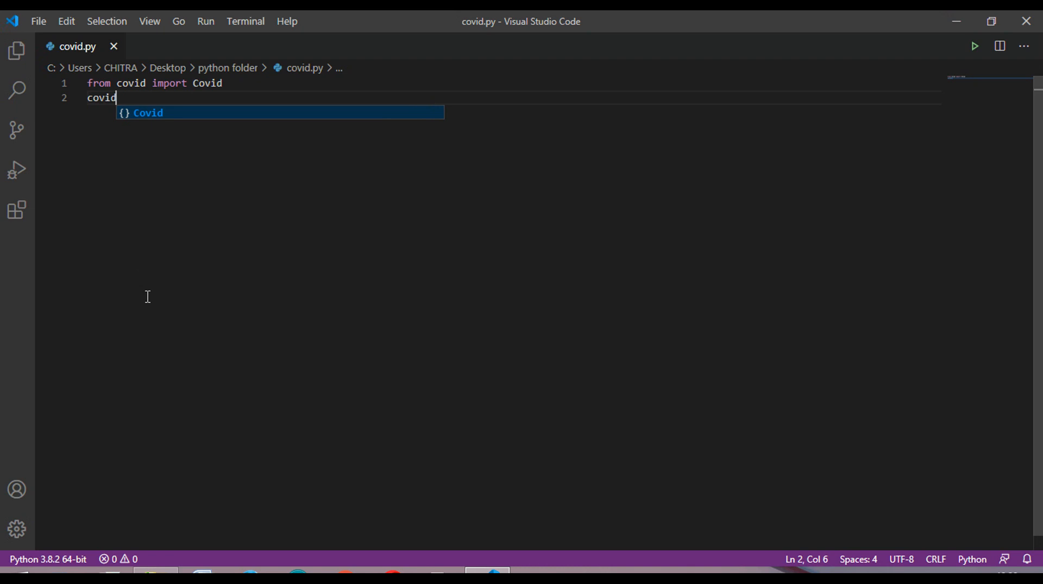
pyautogui.write('= C')
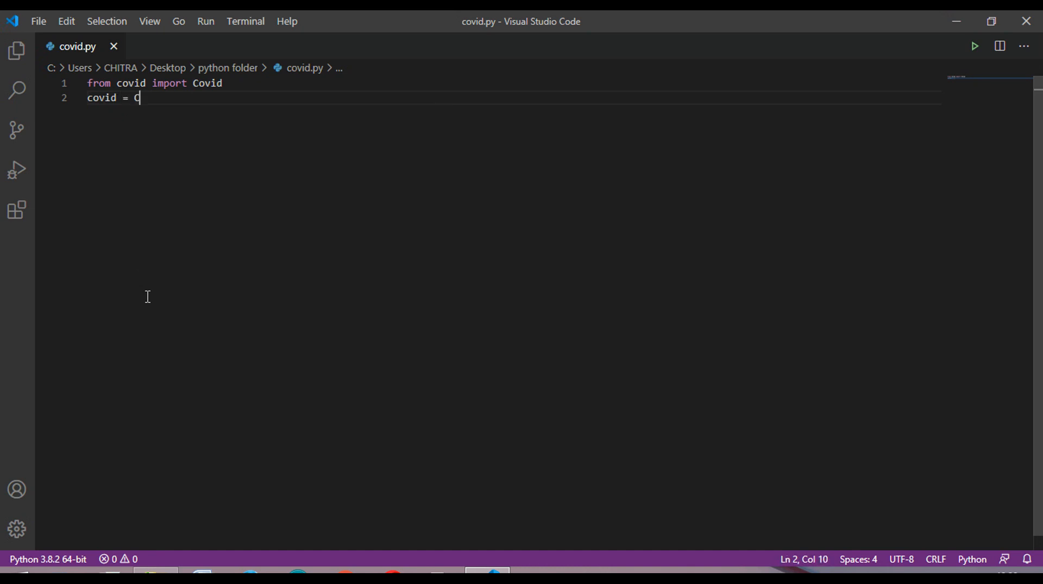
pyautogui.write('ovid')
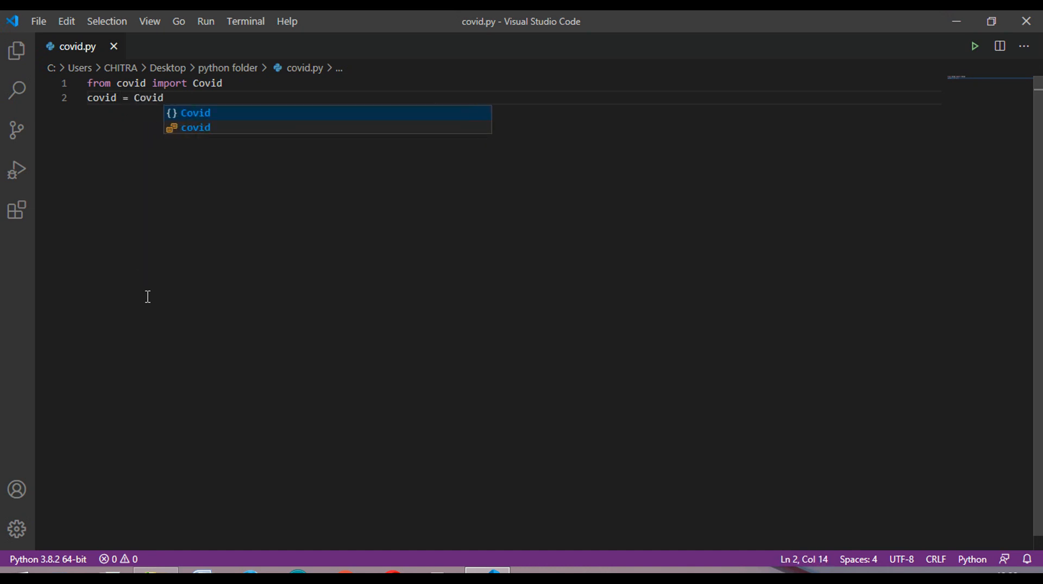
pyautogui.press('enter')
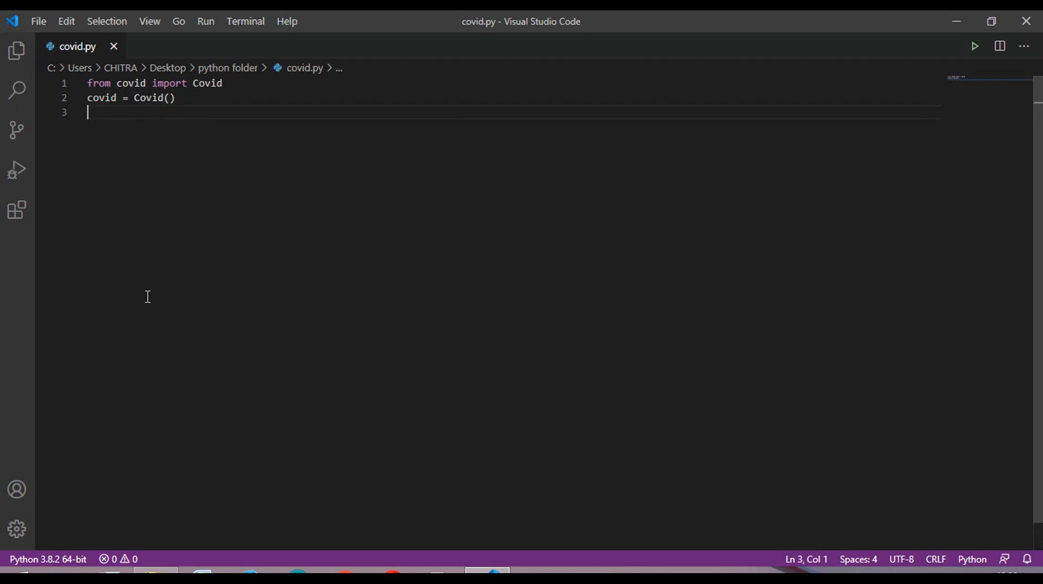
# - Write 'cases = covid.get_status_by_country_name("india")' to fetch India's status
pyautogui.write('covid.g')
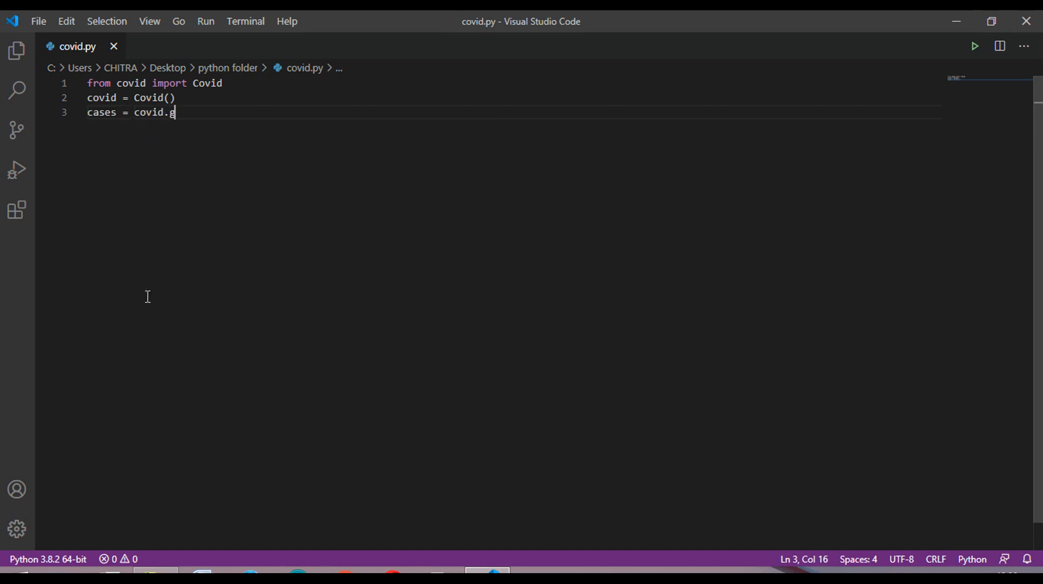
pyautogui.write('et_')
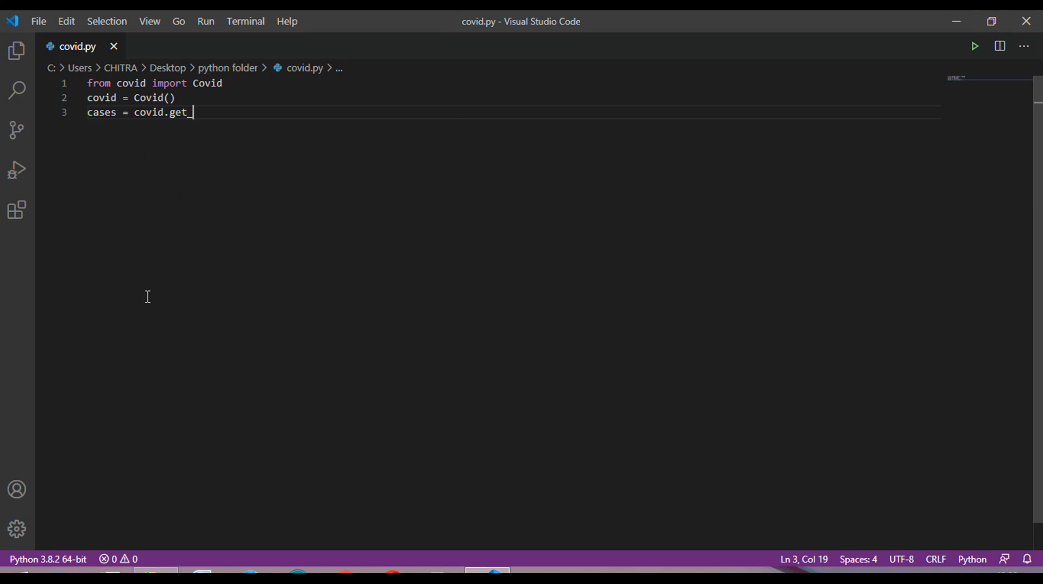
pyautogui.write('status')
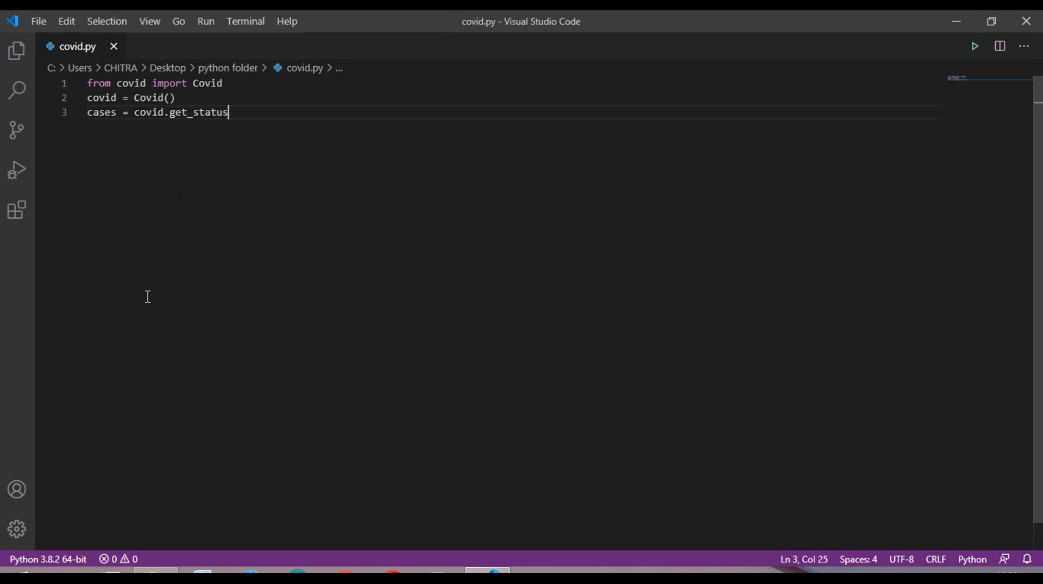
pyautogui.write('_by')
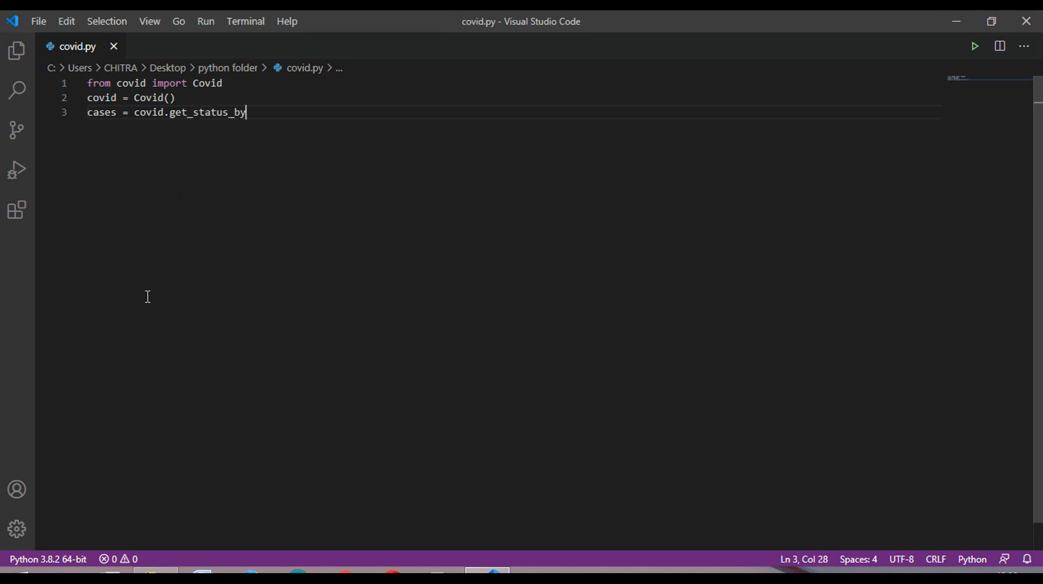
pyautogui.write('_')
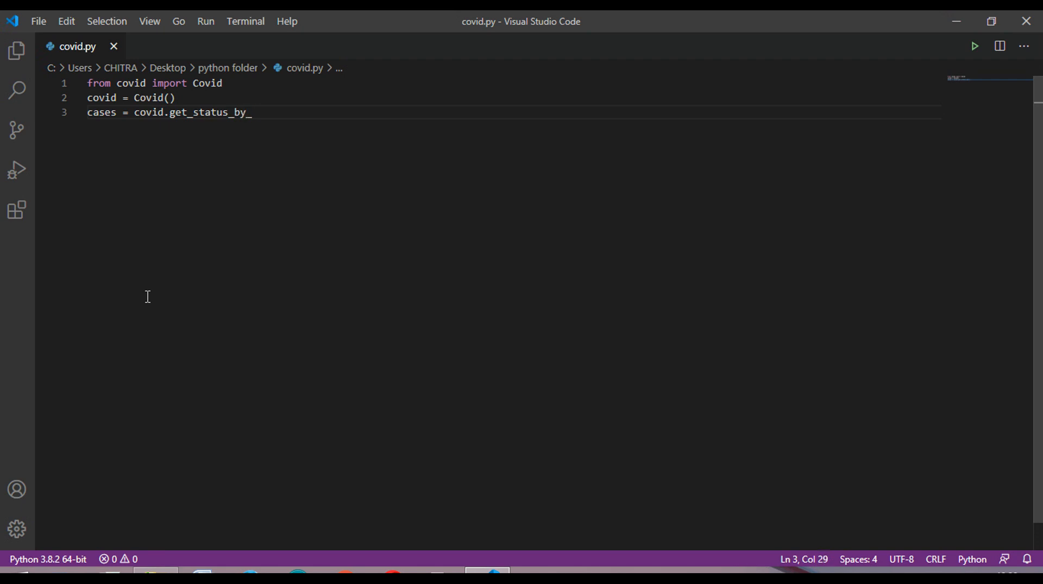
pyautogui.write('country_')
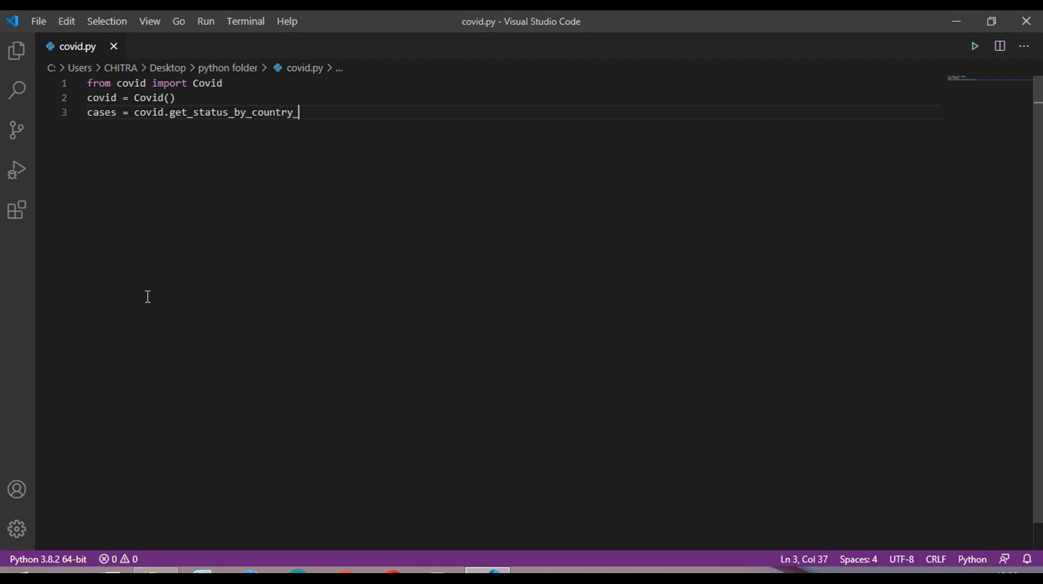
pyautogui.write('name')
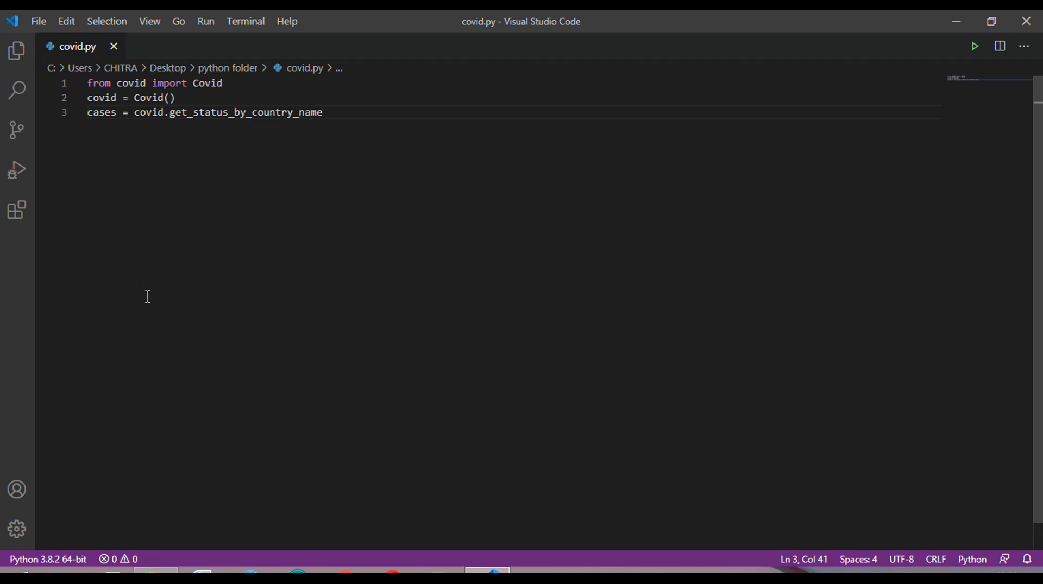
pyautogui.write('("i")')
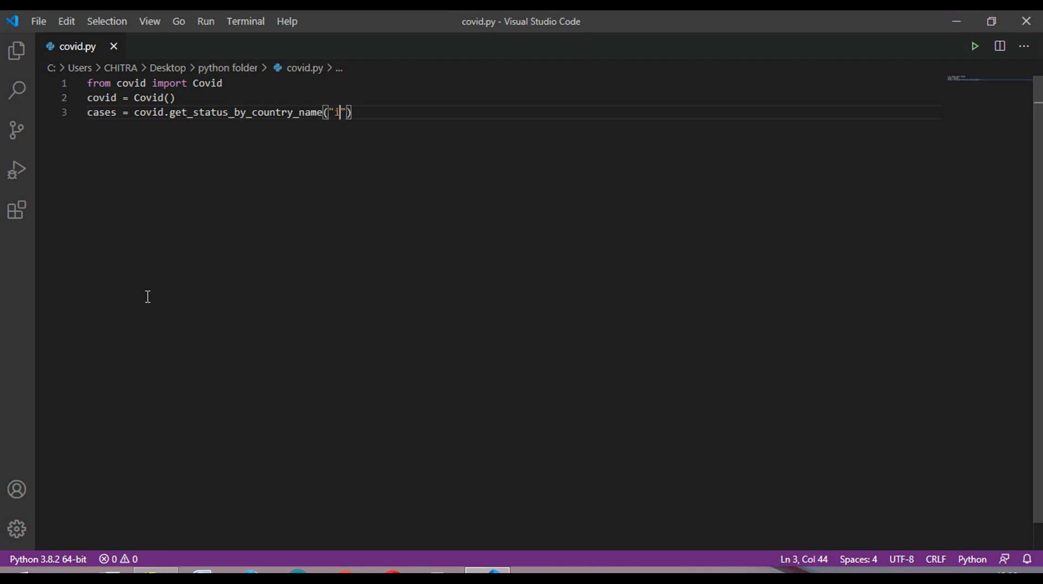
pyautogui.write('ndia')
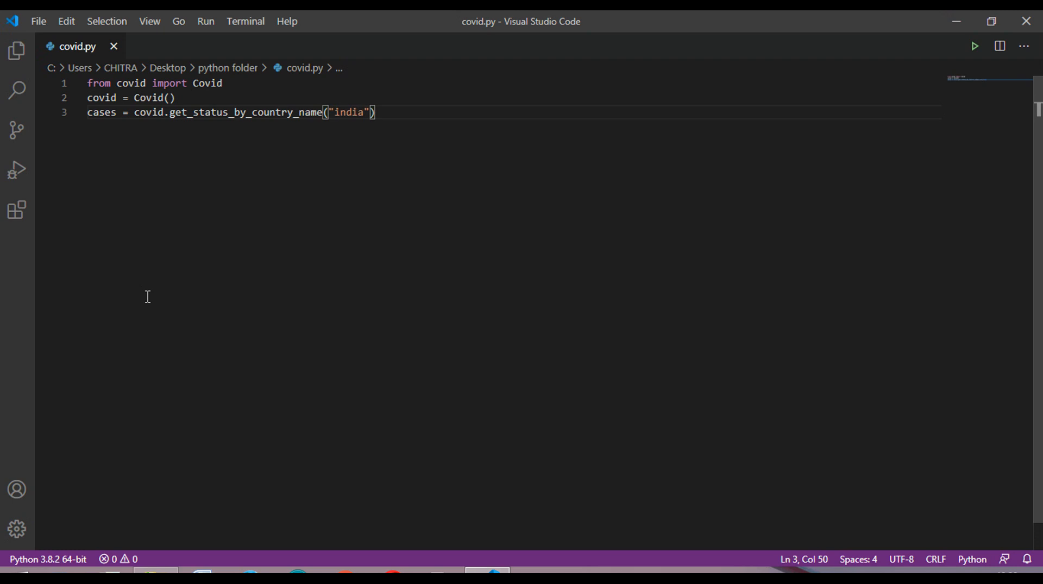
pyautogui.press('Enter')
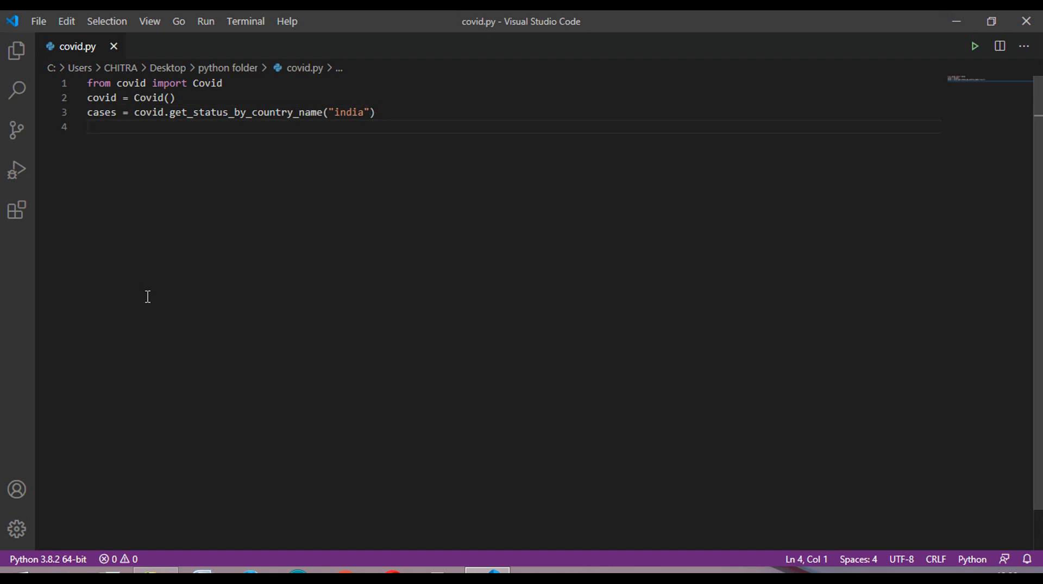
# - Write a for loop over cases printing x, ":", cases[x] for each field
pyautogui.write('for')
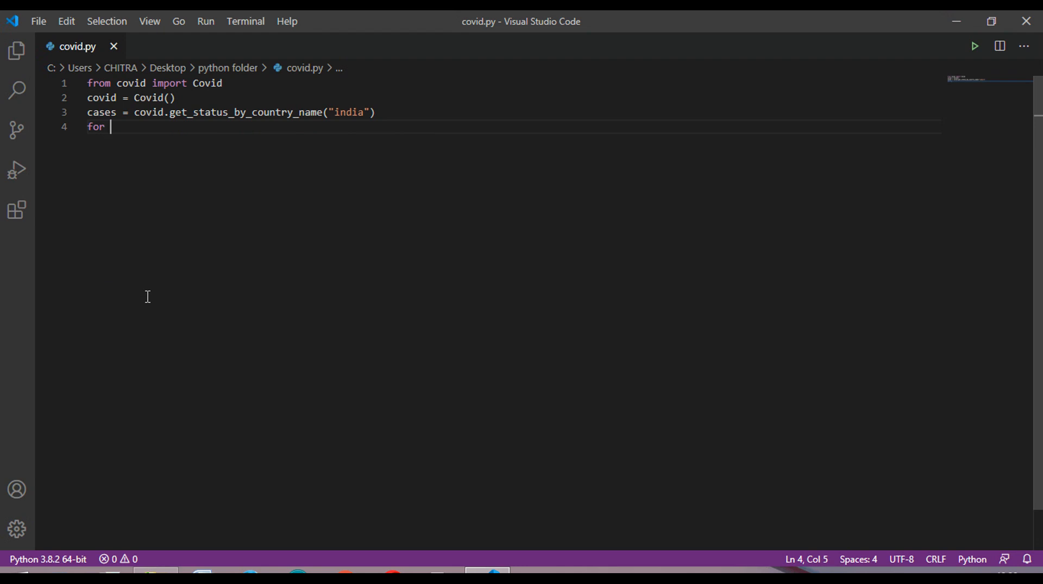
pyautogui.write('x in')
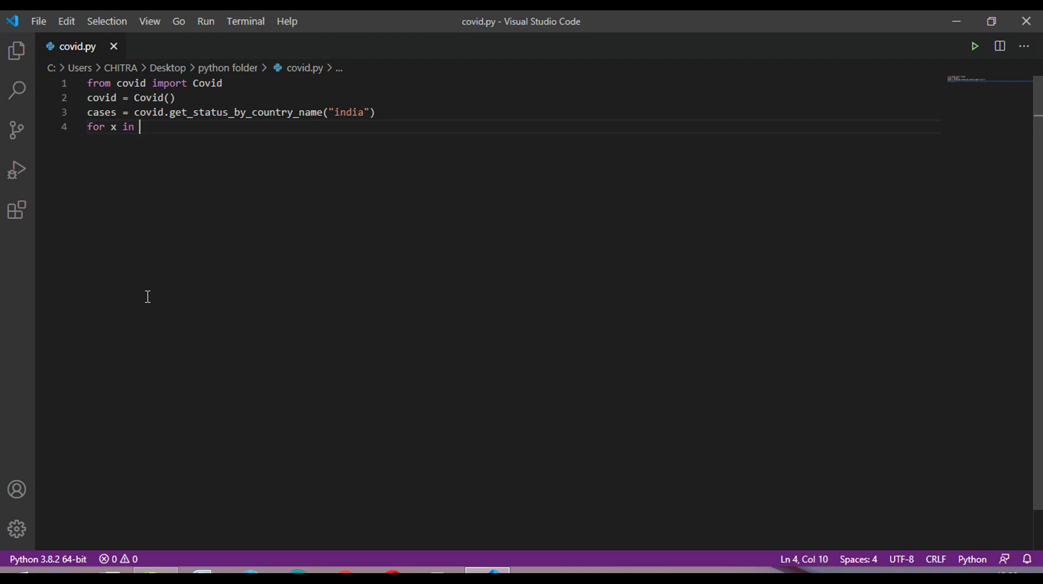
pyautogui.write('cases:')
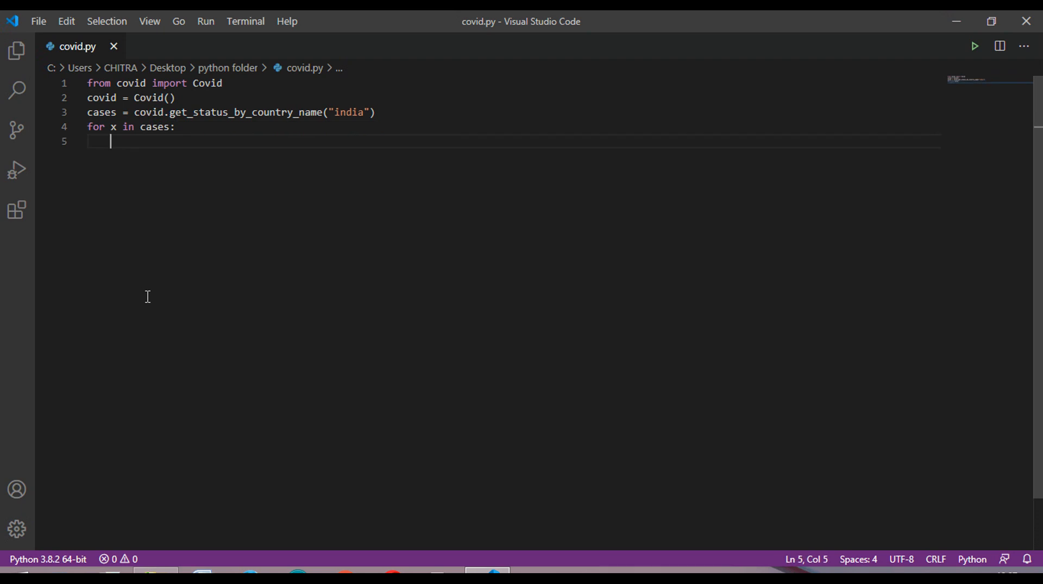
pyautogui.write('pri')
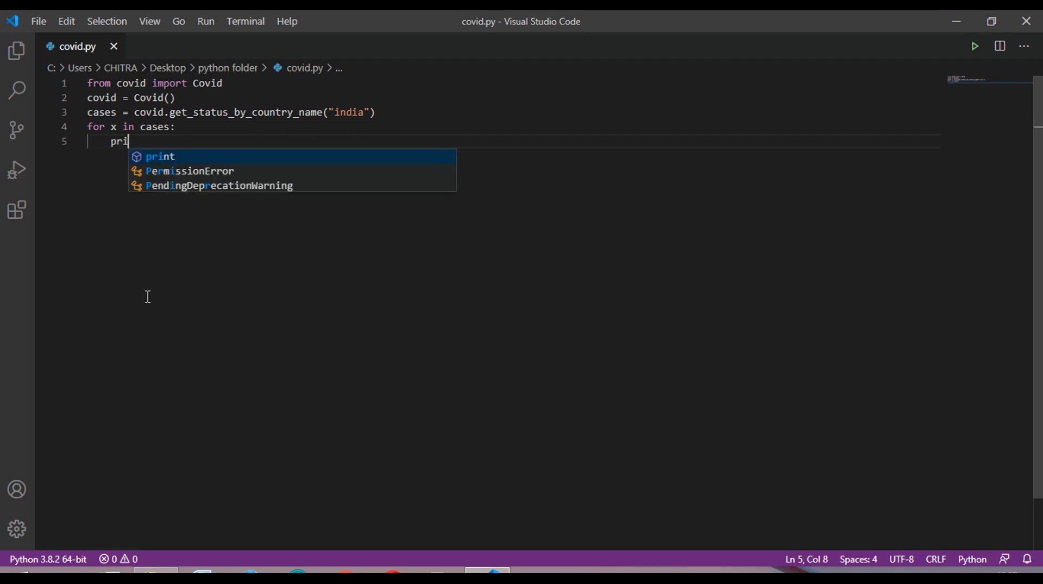
pyautogui.write('nt')
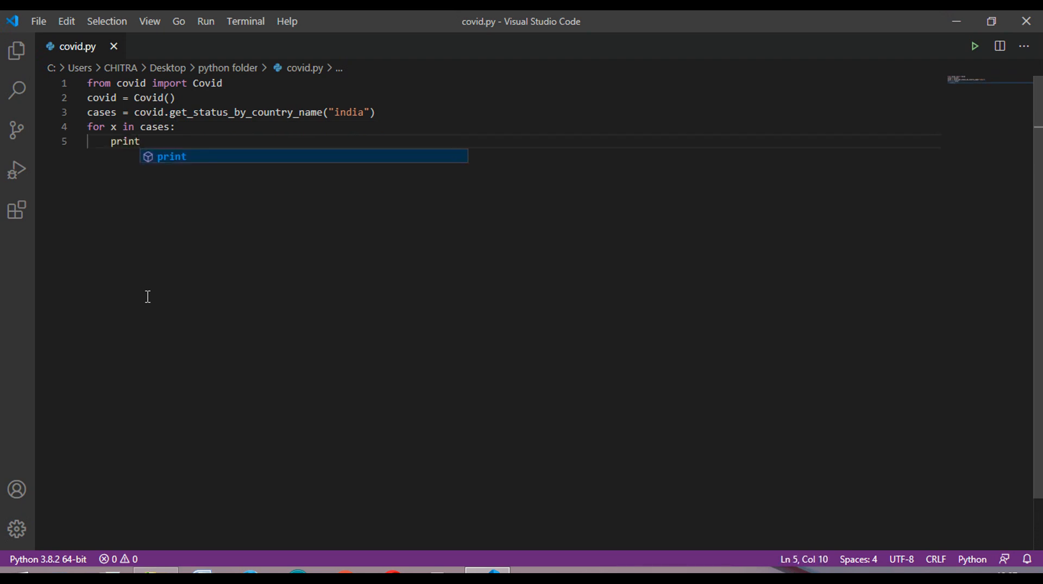
pyautogui.write('(x')
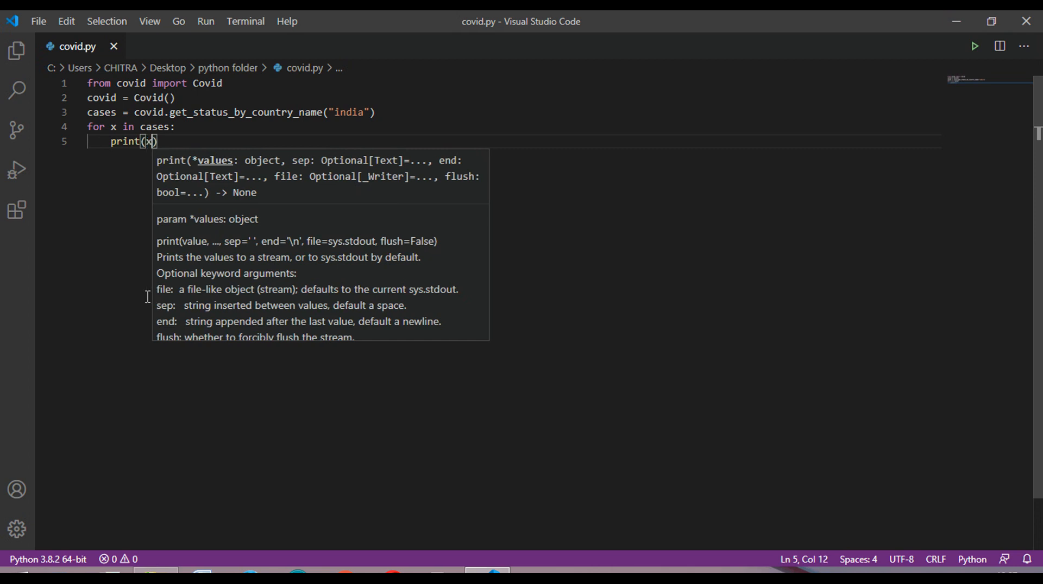
pyautogui.write(', "')
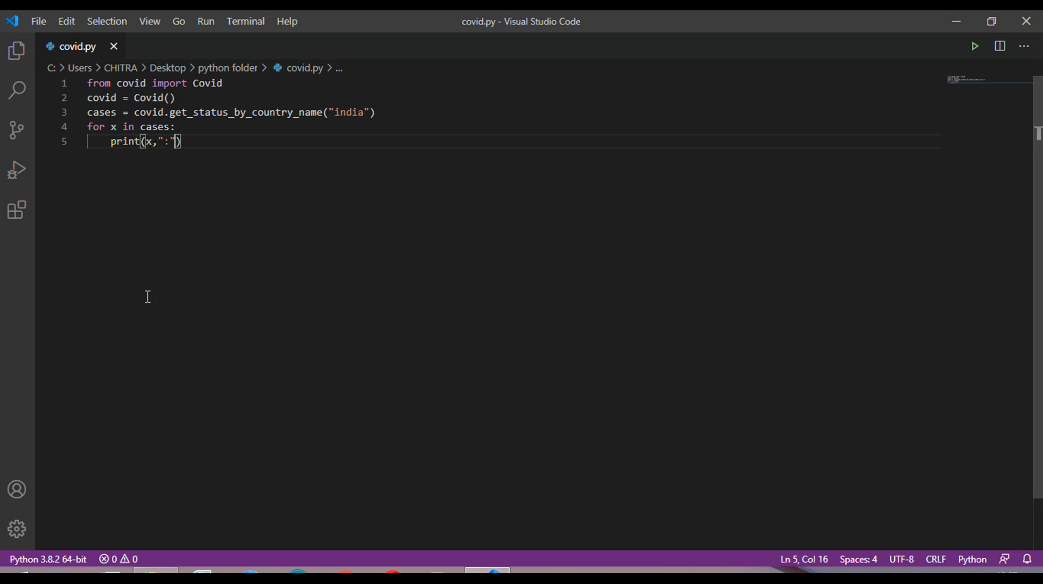
pyautogui.write(',cases')
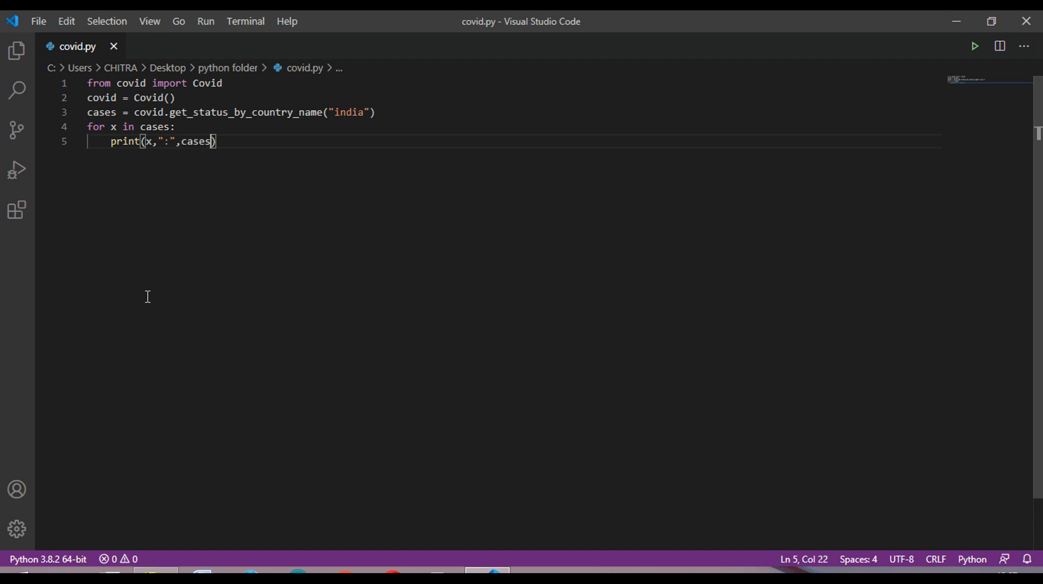
pyautogui.write('[x')
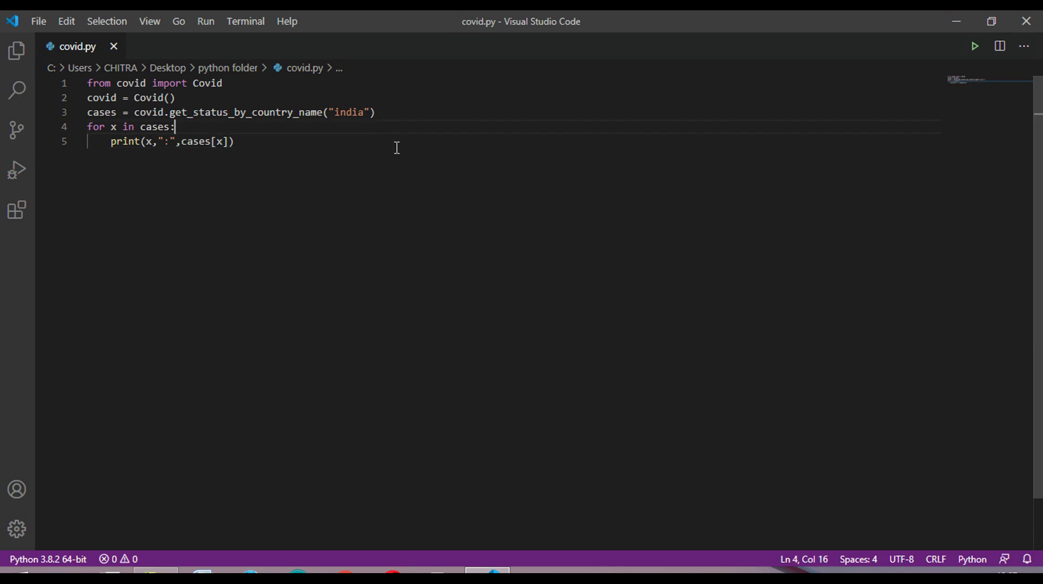
pyautogui.moveTo(346, 184)
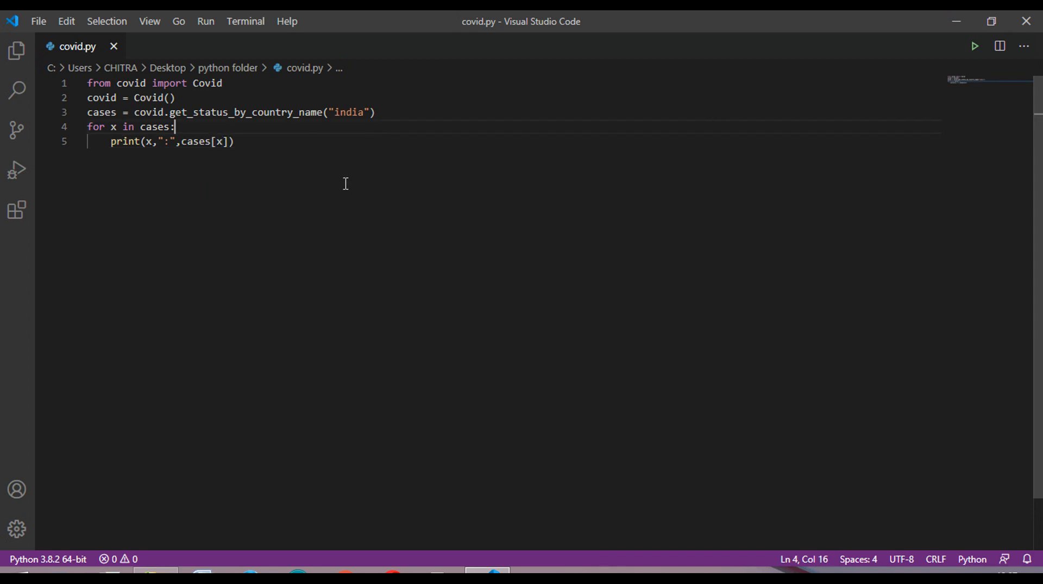
pyautogui.moveTo(803, 168)
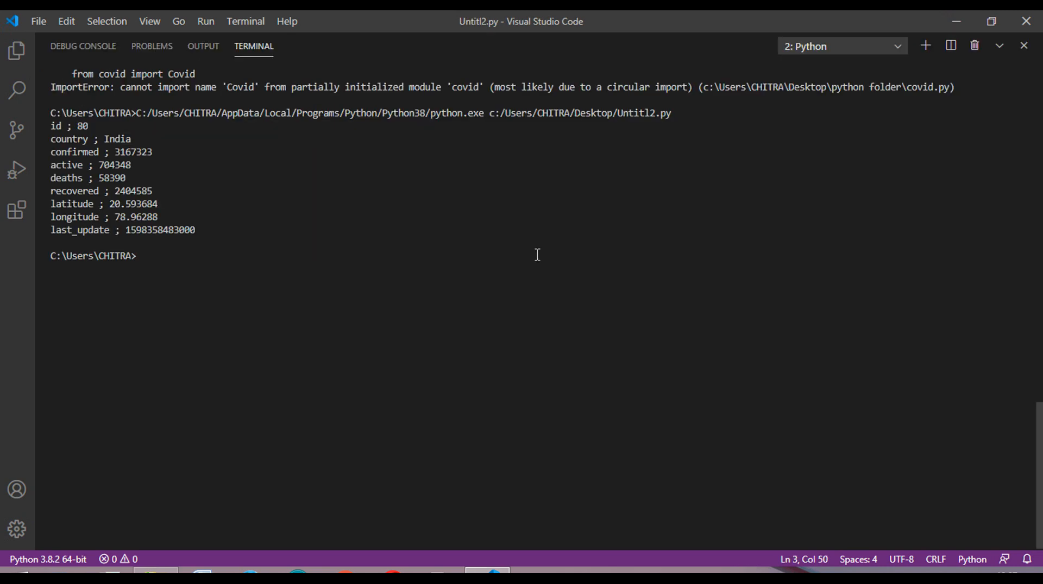
pyautogui.moveTo(468, 264)
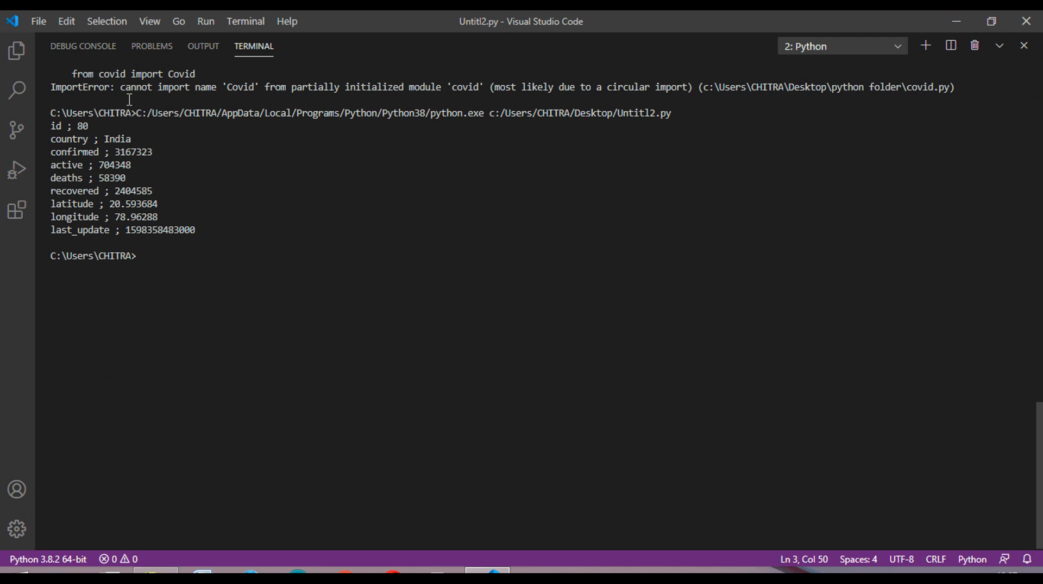
pyautogui.moveTo(183, 159)
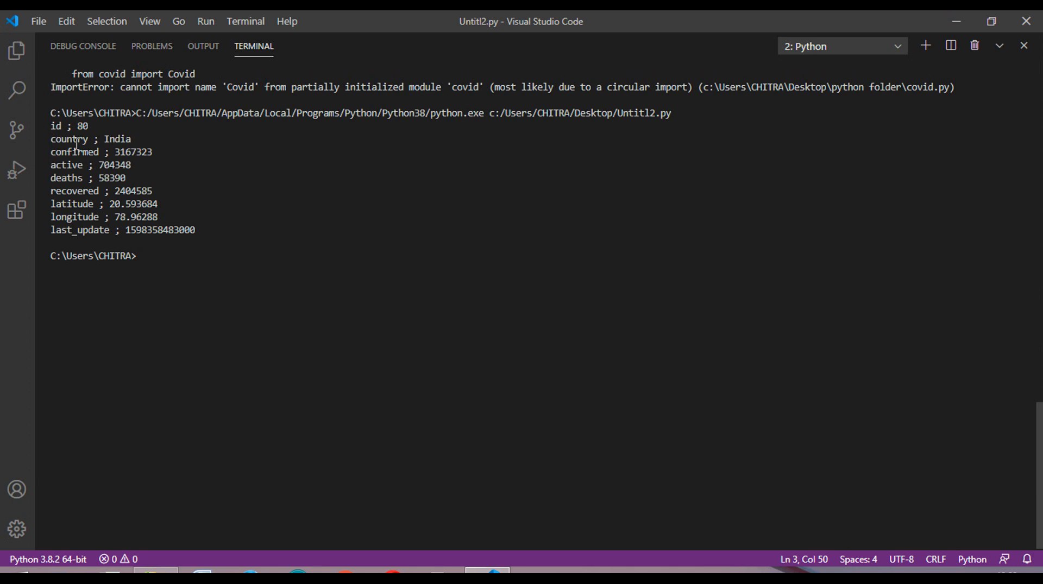
pyautogui.moveTo(98, 178)
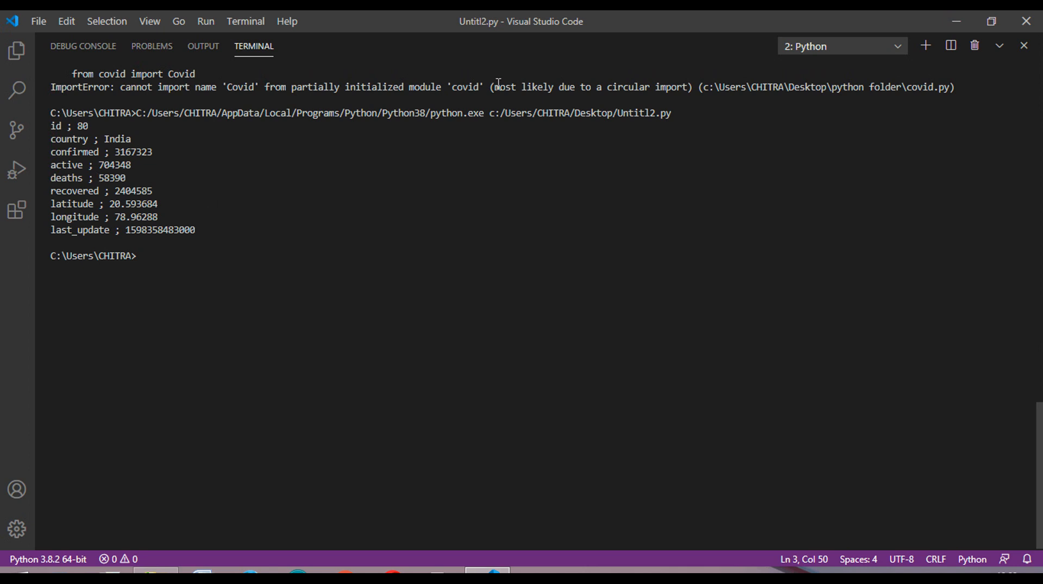
pyautogui.moveTo(1020, 46)
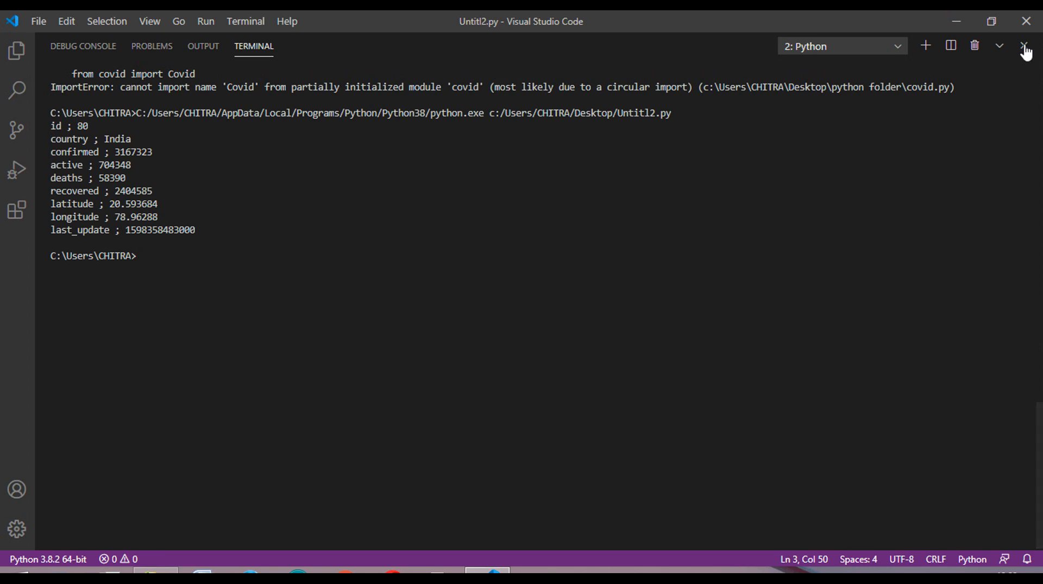
pyautogui.moveTo(1023, 46)
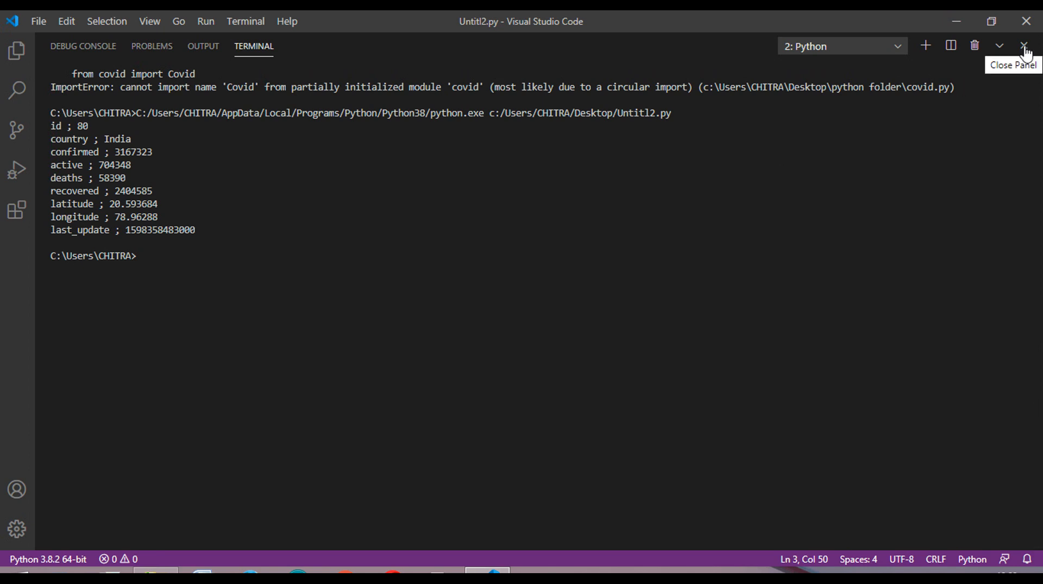
# - Hide the terminal panel after reading India's printed confirmed and deaths figures
pyautogui.click(1021, 45)
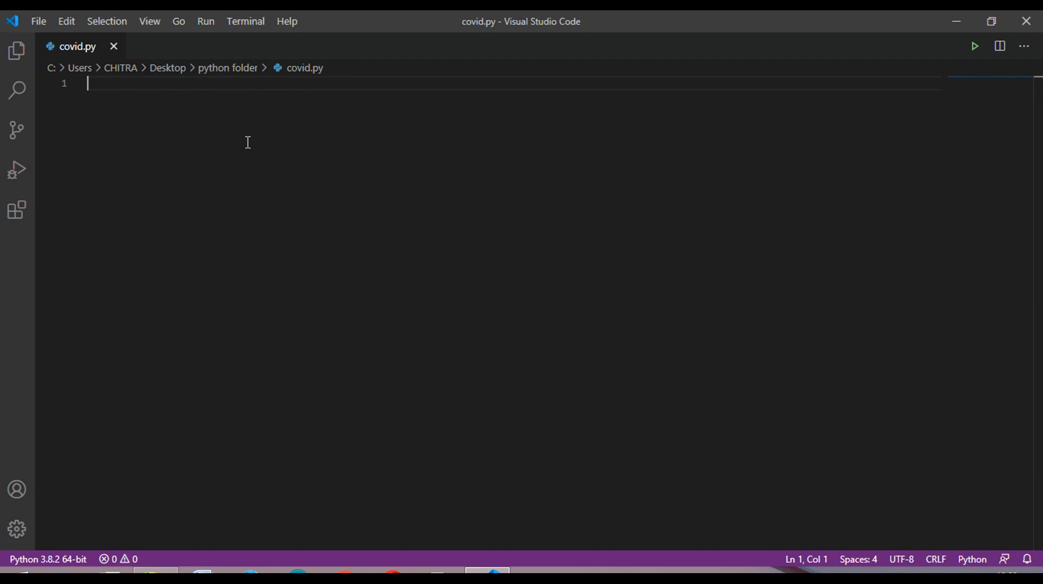
# - Import numpy as np and pandas as pd, removing an unwanted inserted snippet
pyautogui.write('import')
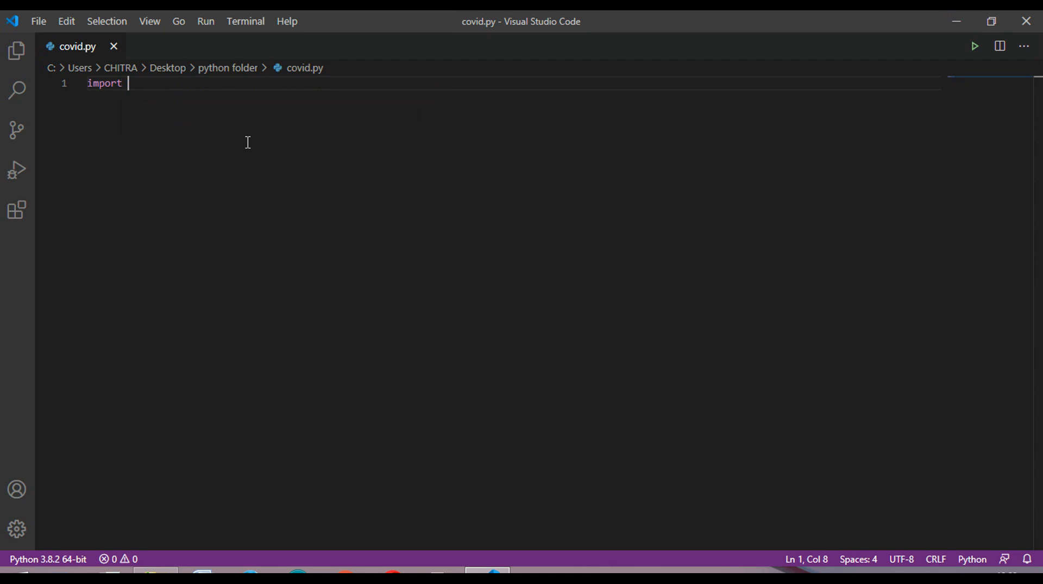
pyautogui.write('numpy')
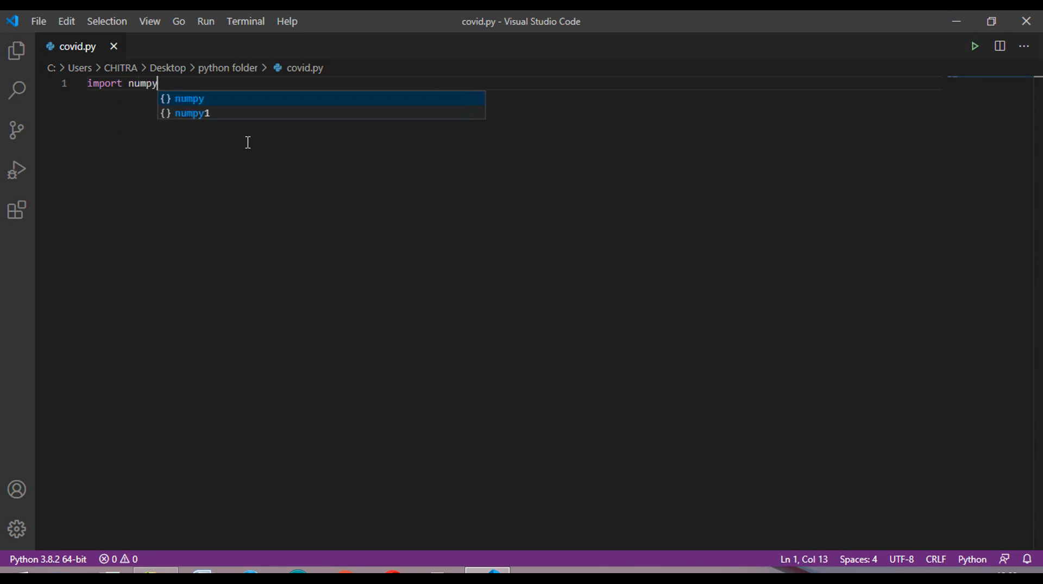
pyautogui.write('as np')
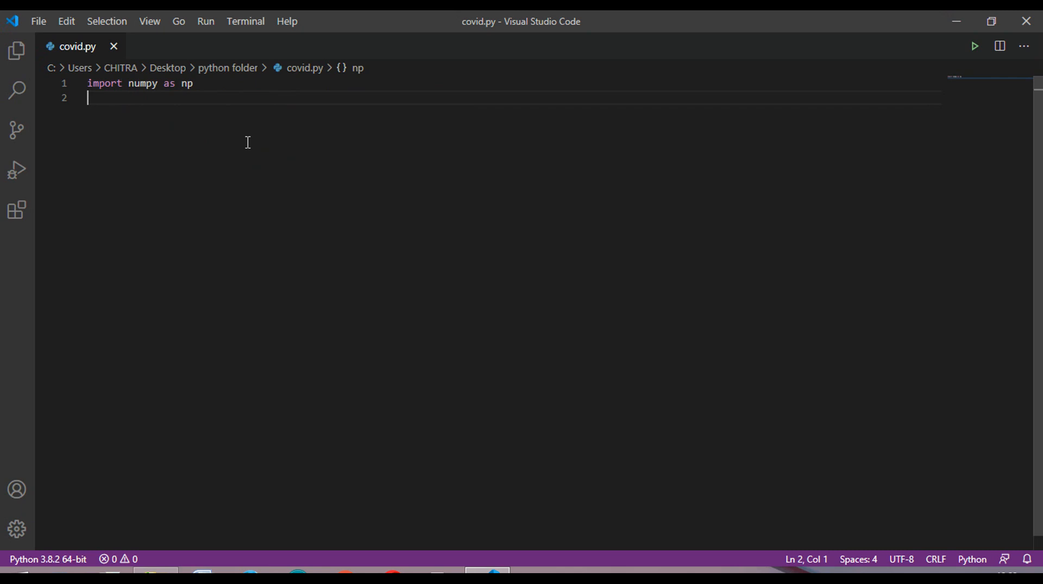
pyautogui.write('import')
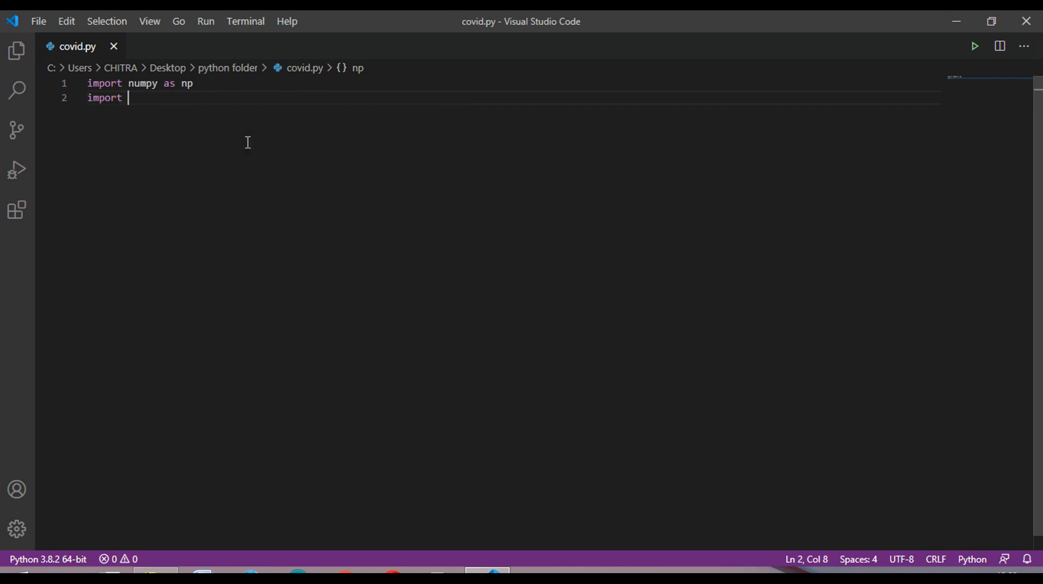
pyautogui.write('pan')
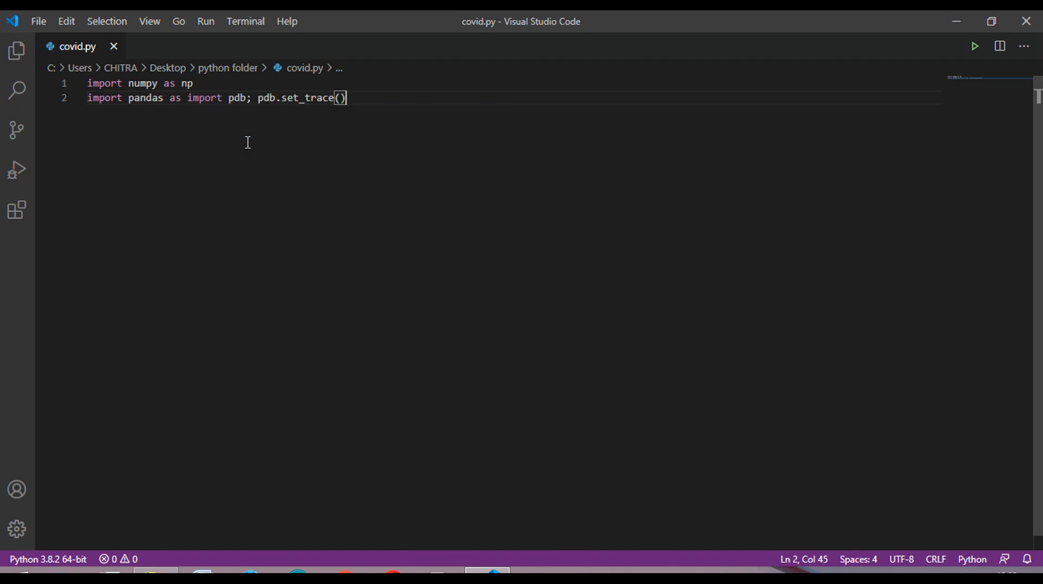
pyautogui.press('Backspace')
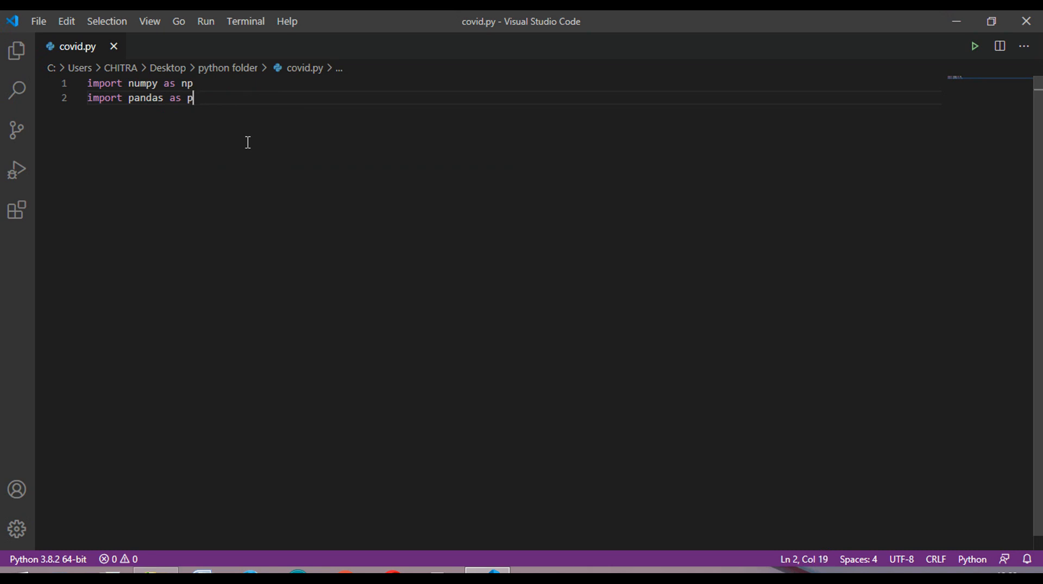
pyautogui.write('d')
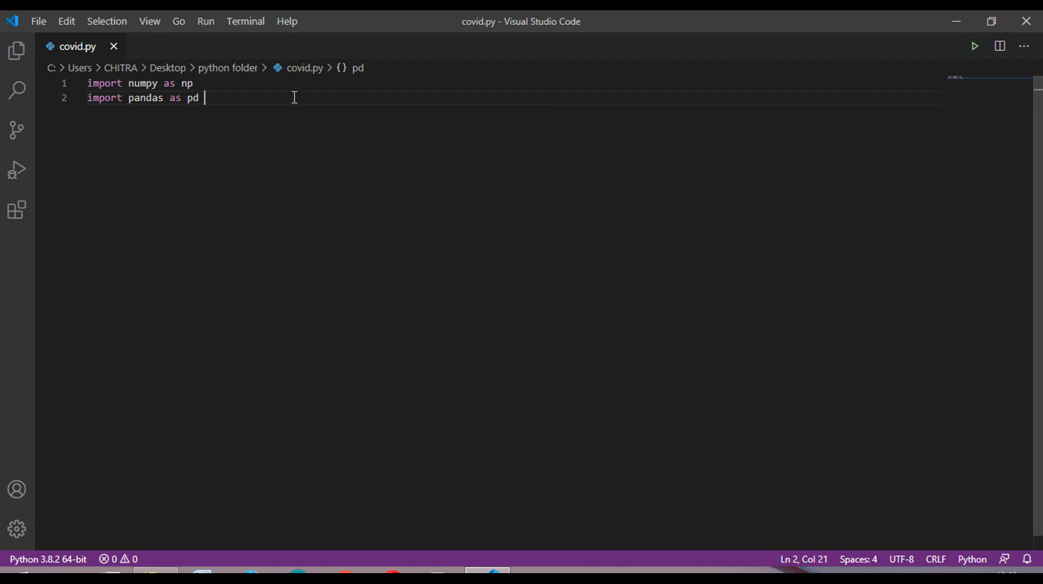
# - Import matplotlib.pyplot as plt
pyautogui.write('imp')
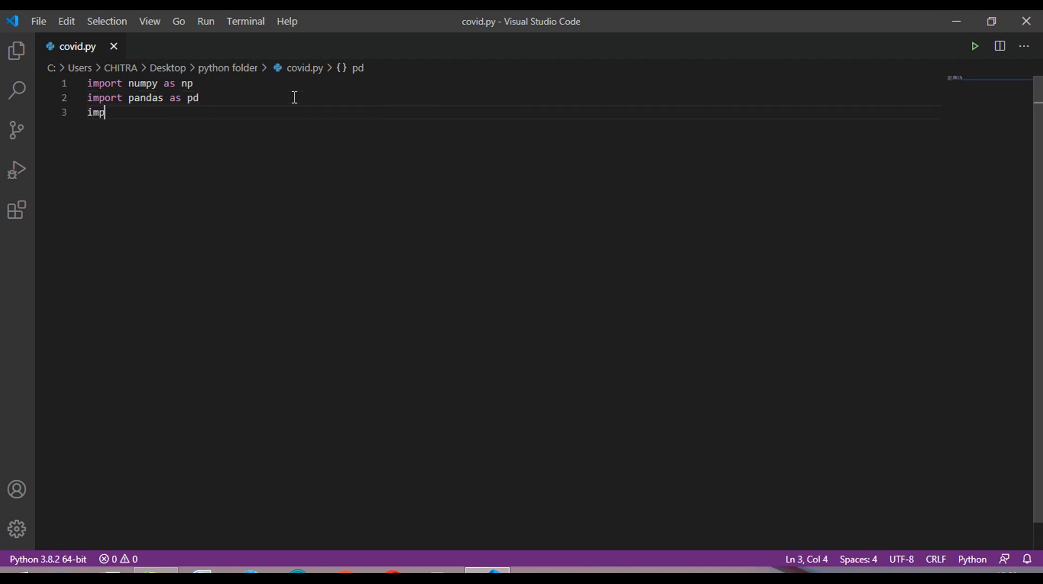
pyautogui.write('ort')
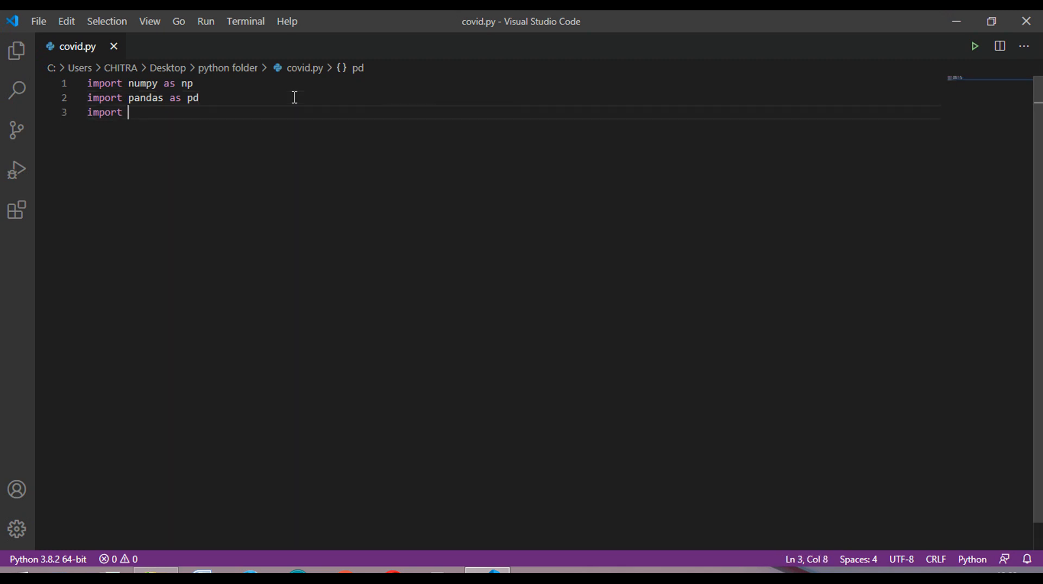
pyautogui.write('matpl')
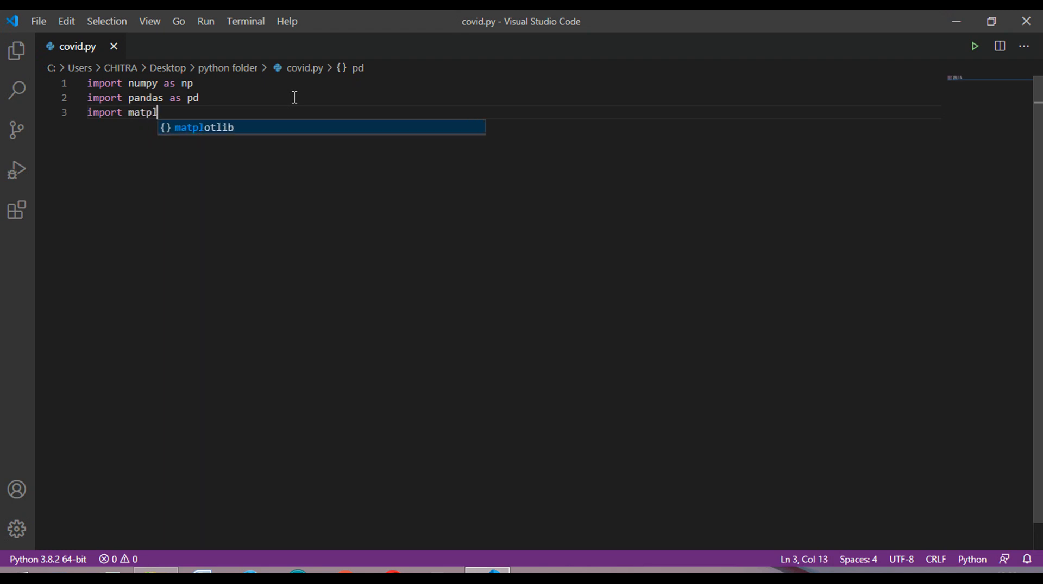
pyautogui.write('otlib.')
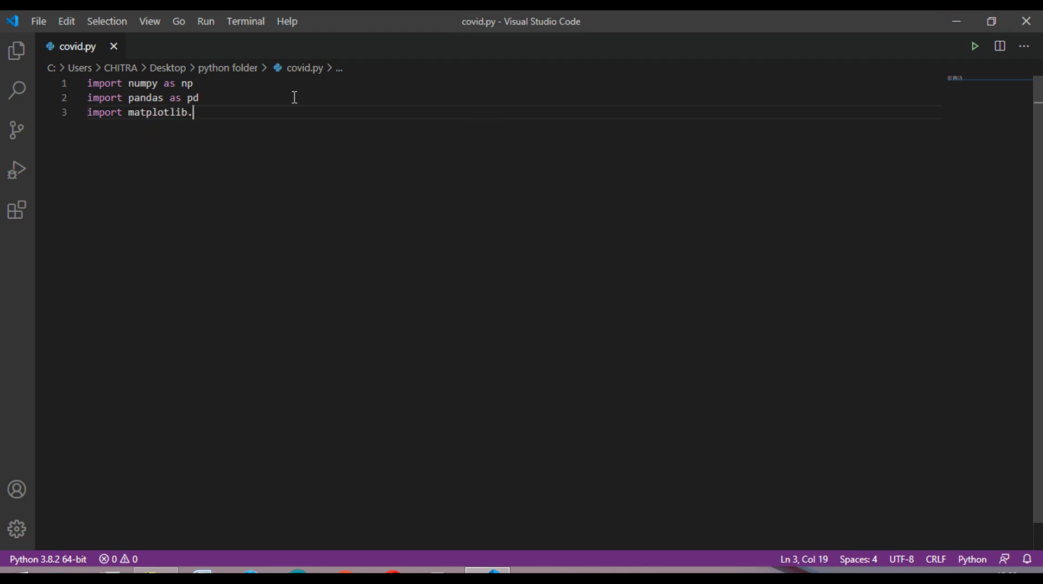
pyautogui.write('pyplot')
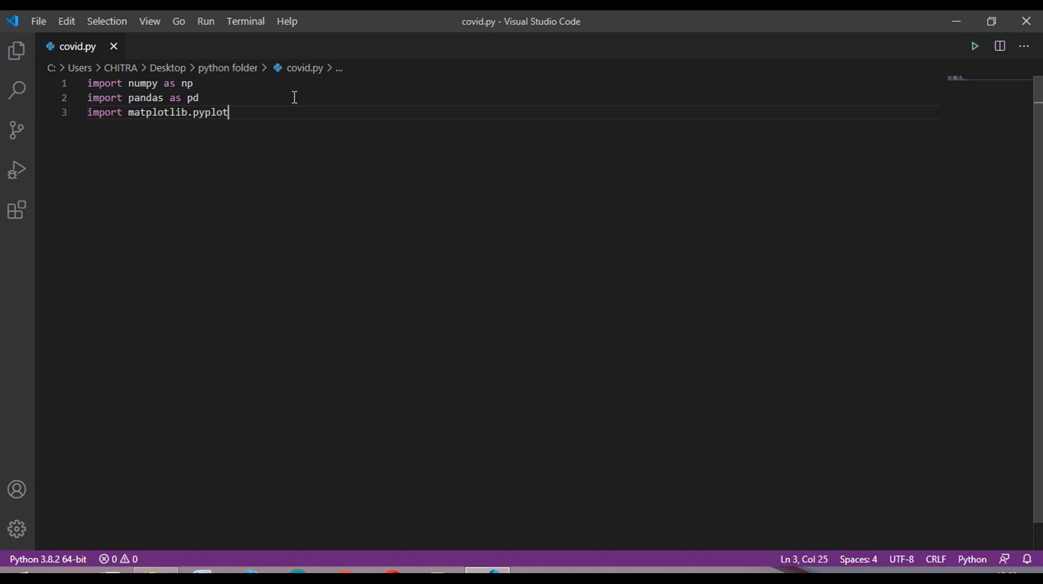
pyautogui.write('as')
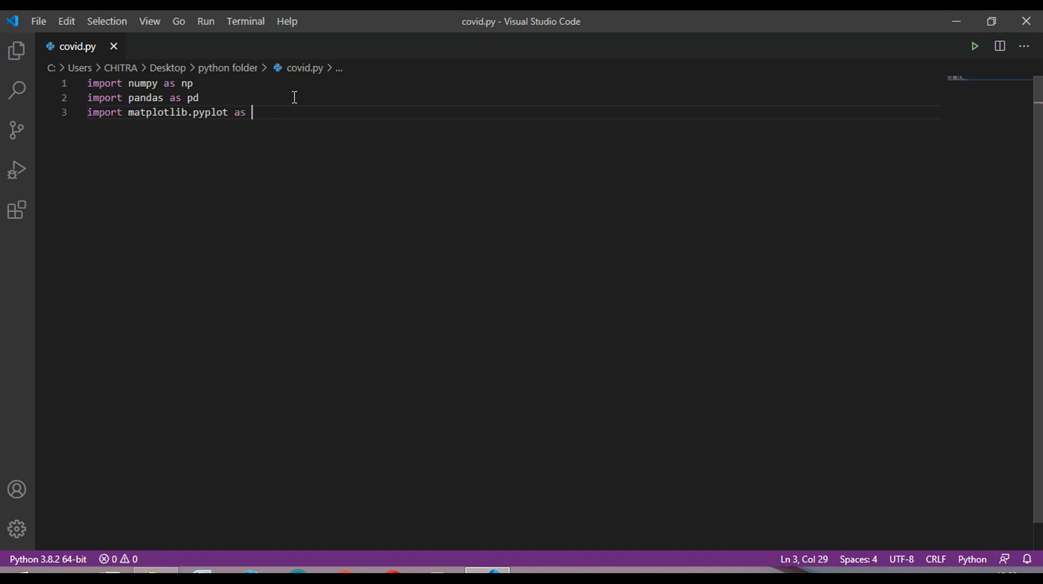
pyautogui.write('plt')
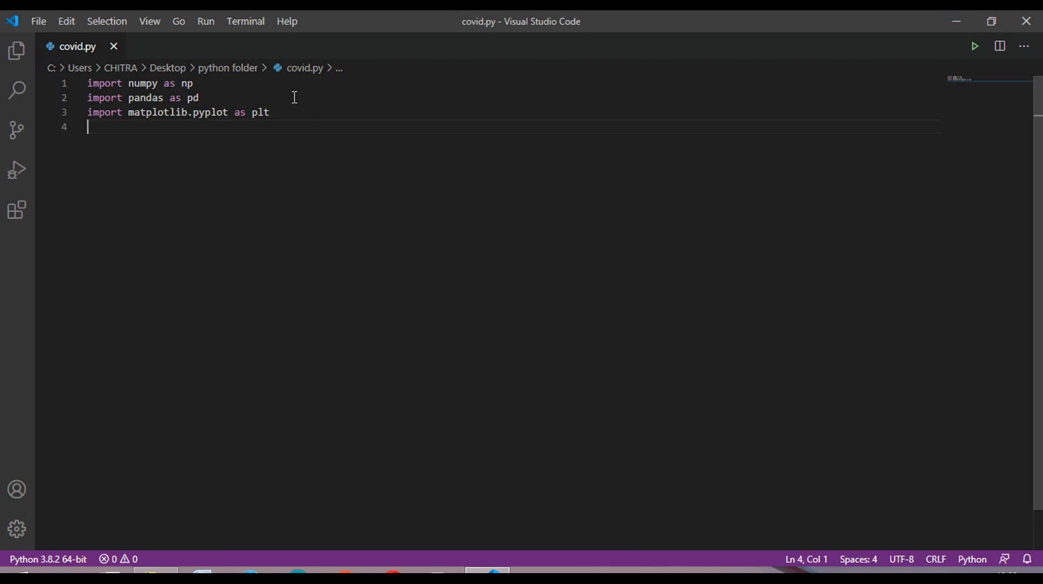
# - Import plotly as pl and requests, leaving a blank line below the imports
pyautogui.write('impor')
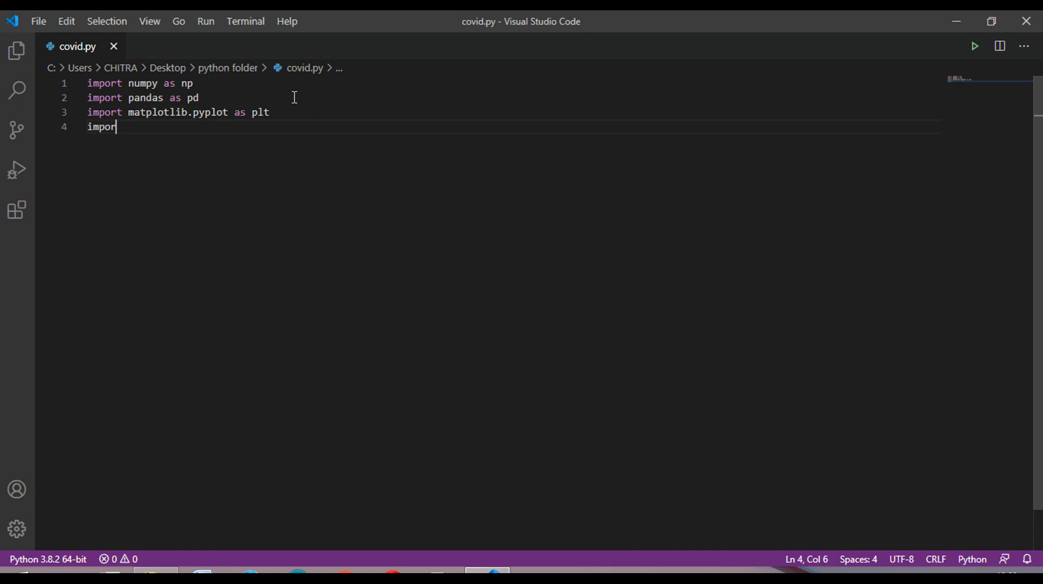
pyautogui.write('t')
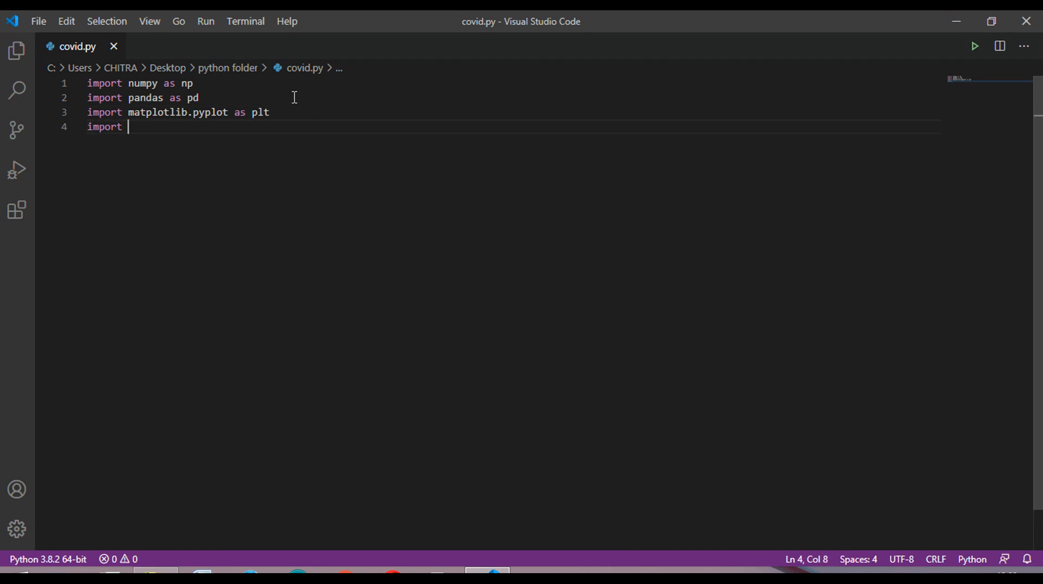
pyautogui.write('plot')
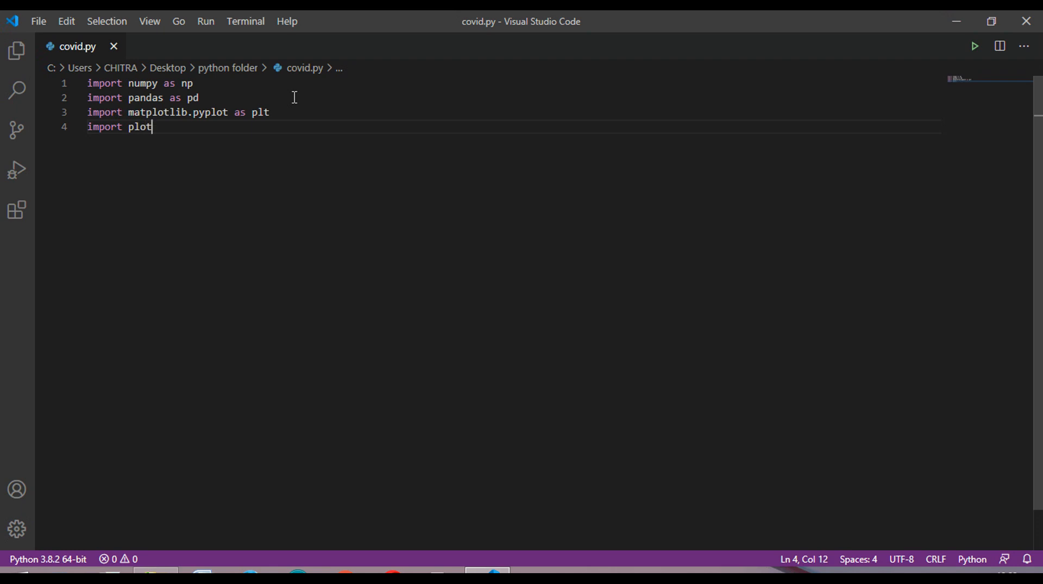
pyautogui.write('ly as')
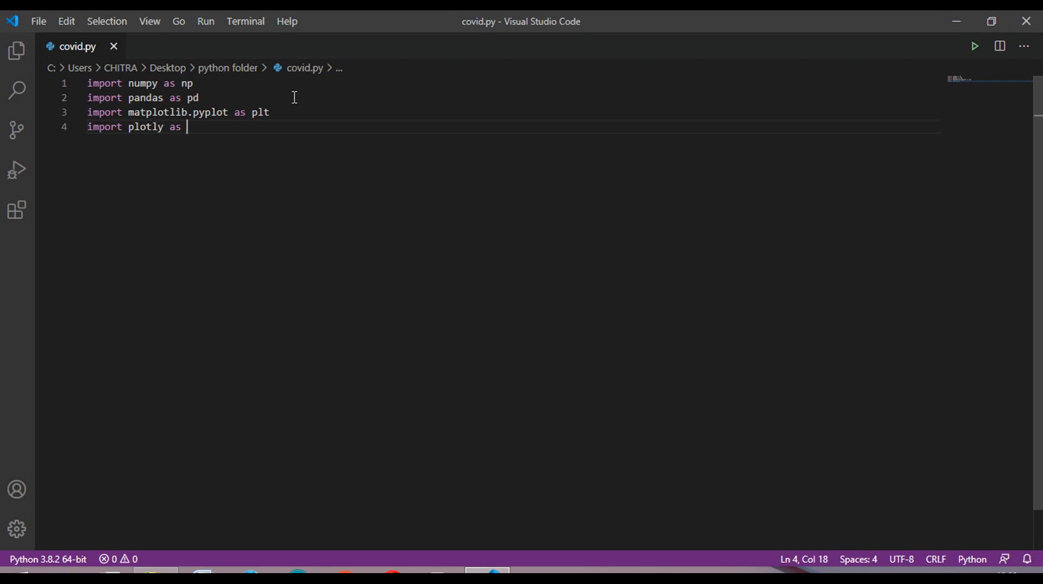
pyautogui.write('pl')
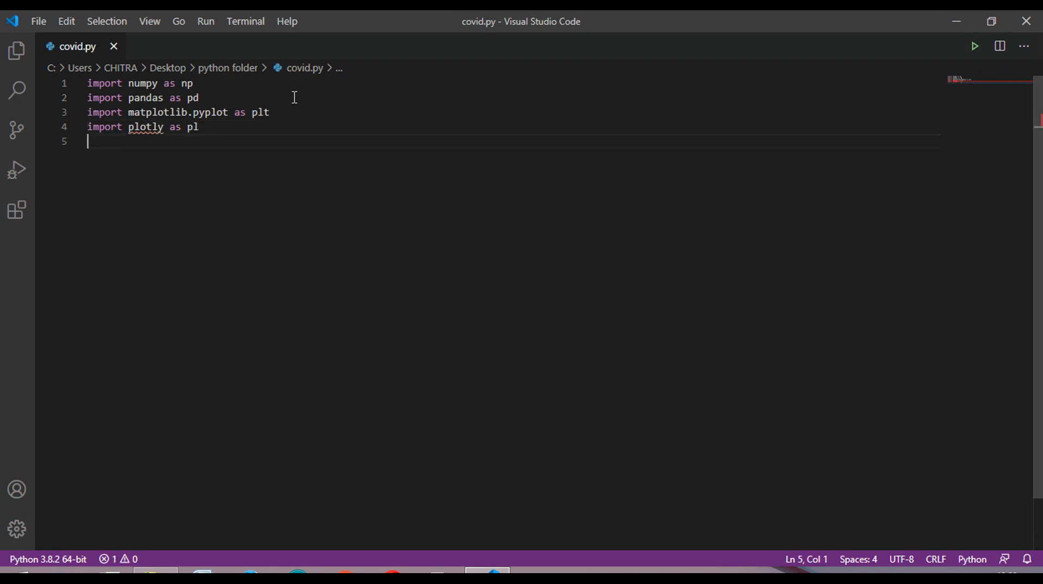
pyautogui.write('impo')
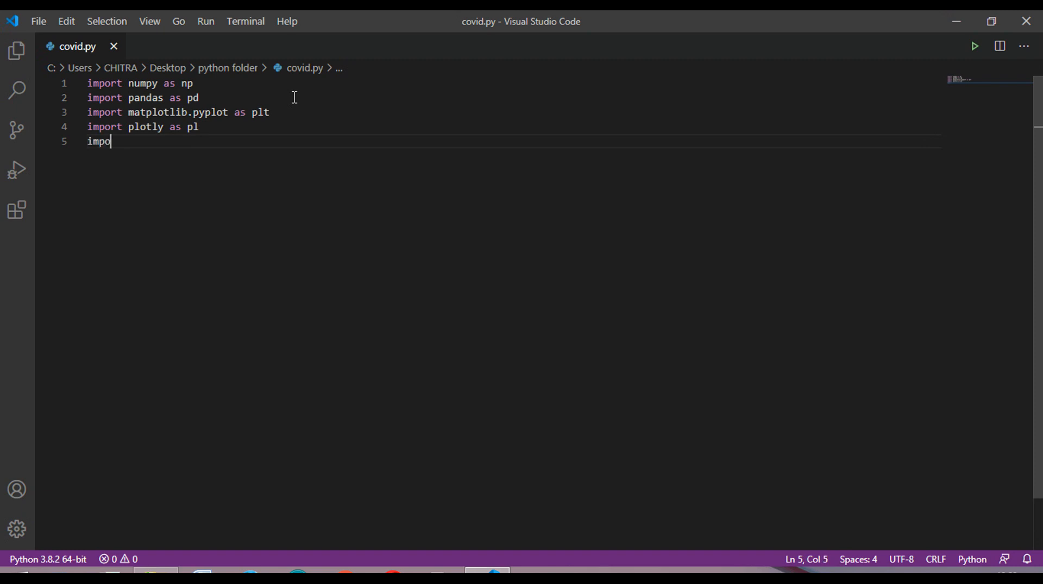
pyautogui.write('rt')
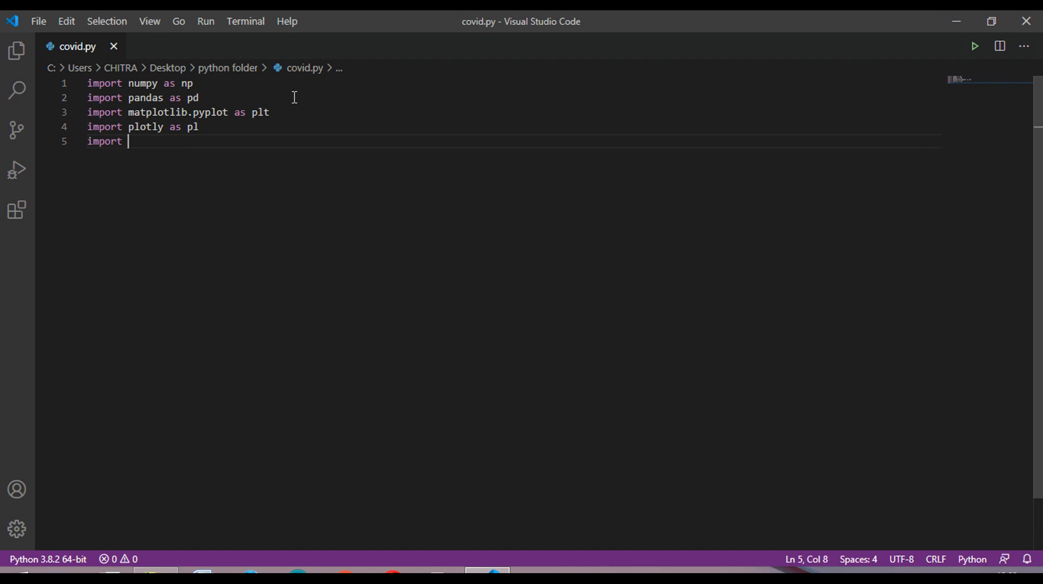
pyautogui.write('request')
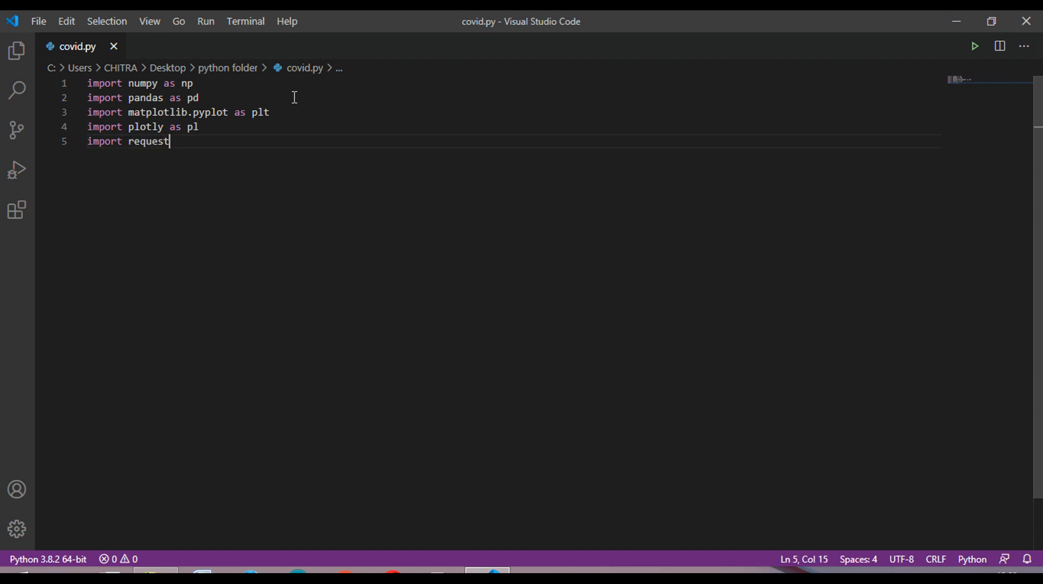
pyautogui.write('s')
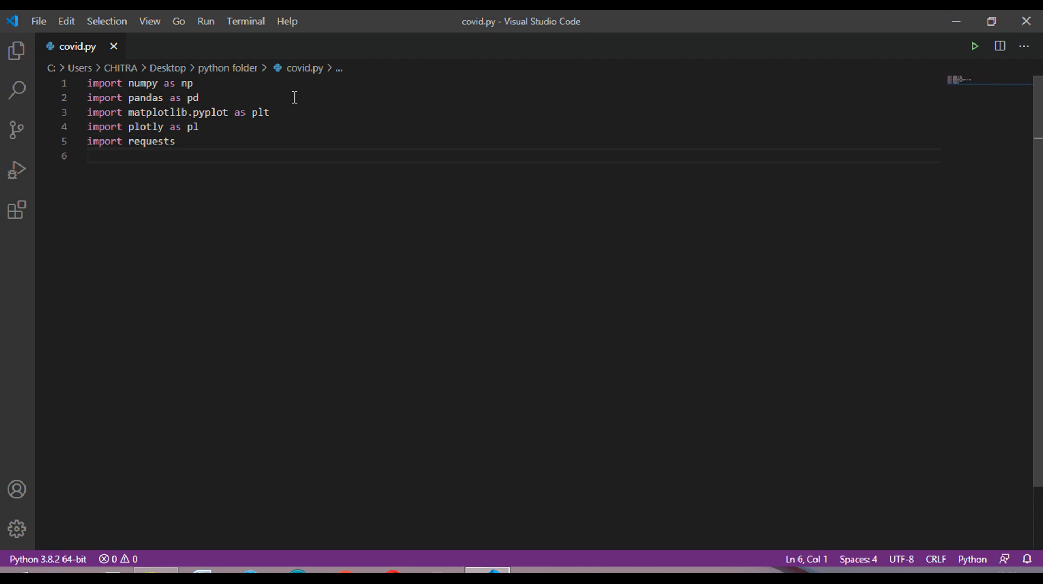
pyautogui.press('Enter')
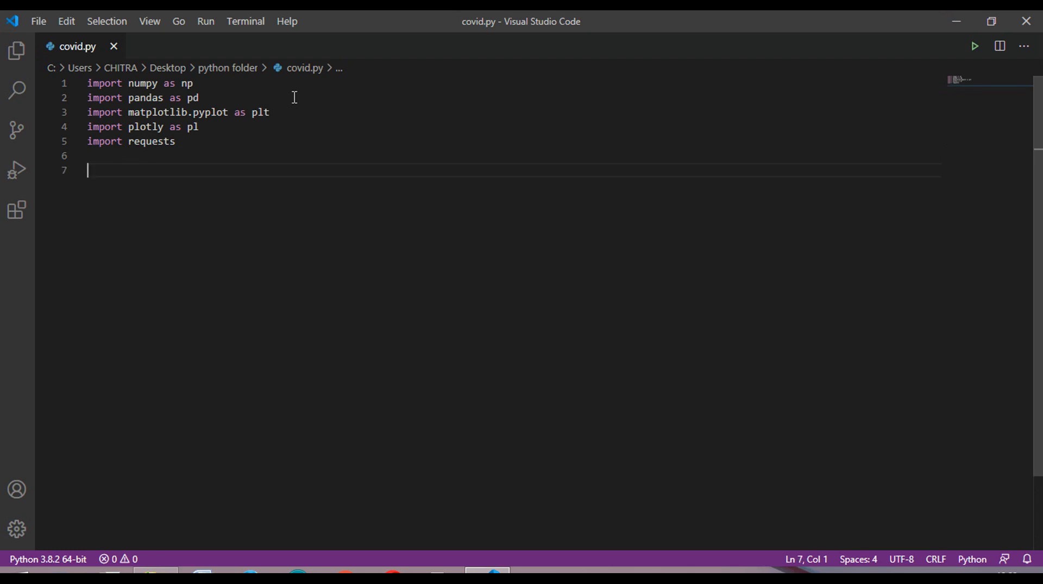
# - Start 'r = requests.get(' with the http URL, fixing mistyped letters
pyautogui.write('r = requests')
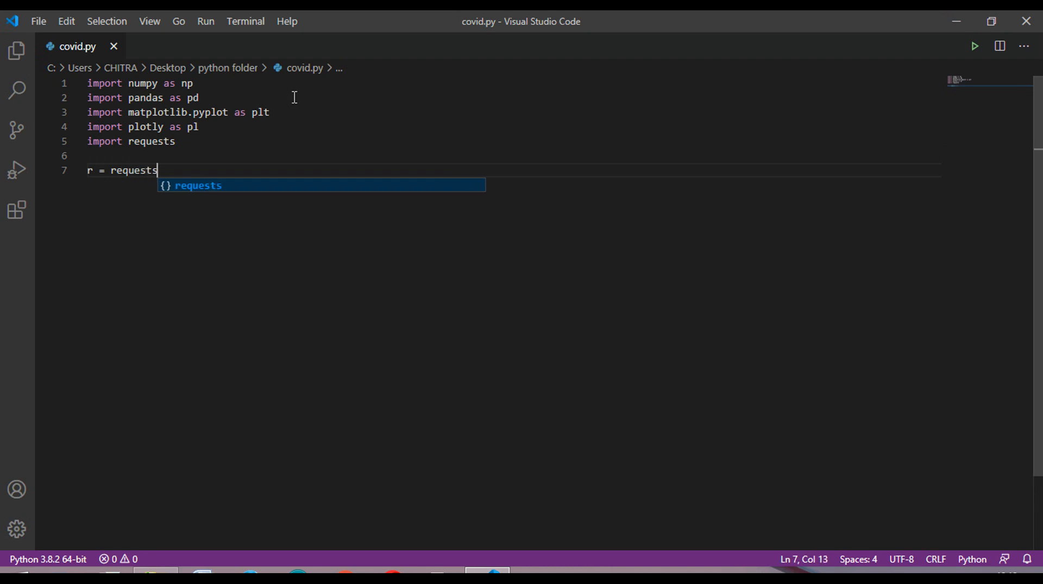
pyautogui.write('.')
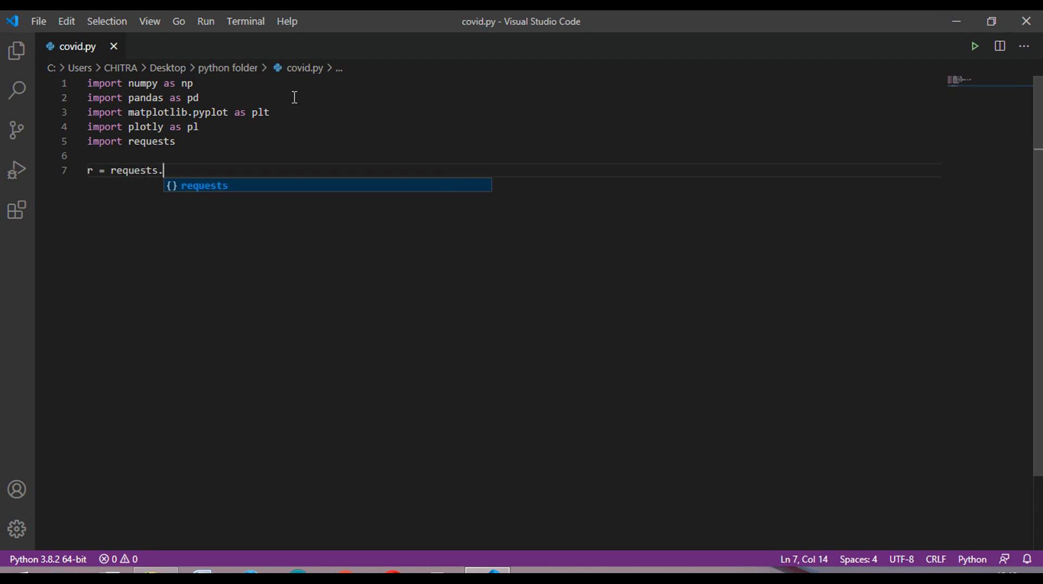
pyautogui.write('ge')
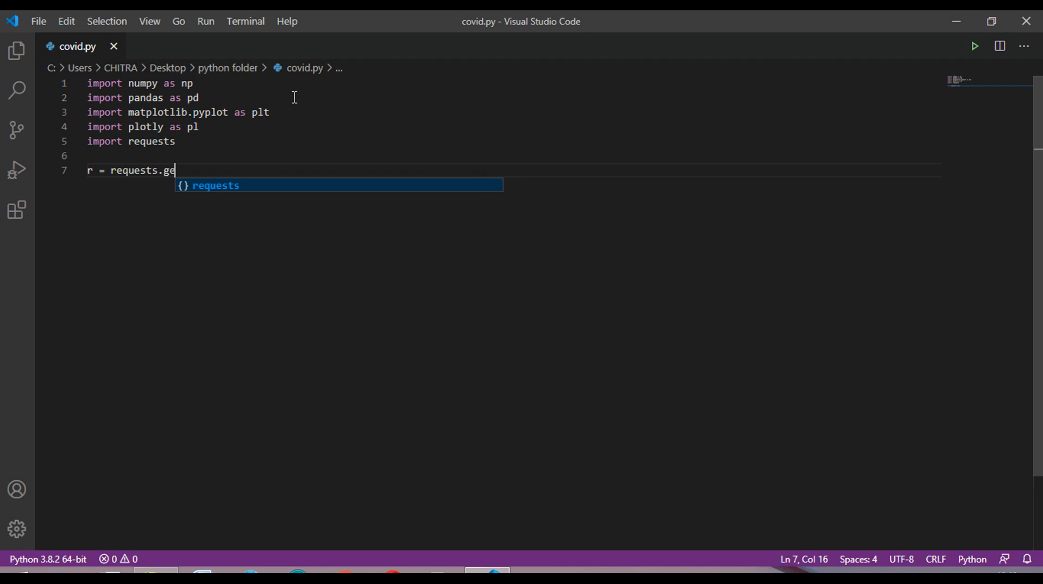
pyautogui.write("t('")
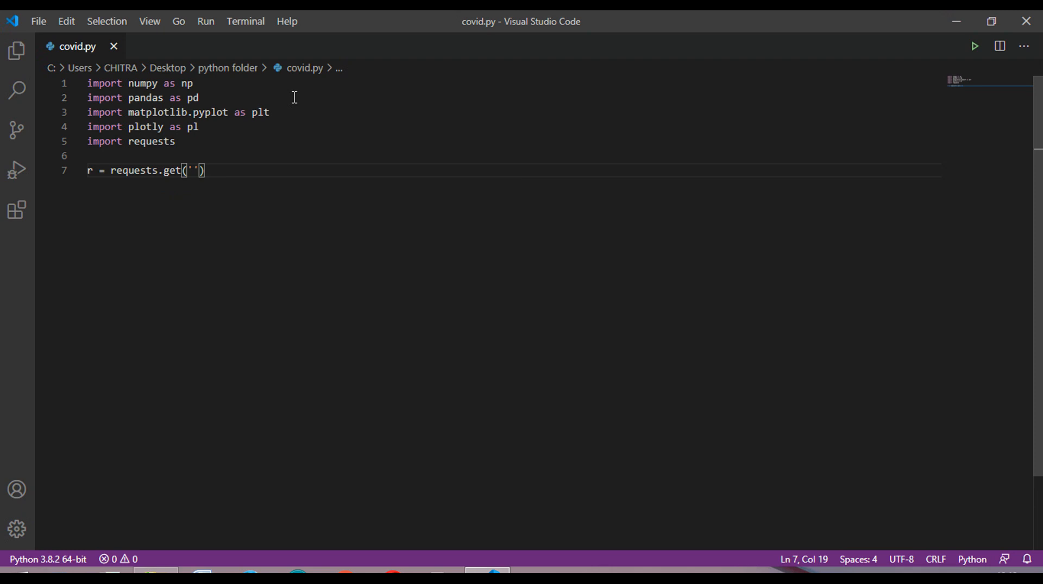
pyautogui.write('https:/')
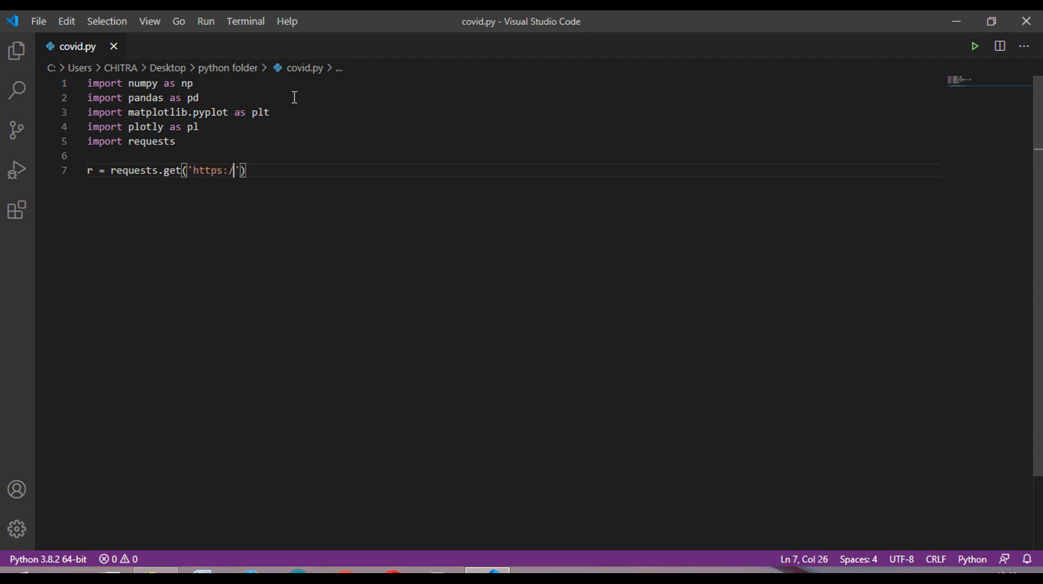
pyautogui.write('pom')
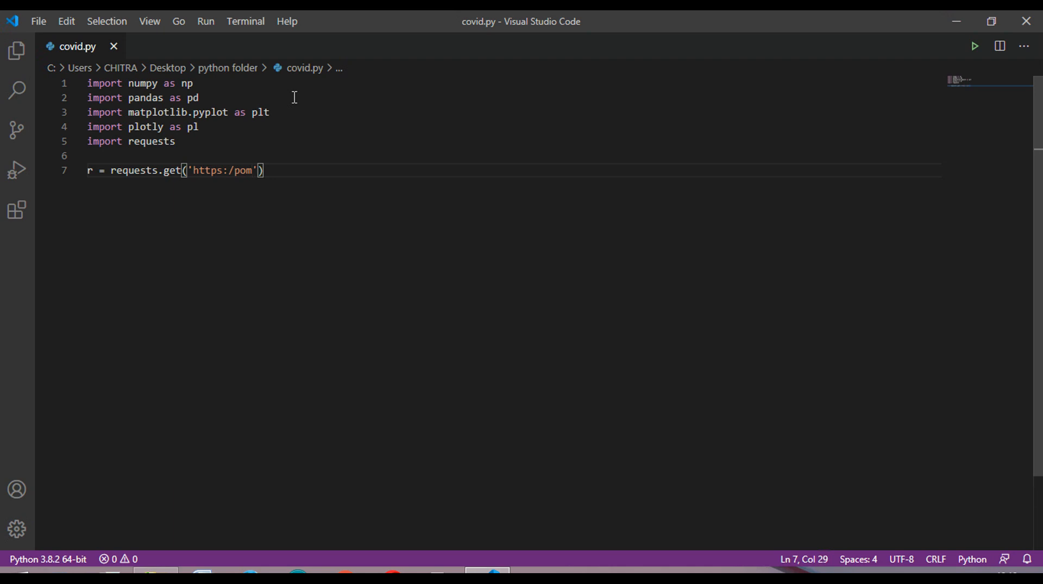
pyautogui.press('Backspace')
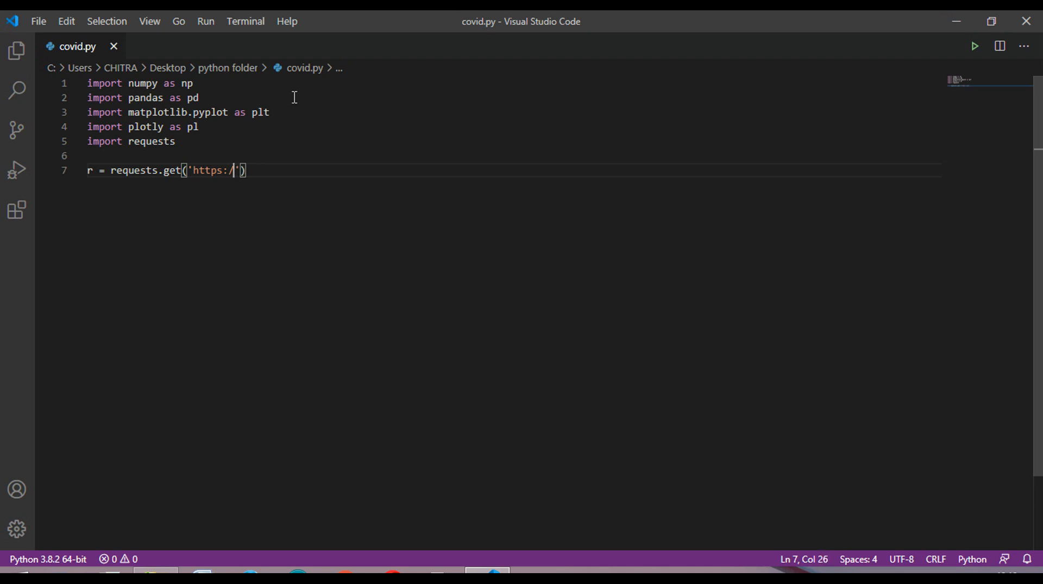
# - Complete the URL pomber.github.io/covid19/timeseries.json and start a new line
pyautogui.write('/pomber')
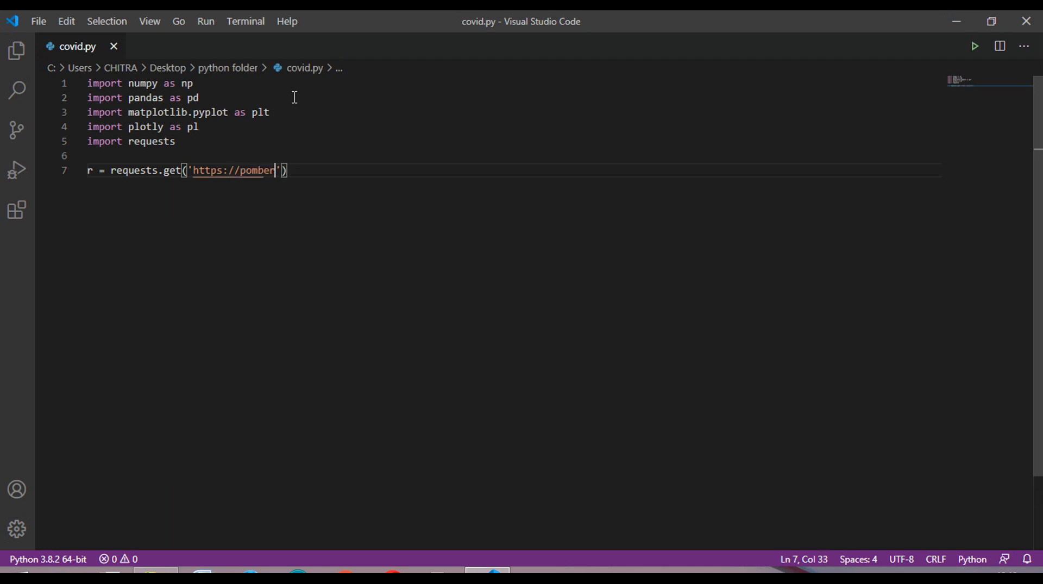
pyautogui.write('.g')
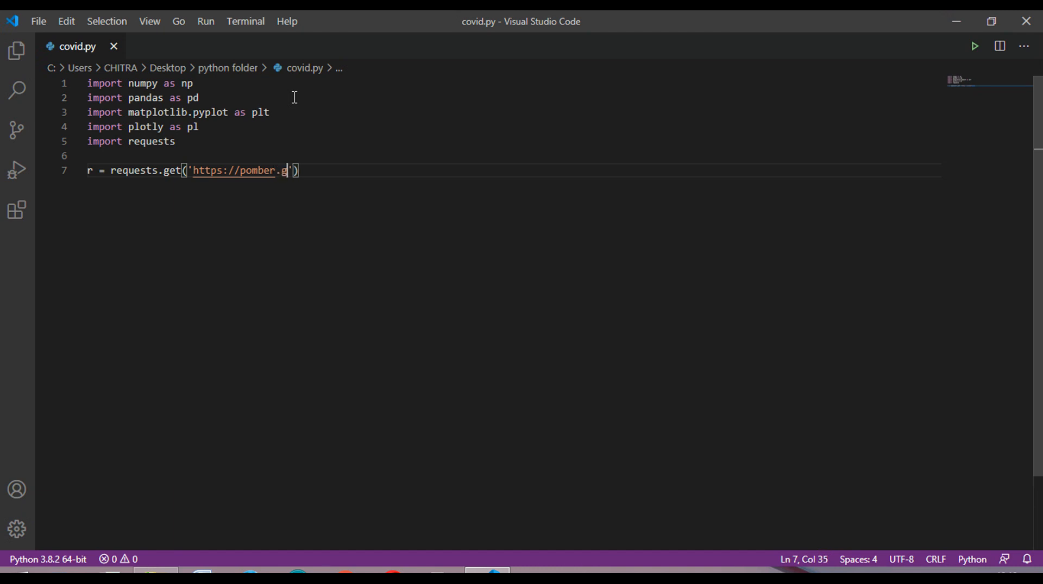
pyautogui.write('ithub.i')
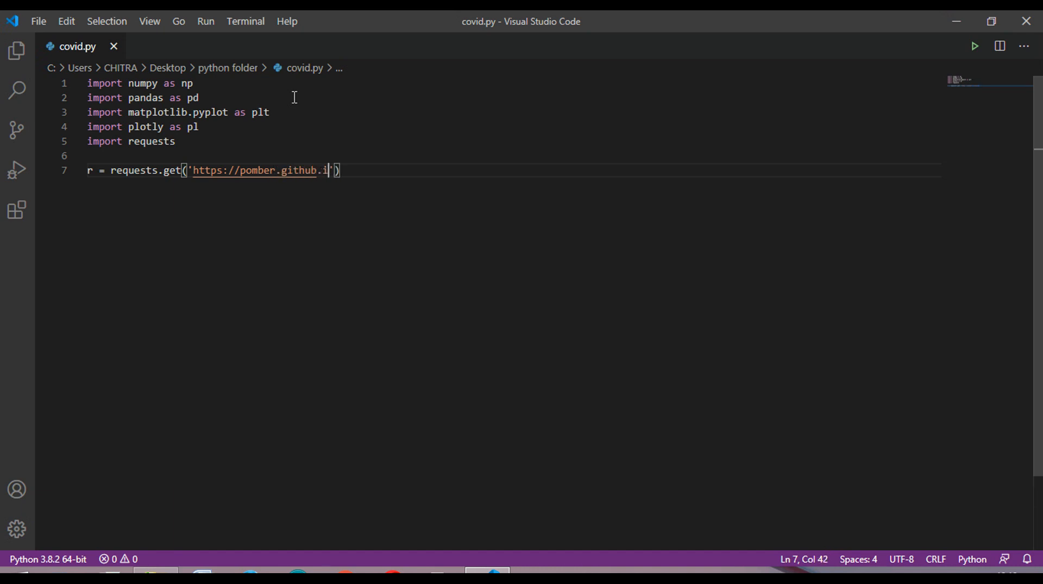
pyautogui.write('o')
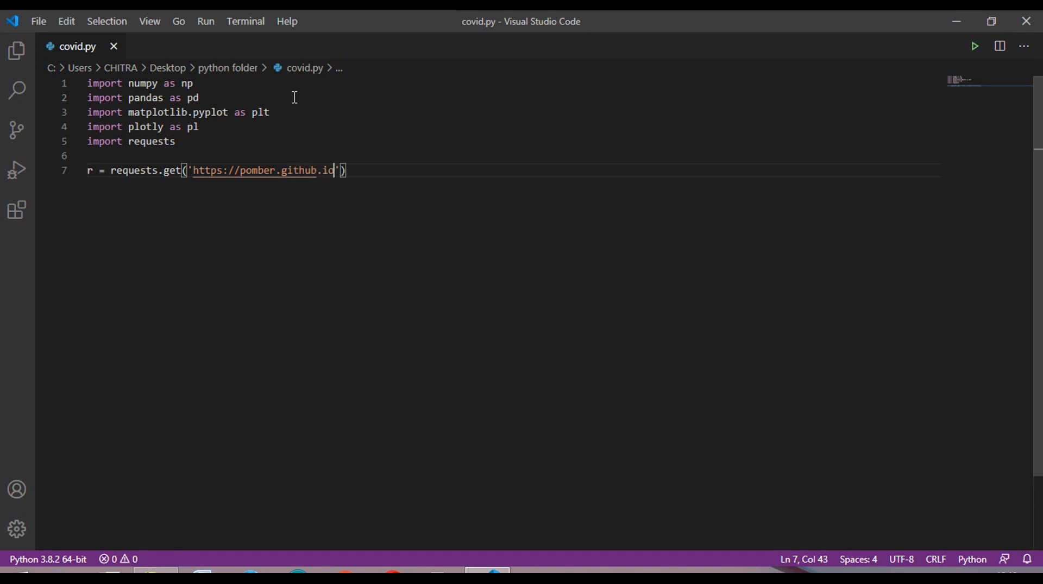
pyautogui.write('/covi')
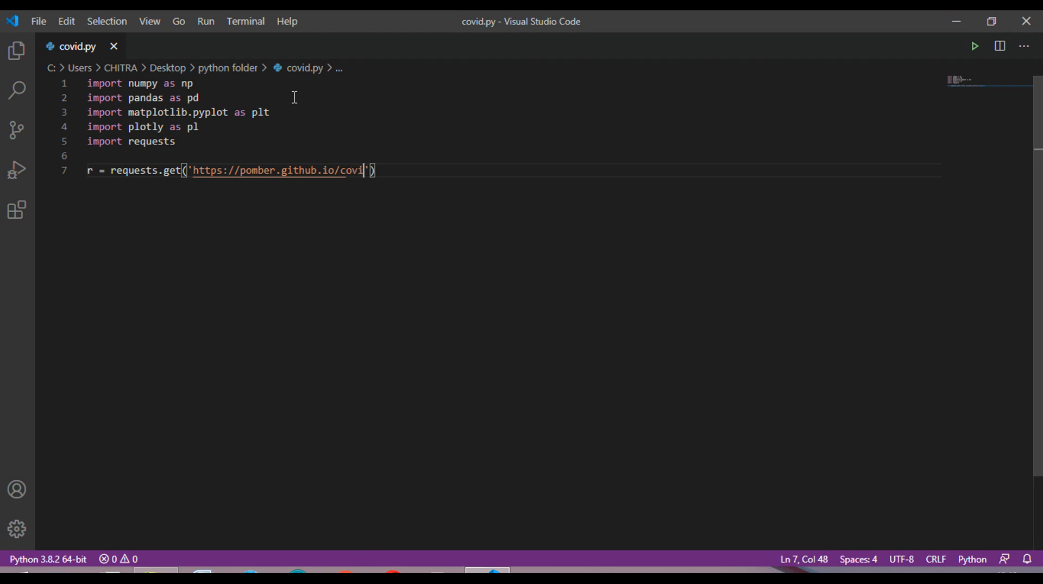
pyautogui.write('19')
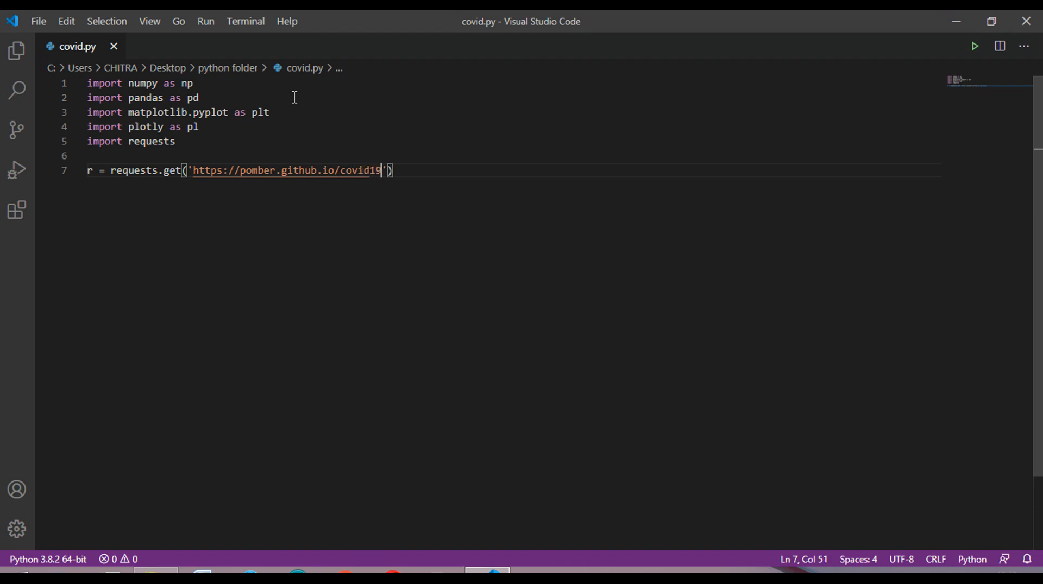
pyautogui.write('/time')
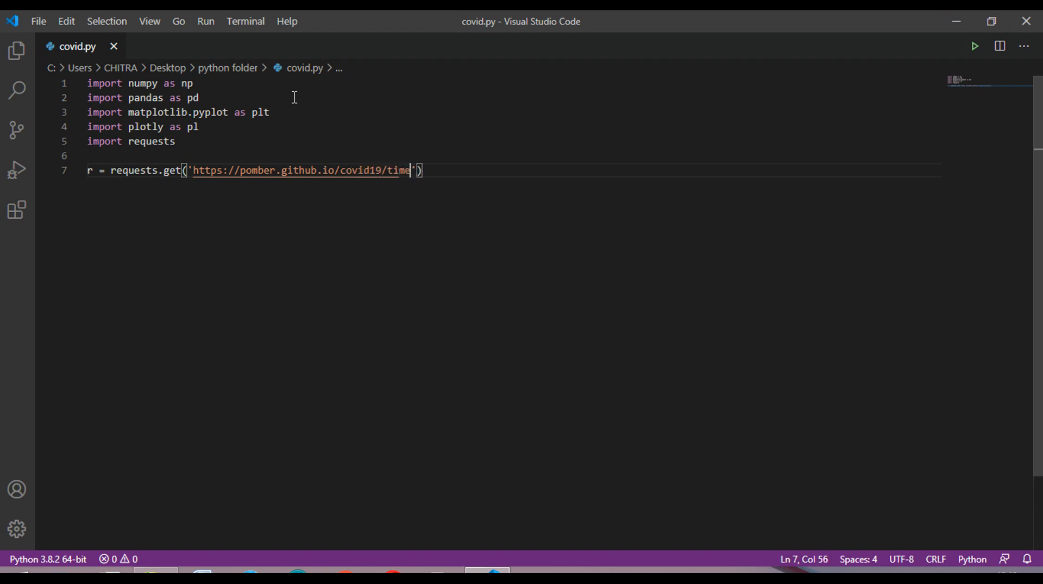
pyautogui.write('series')
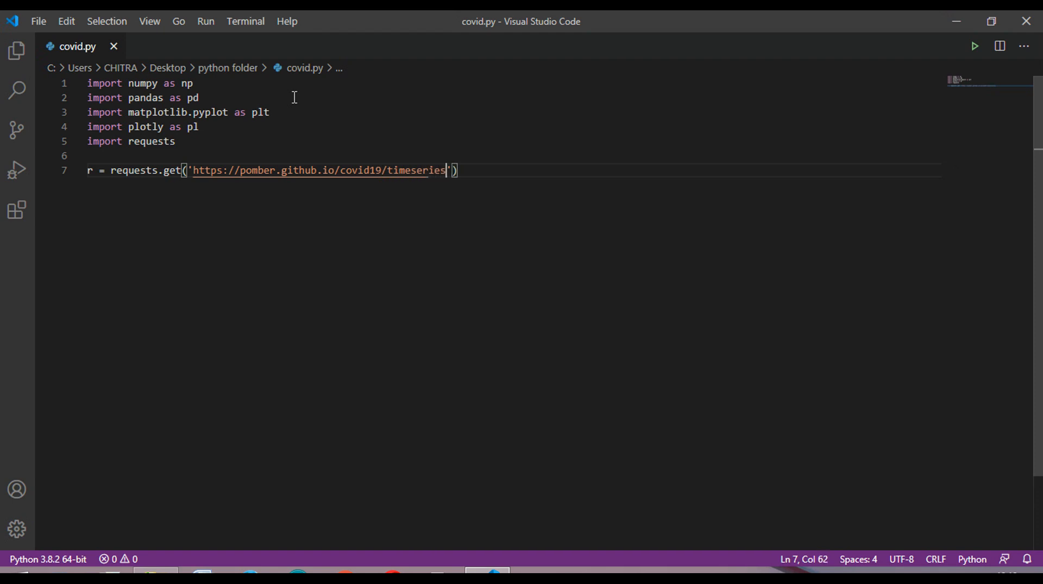
pyautogui.write('.json')
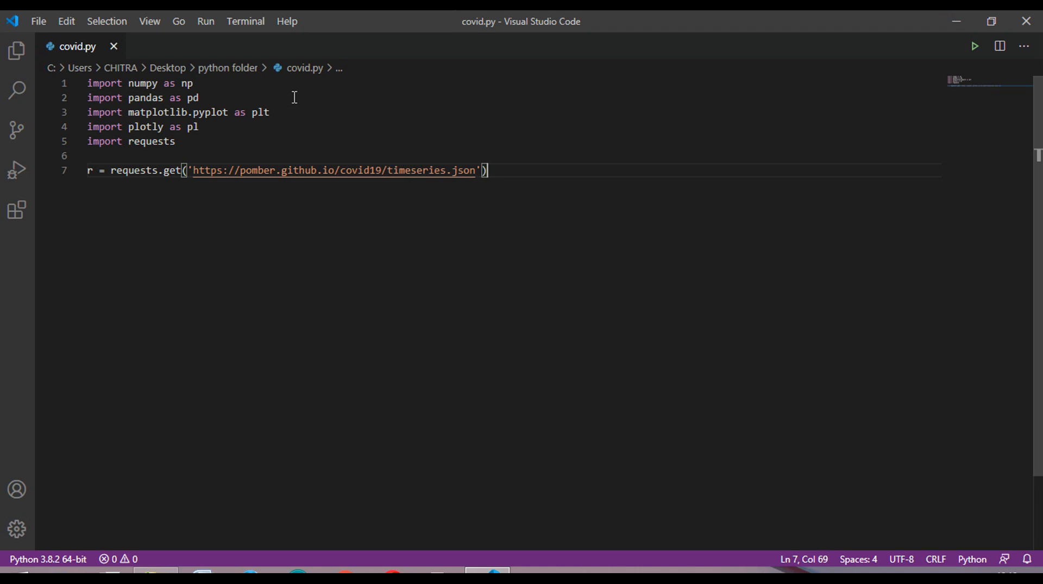
pyautogui.press('Enter')
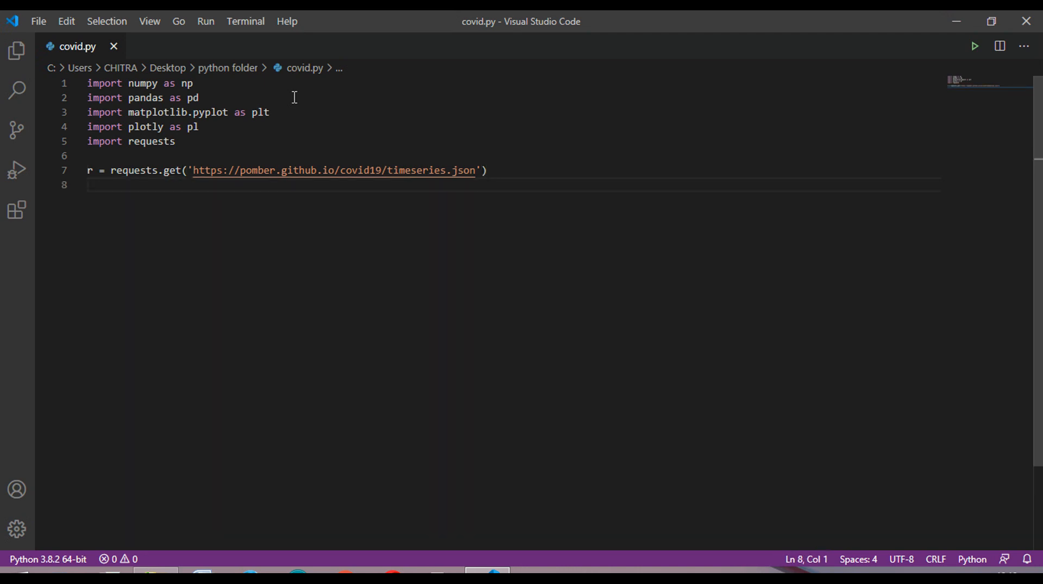
# - Write 'data = r.json()' to parse the response as JSON
pyautogui.write('data =')
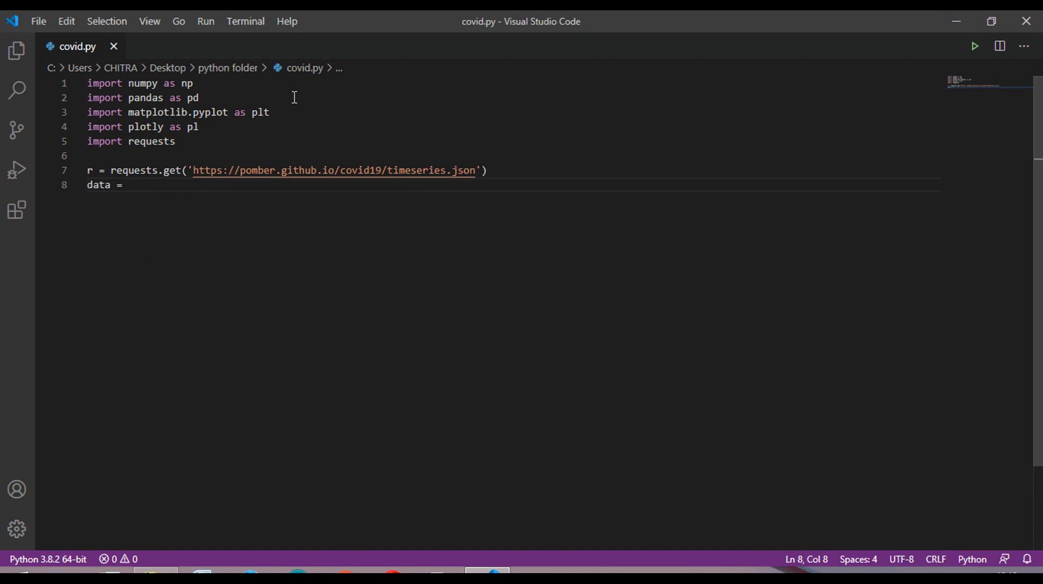
pyautogui.write('r.')
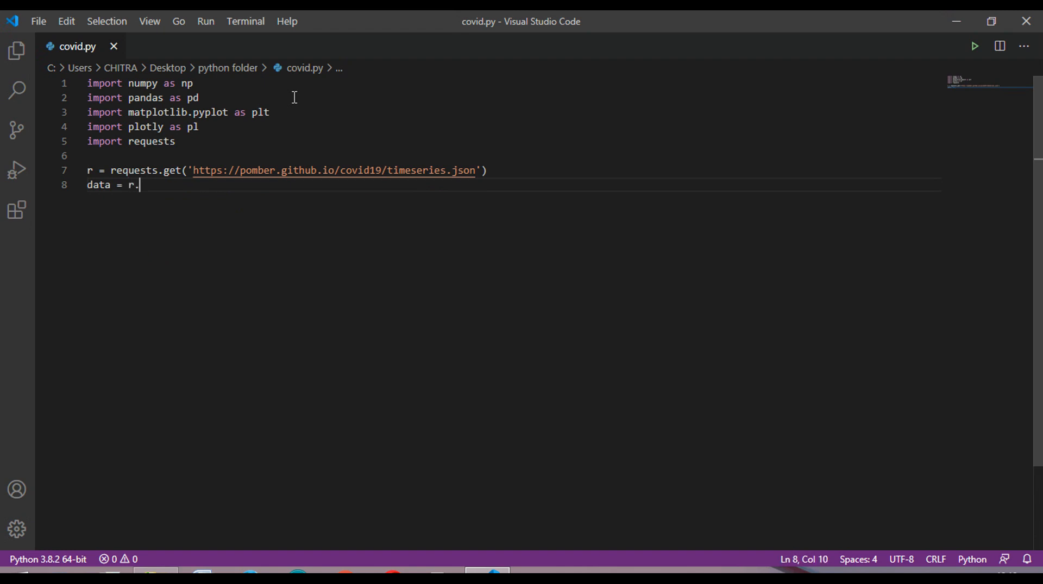
pyautogui.write('json')
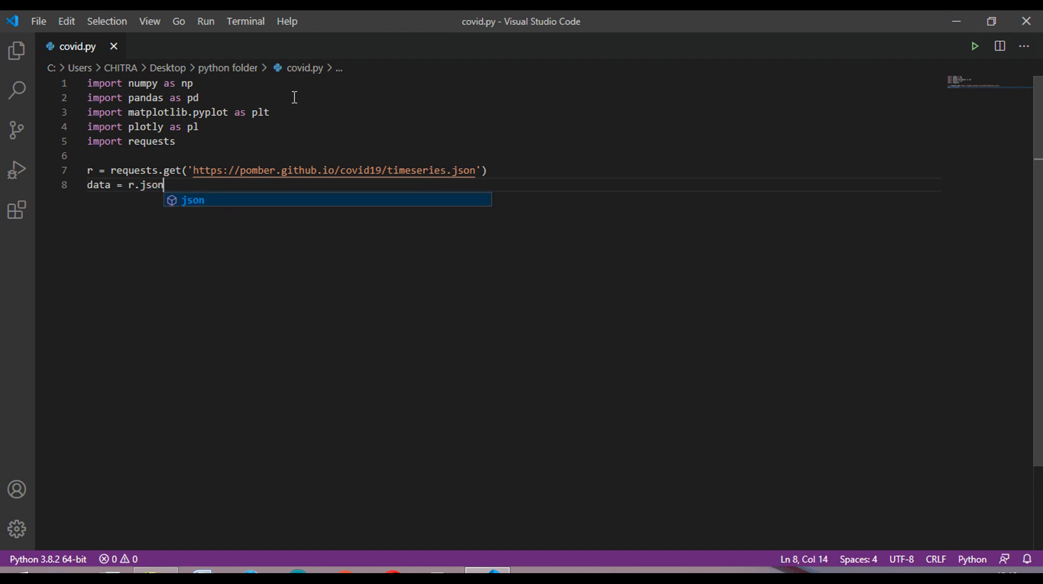
pyautogui.press('Enter')
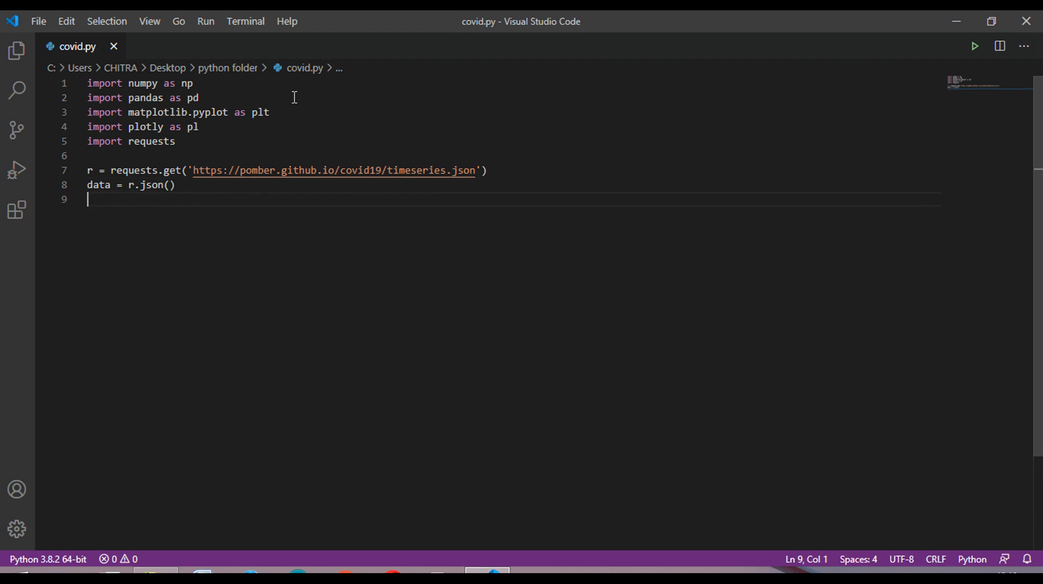
# - Write "df = pd.DataFrame(data['India'])" to build the India DataFrame
pyautogui.write('df')
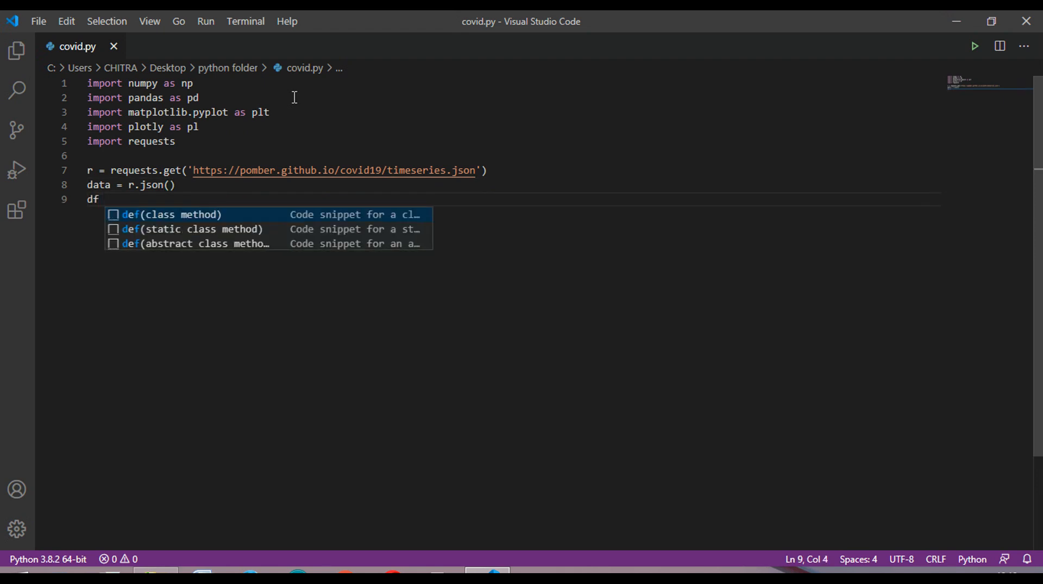
pyautogui.write('pd')
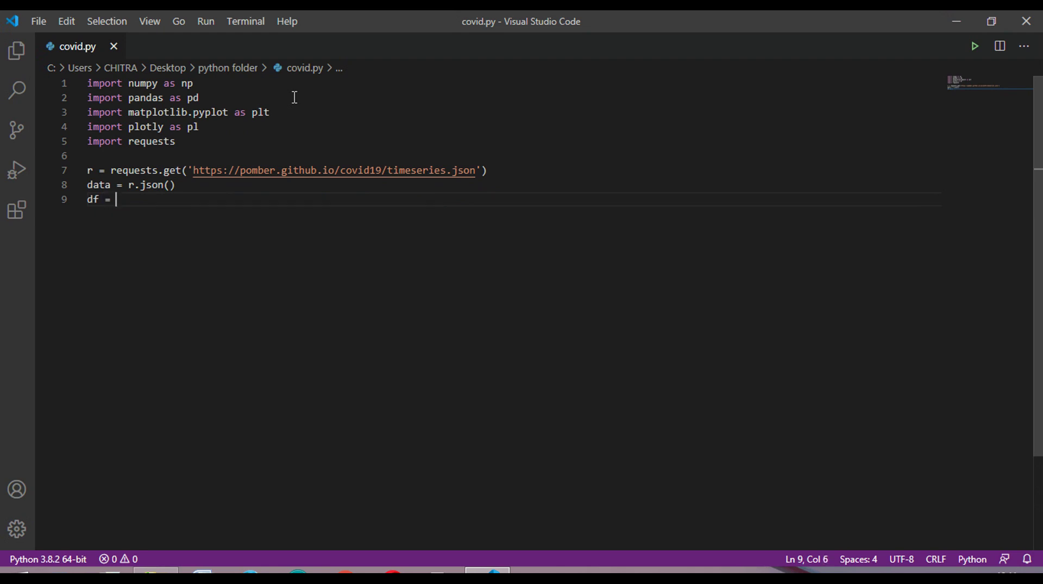
pyautogui.write('pd')
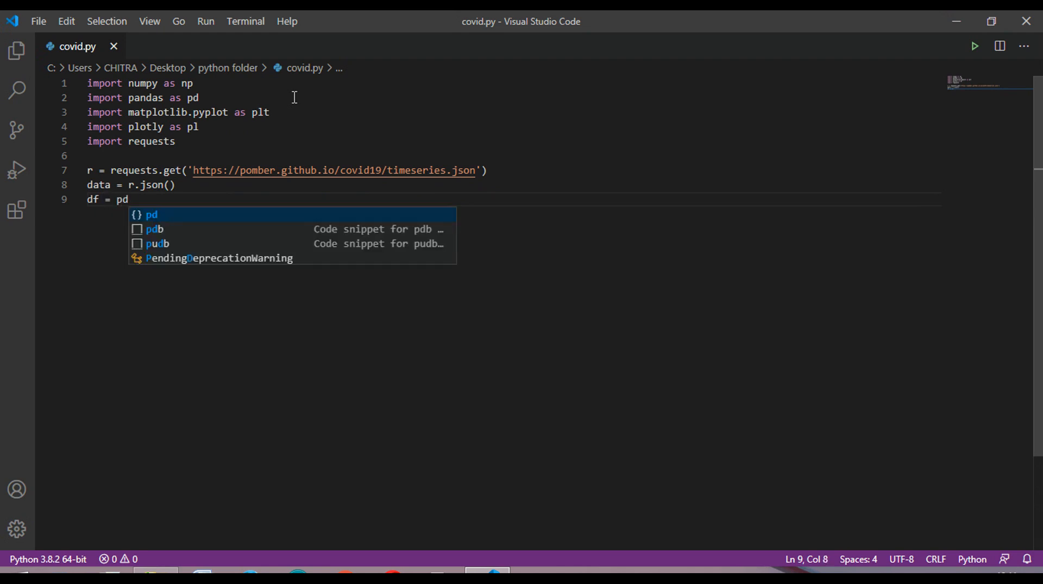
pyautogui.write('.DD')
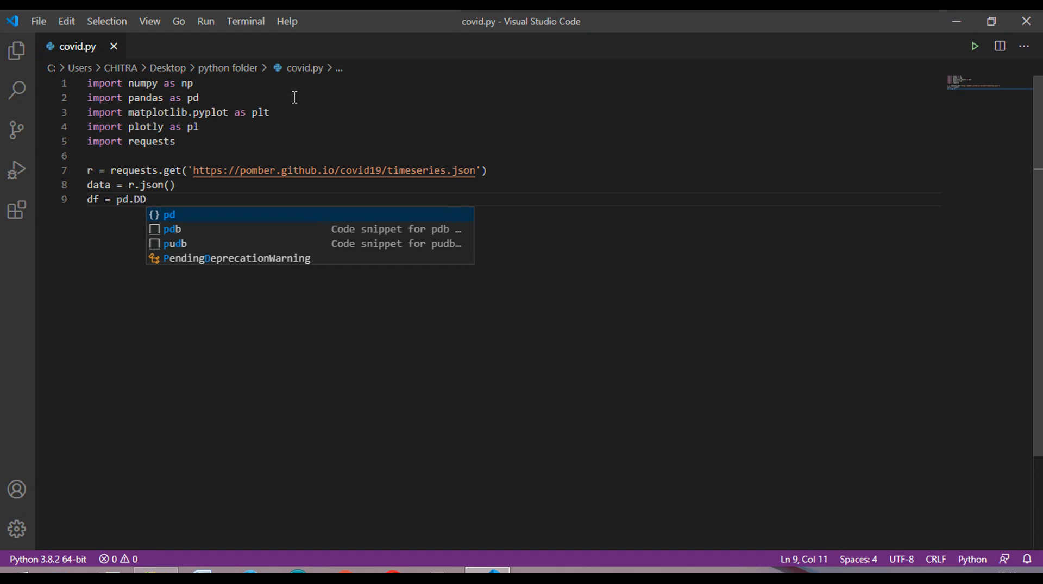
pyautogui.write('ata')
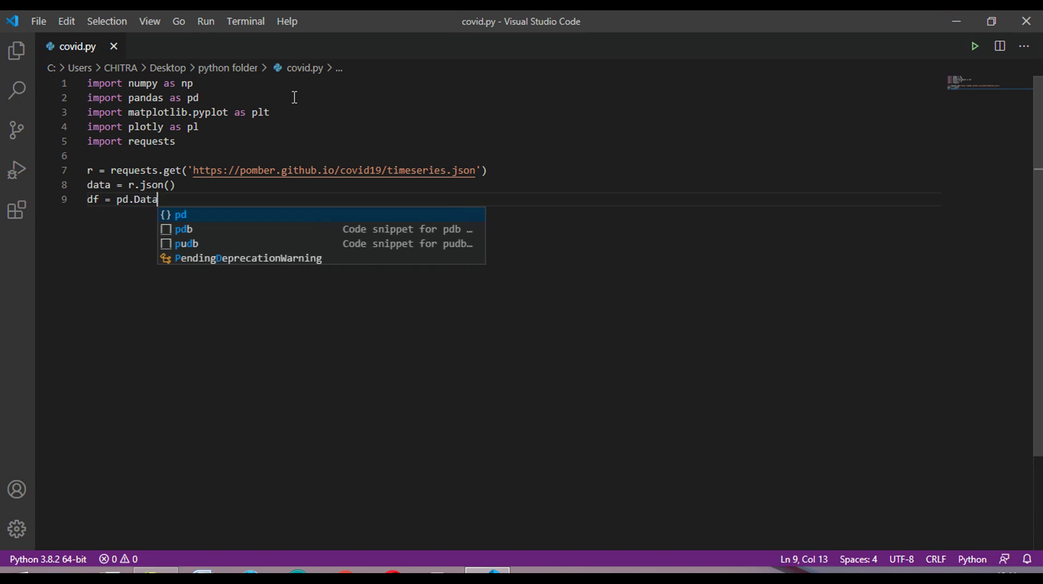
pyautogui.write('Frame')
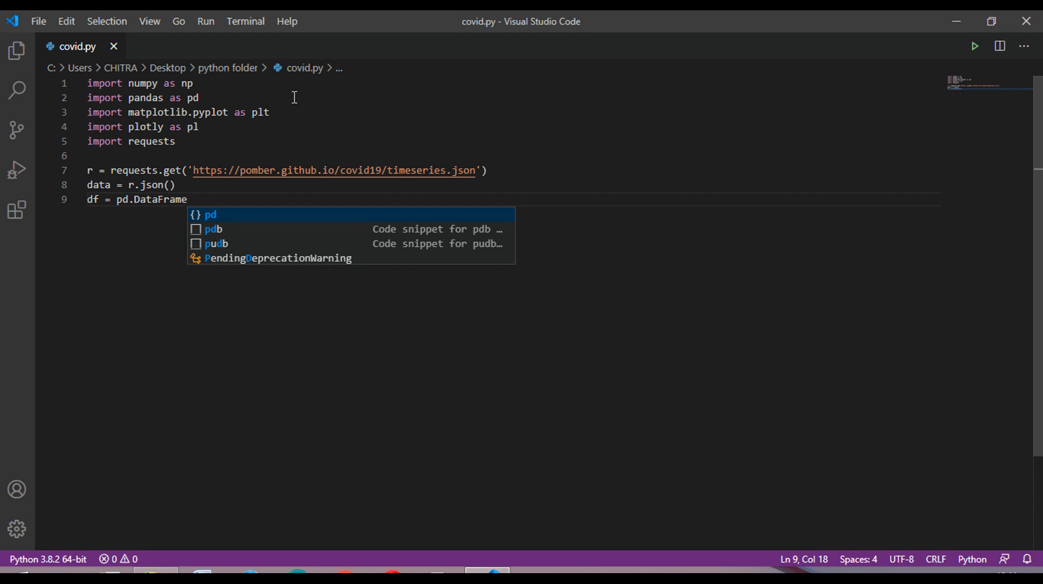
pyautogui.write('()')
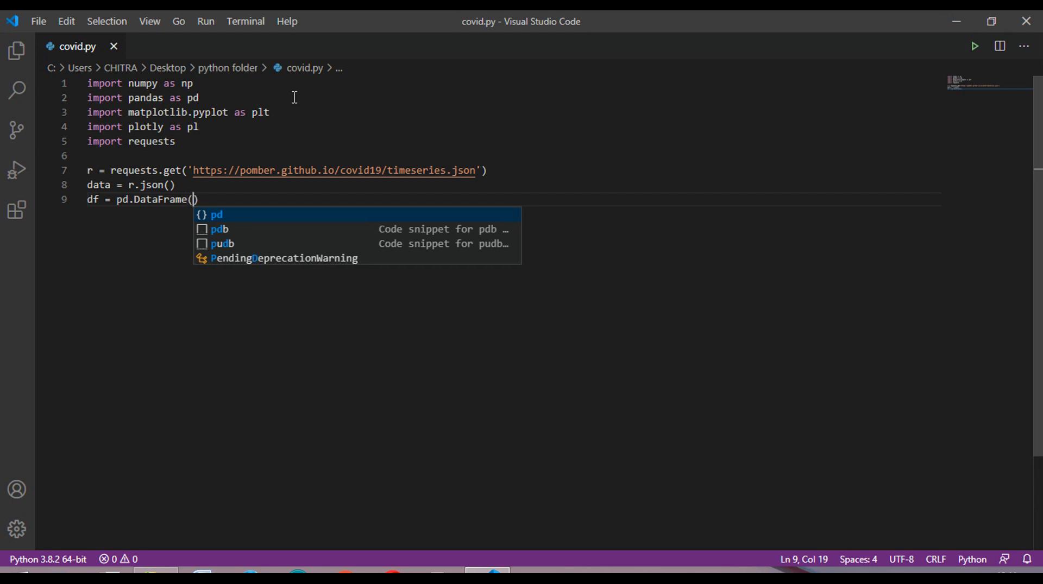
pyautogui.write('data')
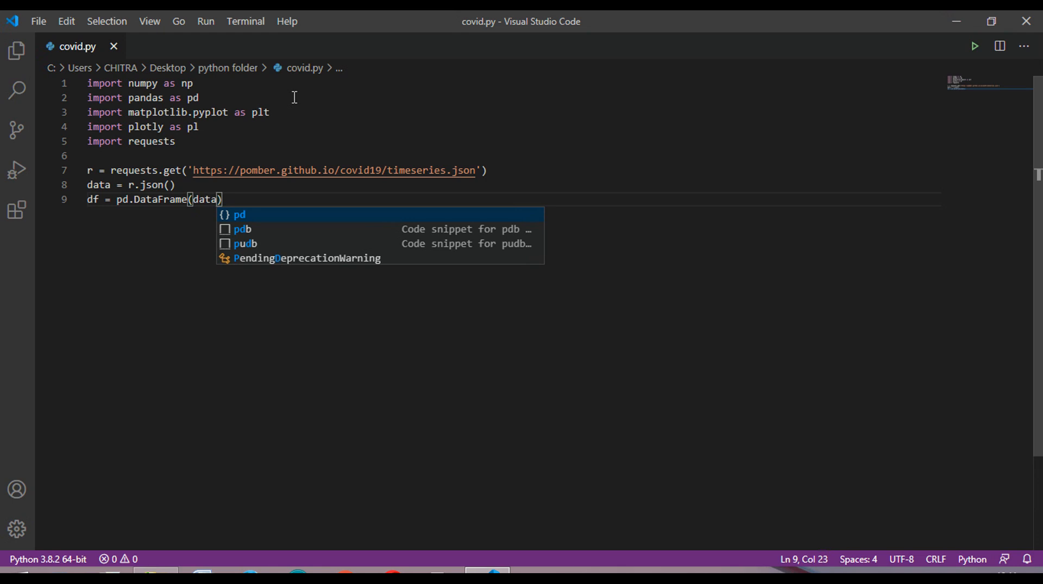
pyautogui.write('[')
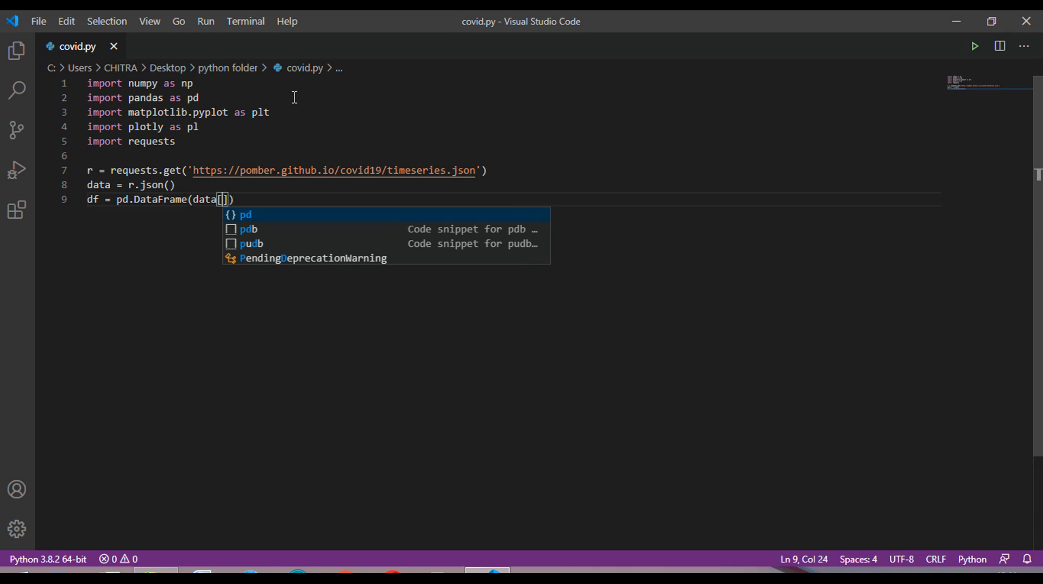
pyautogui.write("'I'")
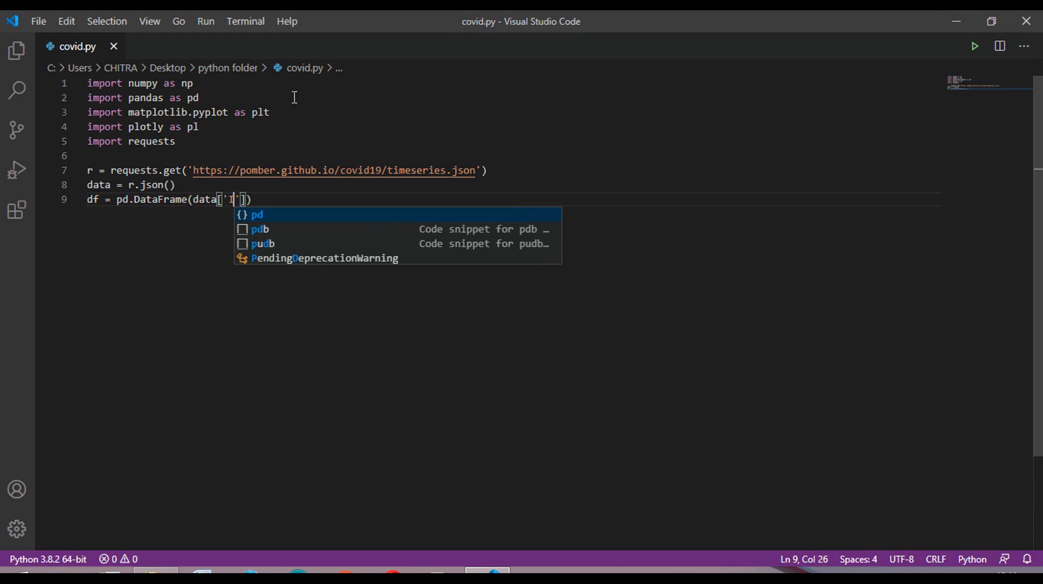
pyautogui.write('ndia')
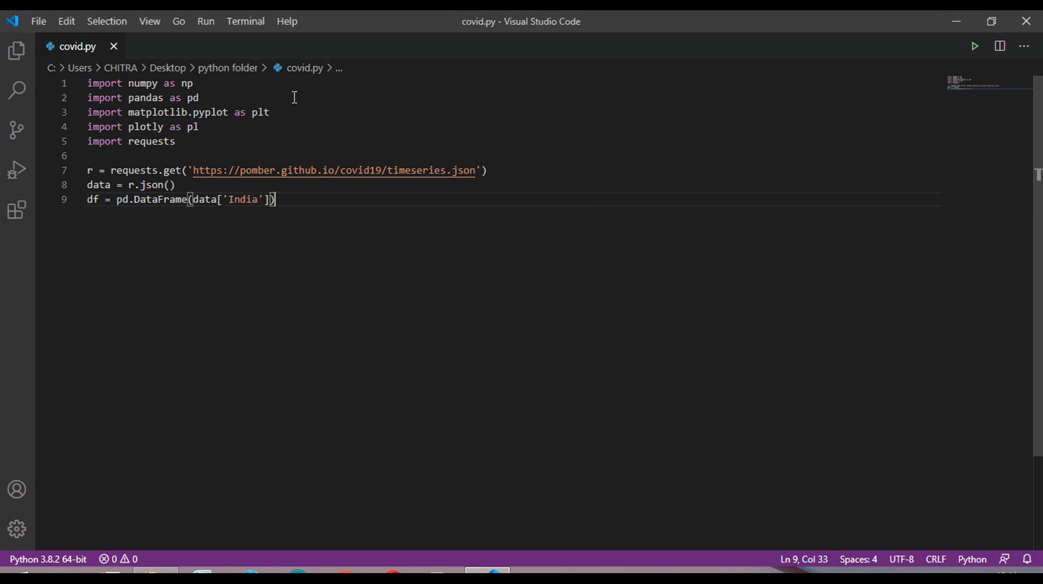
pyautogui.press('Enter')
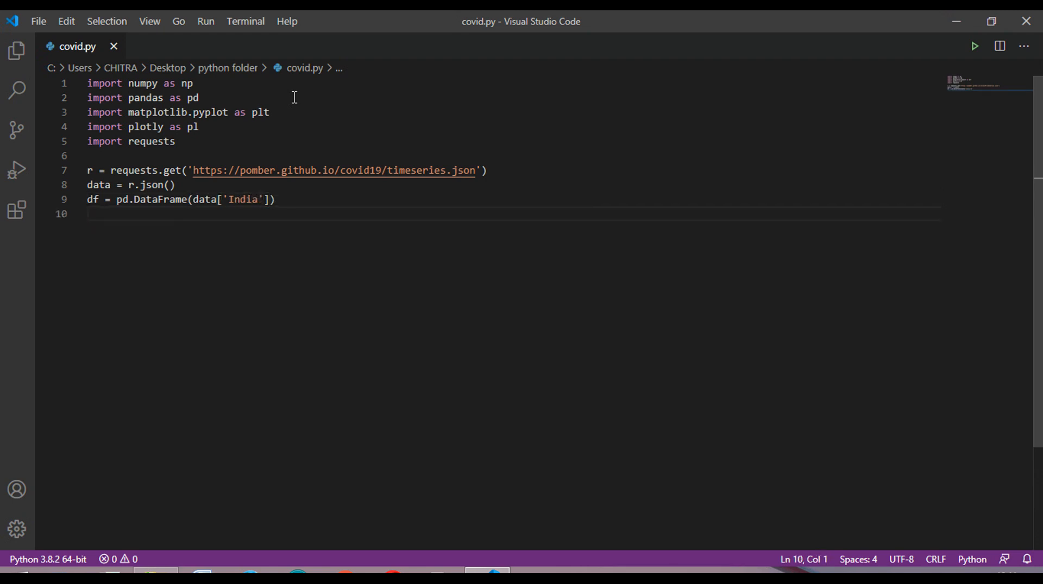
# - Write 'figure = plt.figure()' to create a matplotlib figure
pyautogui.write('figure =')
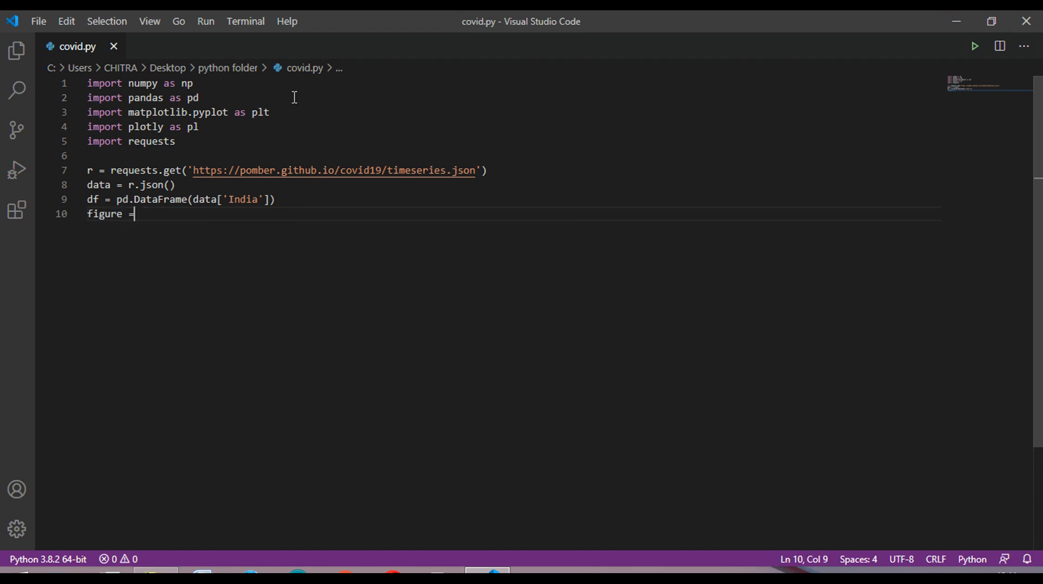
pyautogui.write('plt')
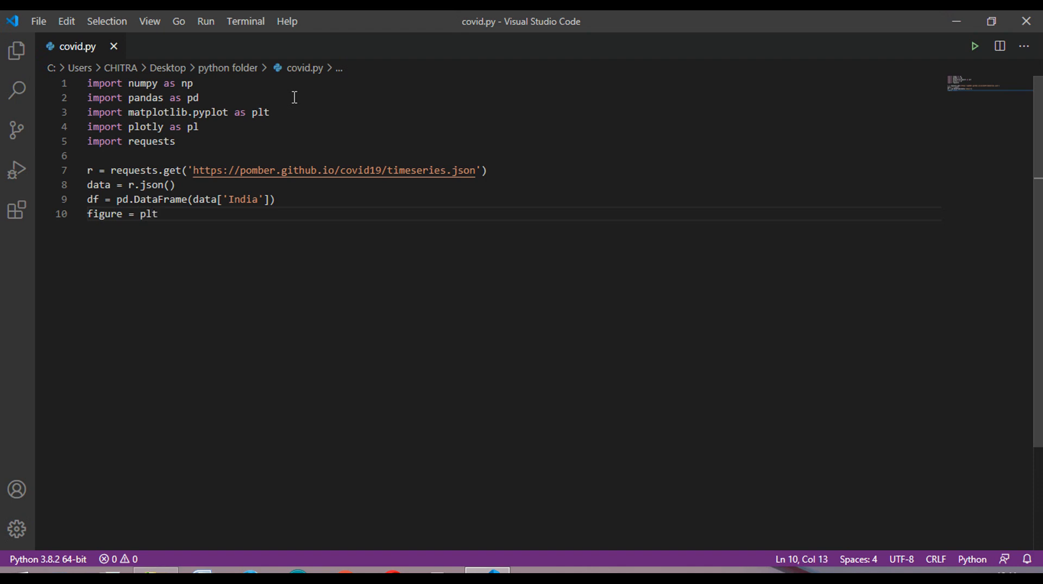
pyautogui.write('.figin')
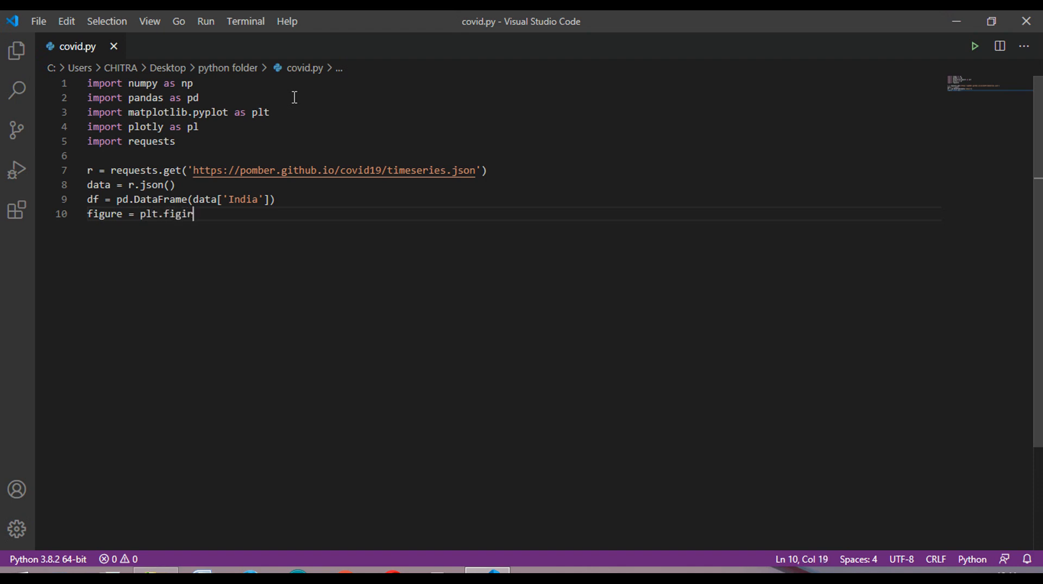
pyautogui.press('BackSpace')
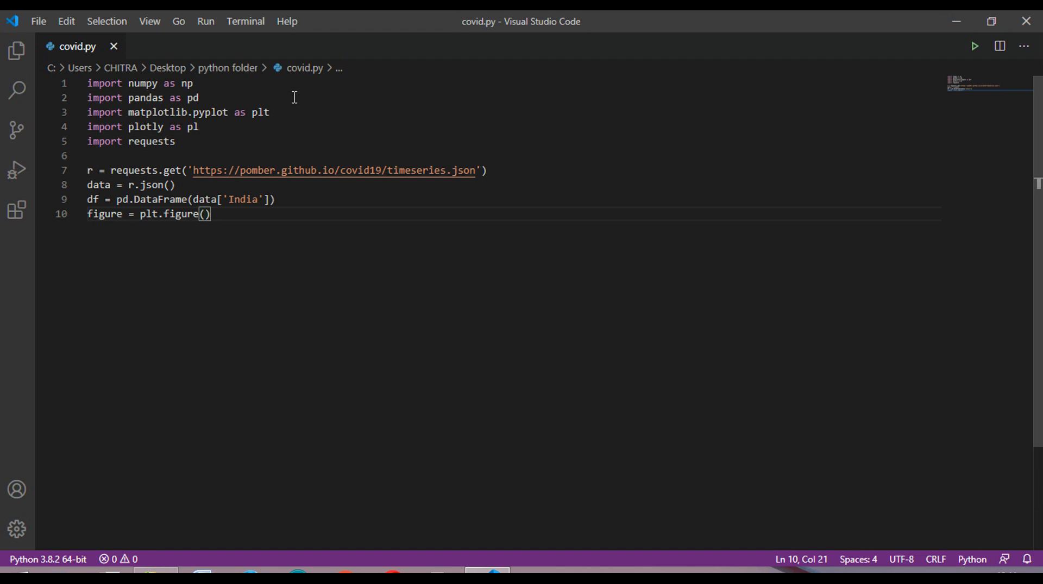
pyautogui.press('Right')
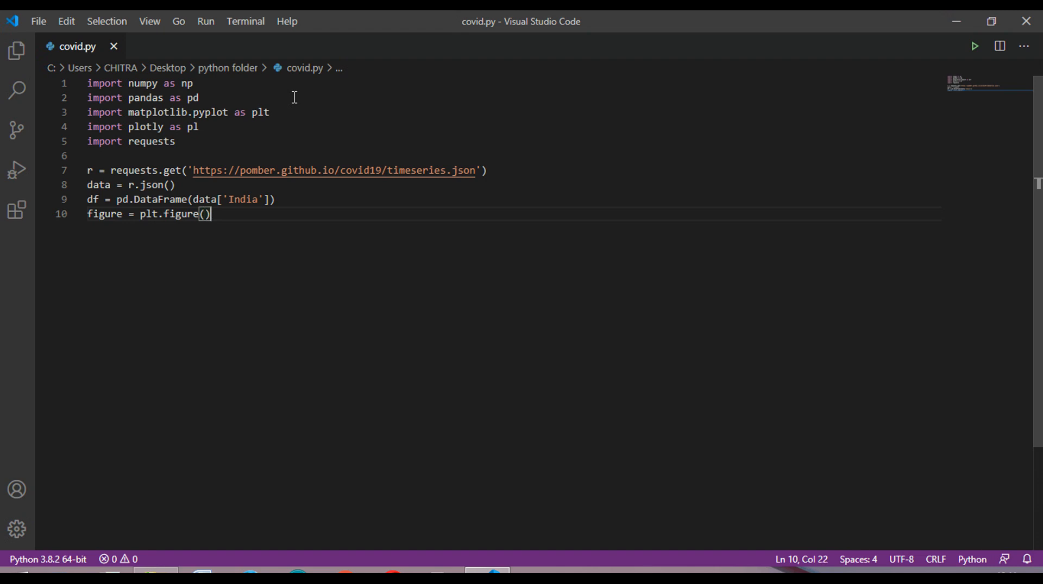
pyautogui.press('Enter')
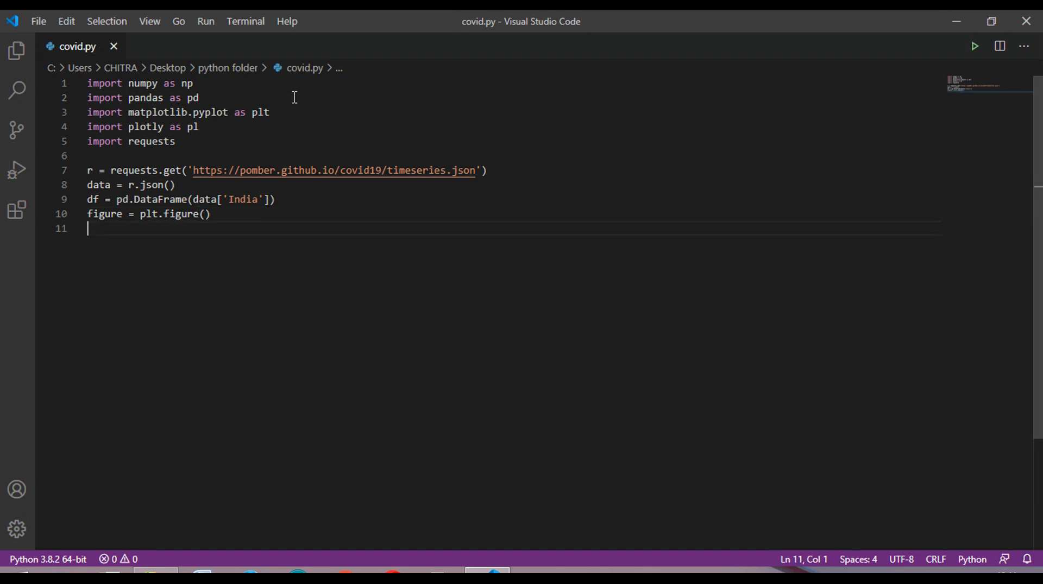
# - Write 'subplot = figure.add_subplot(111)' and start a new line
pyautogui.write('subplot =')
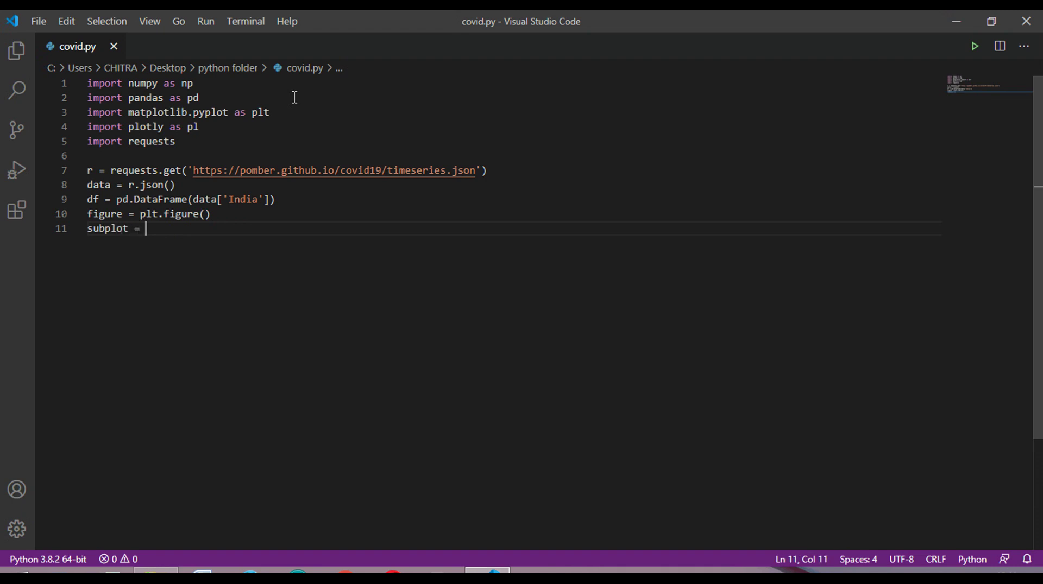
pyautogui.write('figure')
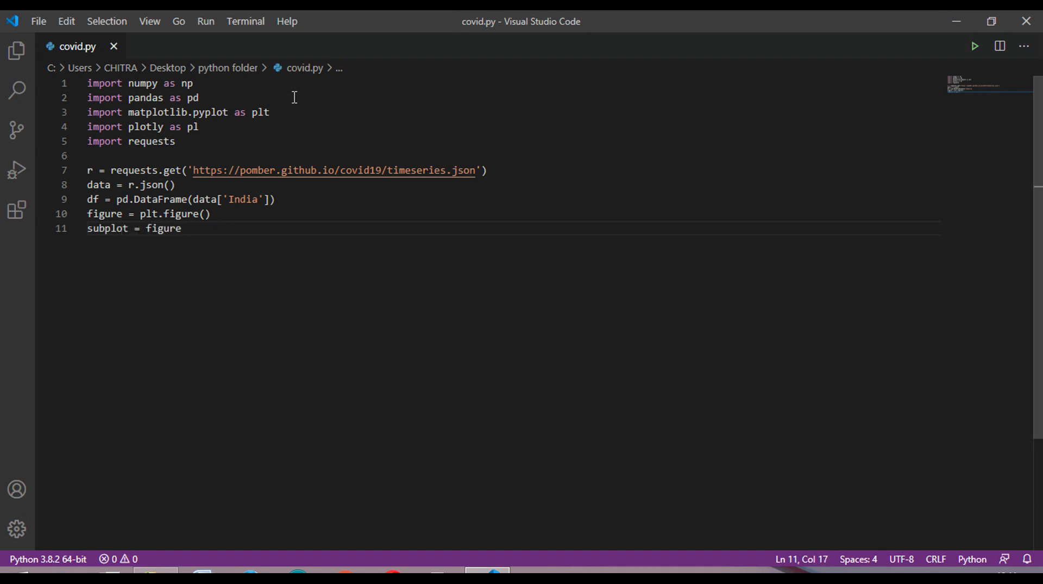
pyautogui.write('.add')
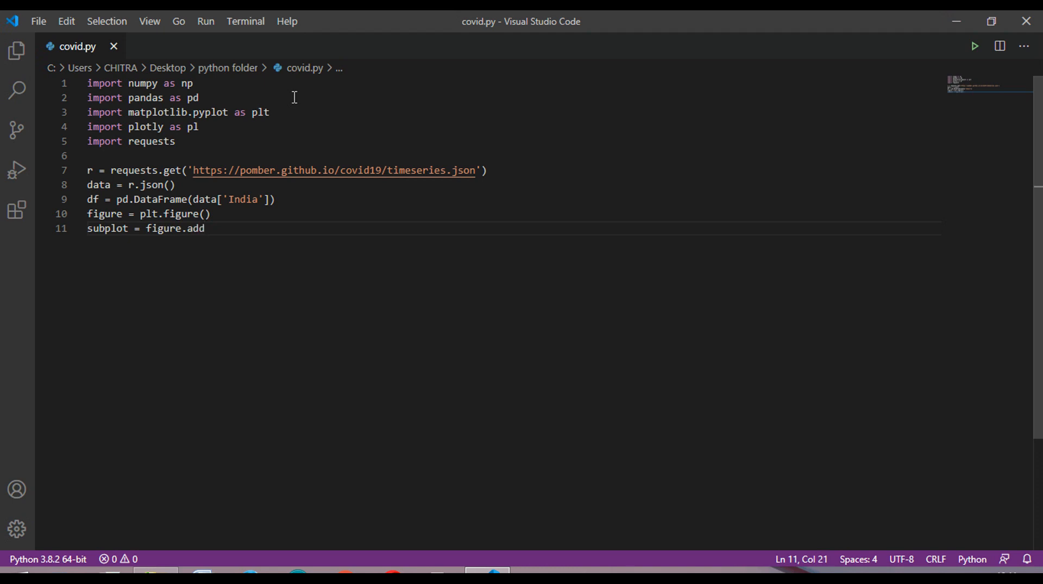
pyautogui.write('_su')
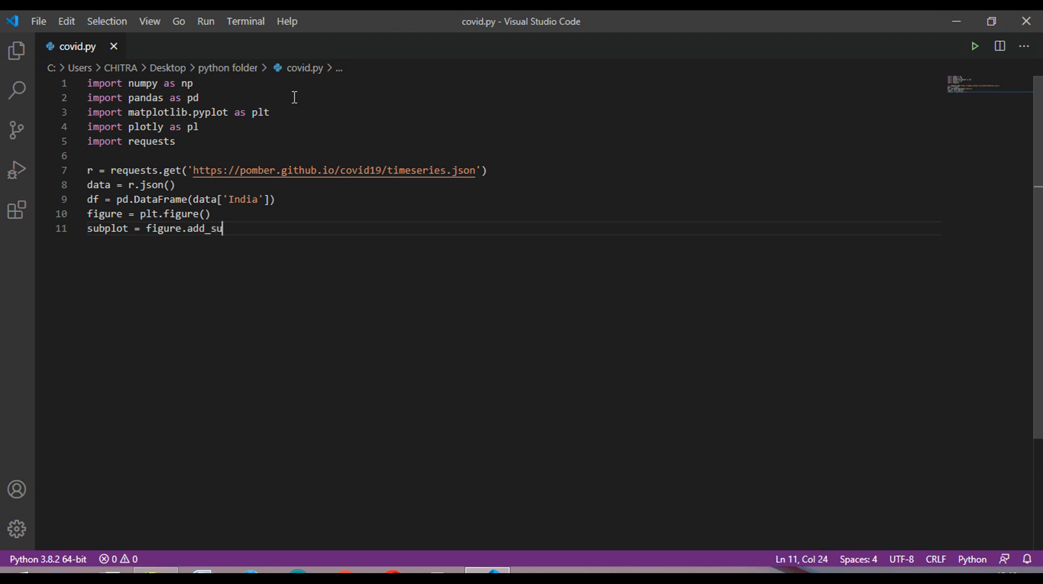
pyautogui.write('bplot')
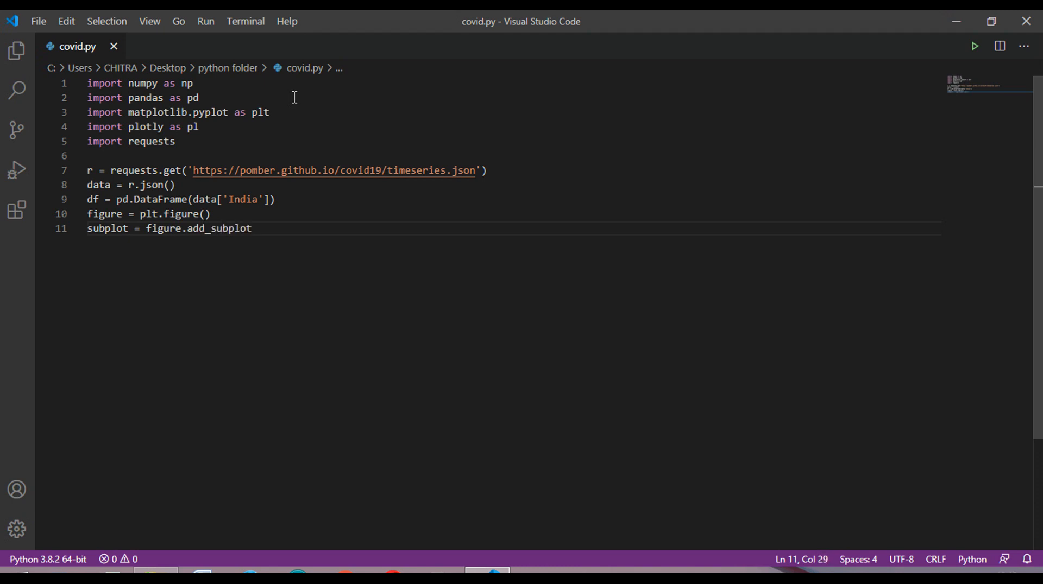
pyautogui.write('(111)')
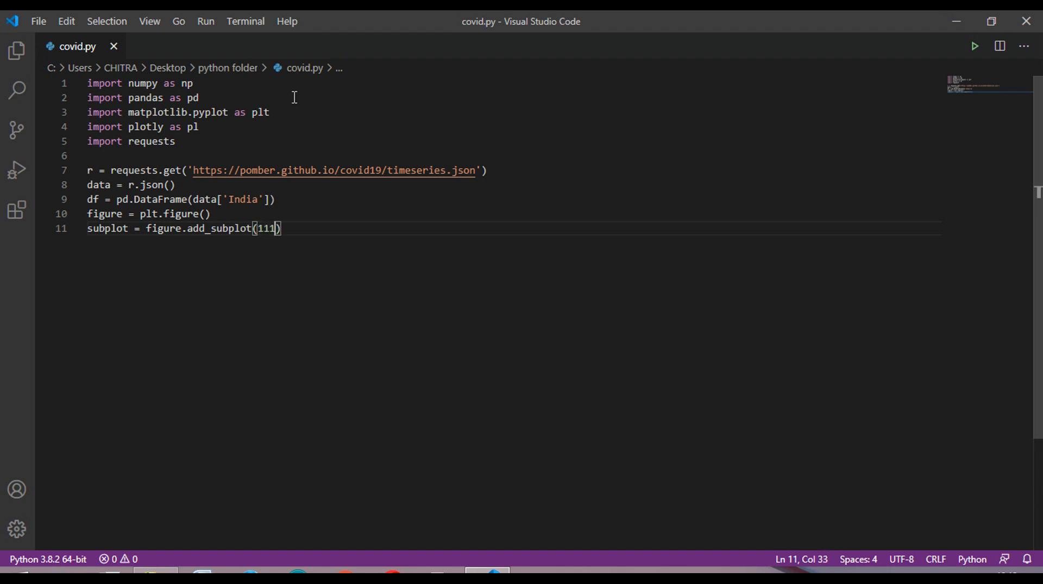
pyautogui.press('Enter')
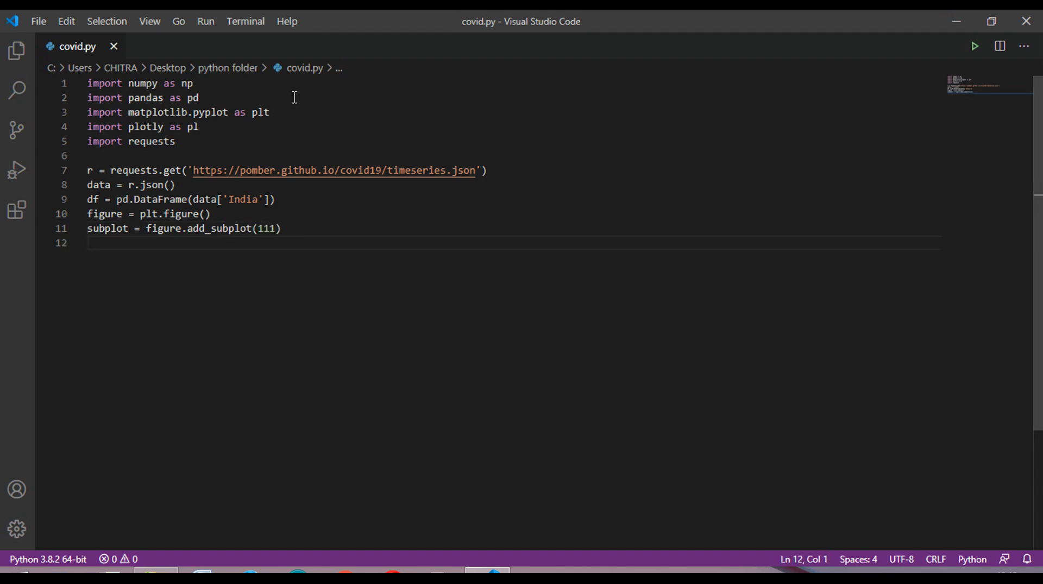
# - Write subplot.plot(df['date'], df['confirmed'] to chart confirmed cases against date
pyautogui.write('subpl')
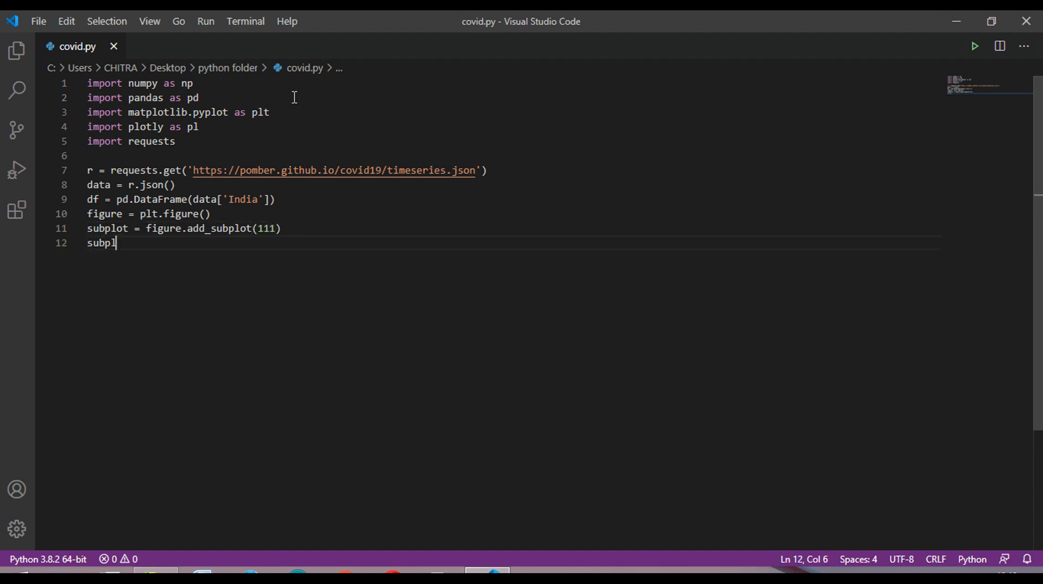
pyautogui.write('ot.pl')
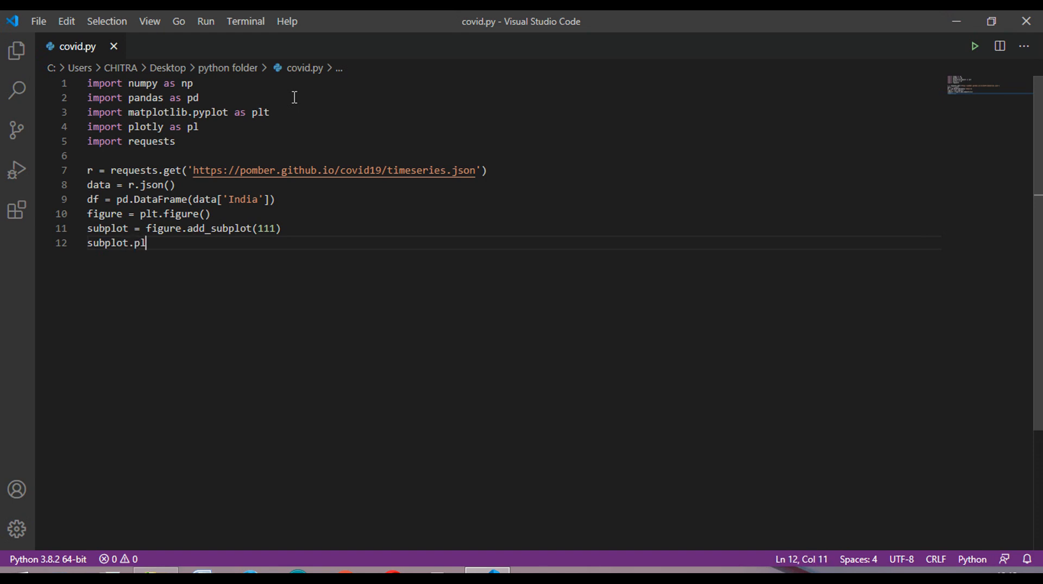
pyautogui.write('ot')
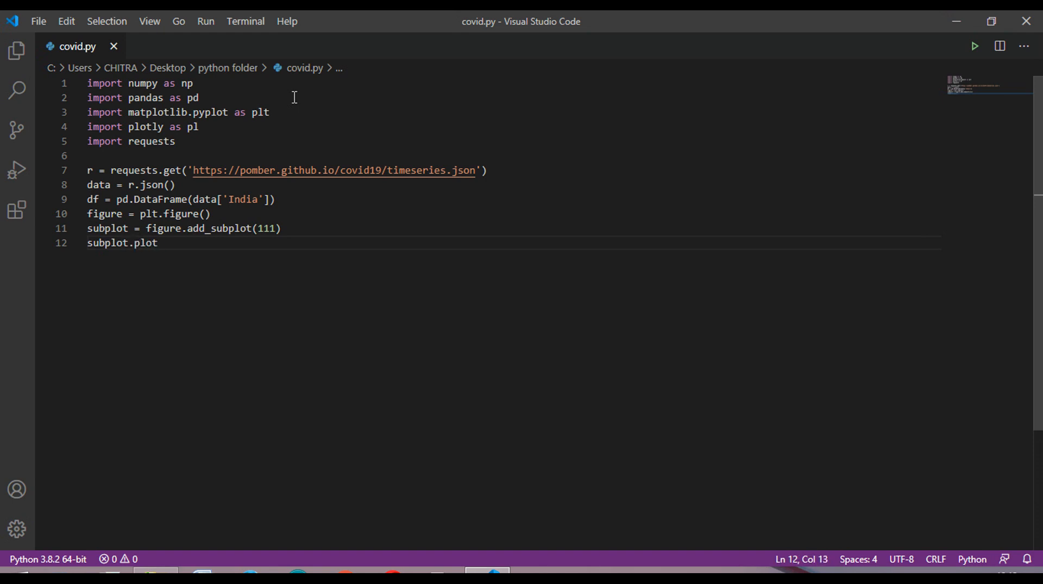
pyautogui.write('(df)')
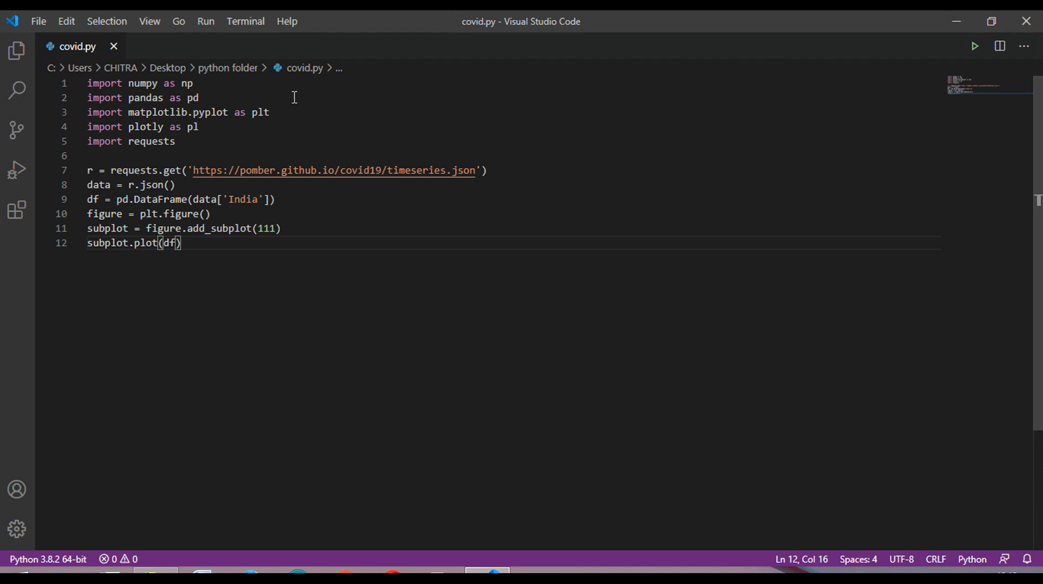
pyautogui.write('[')
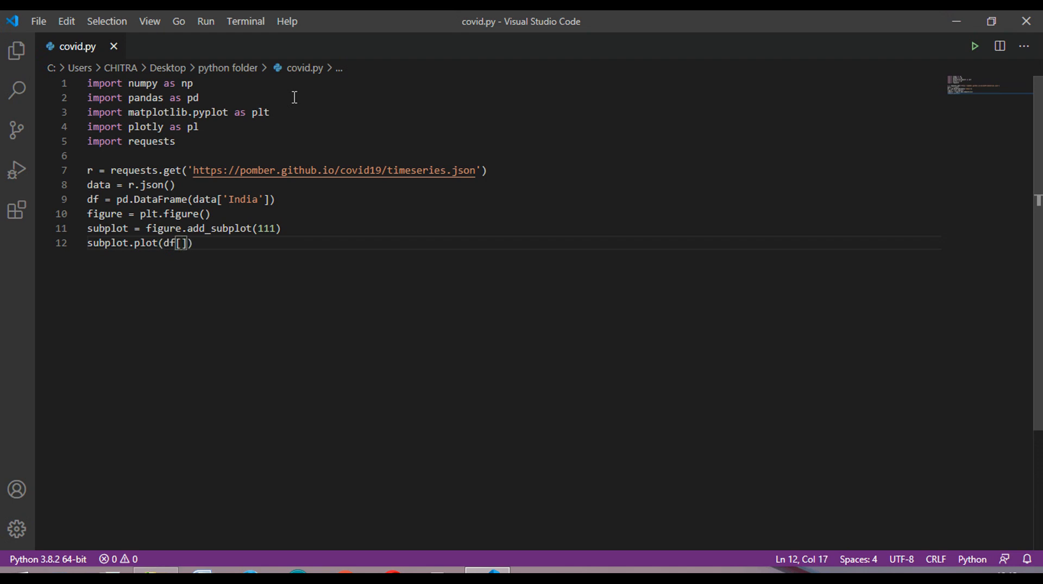
pyautogui.write("''")
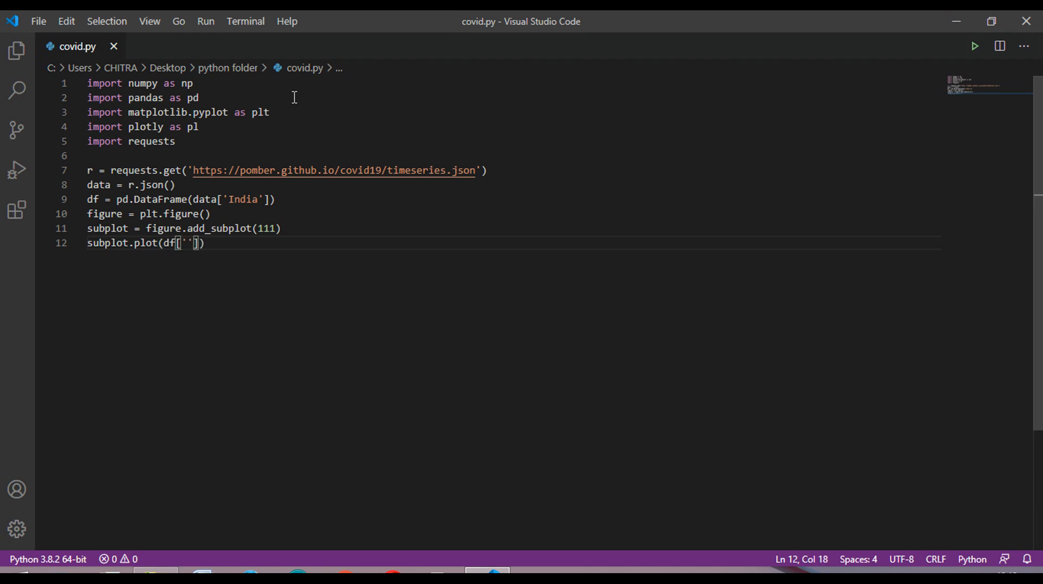
pyautogui.write('date')
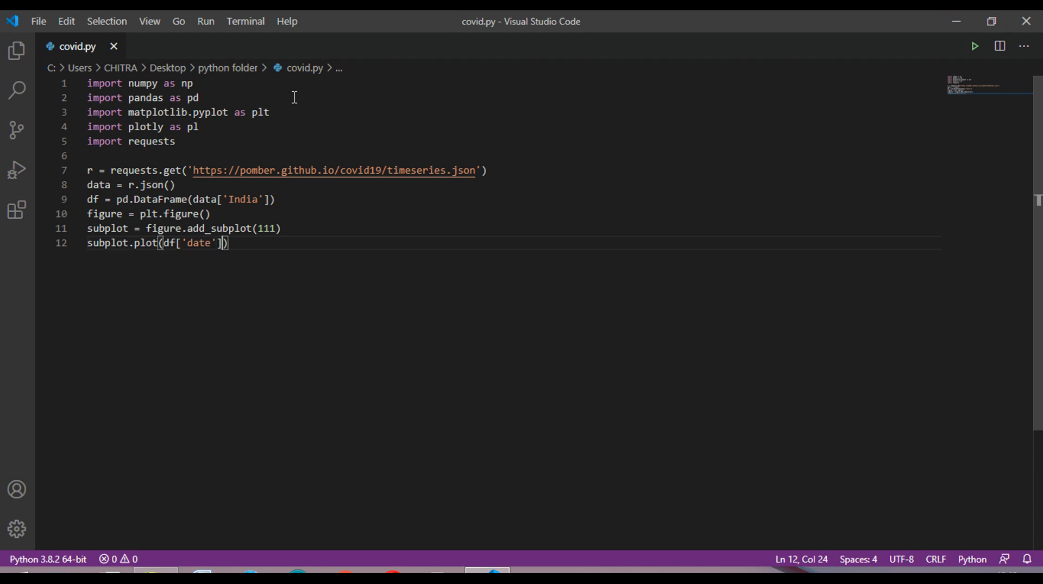
pyautogui.write(", df['")
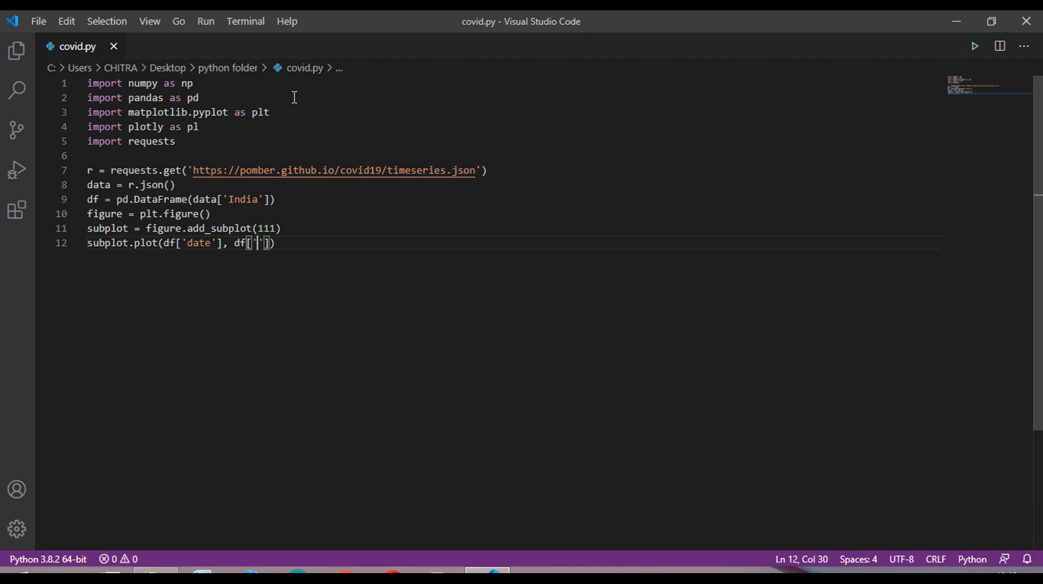
pyautogui.write('confir')
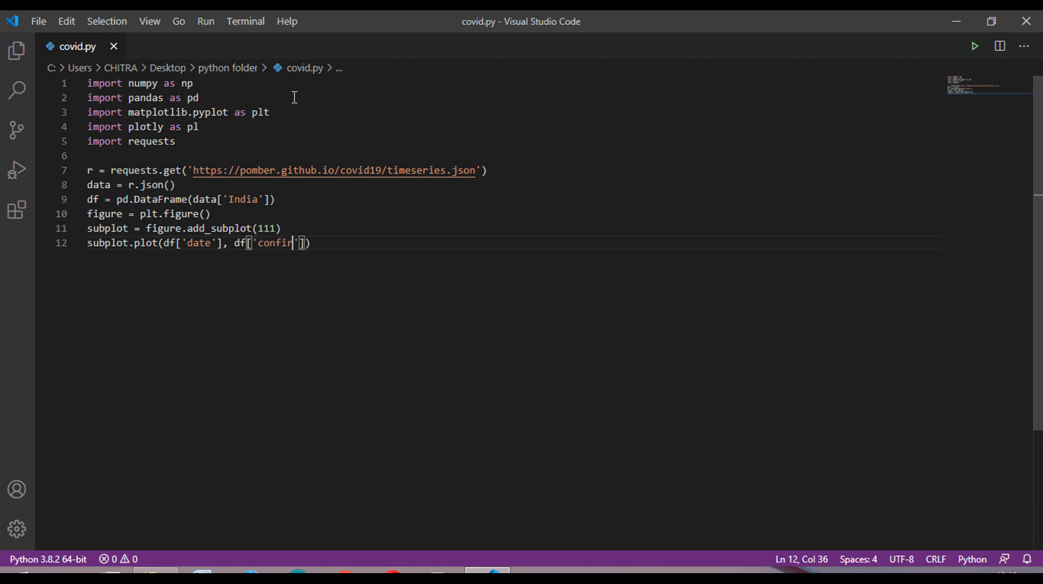
pyautogui.write('med')
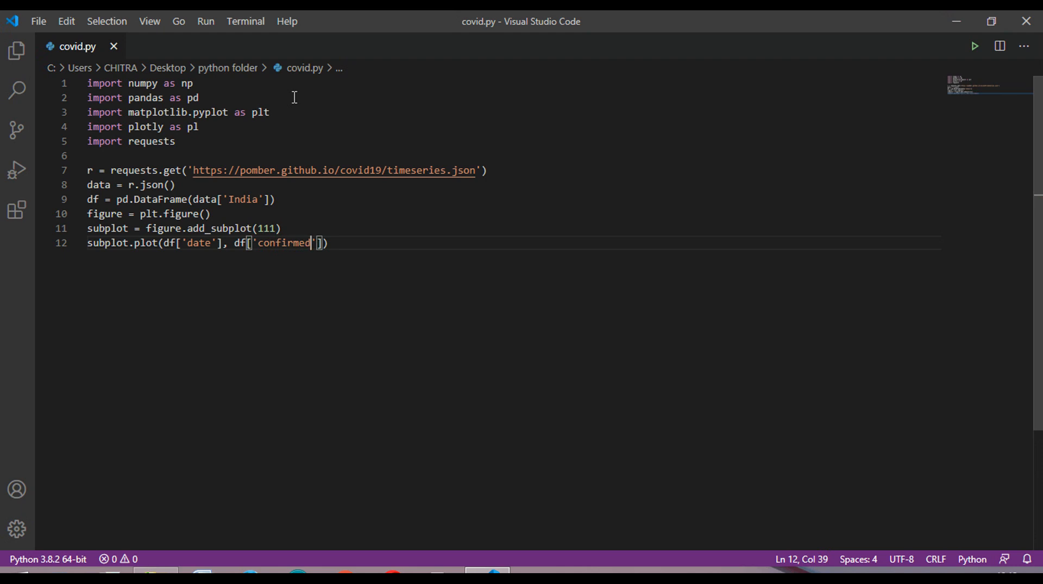
# - Finish the plot call with label='confirmed' and color='red'
pyautogui.write(',')
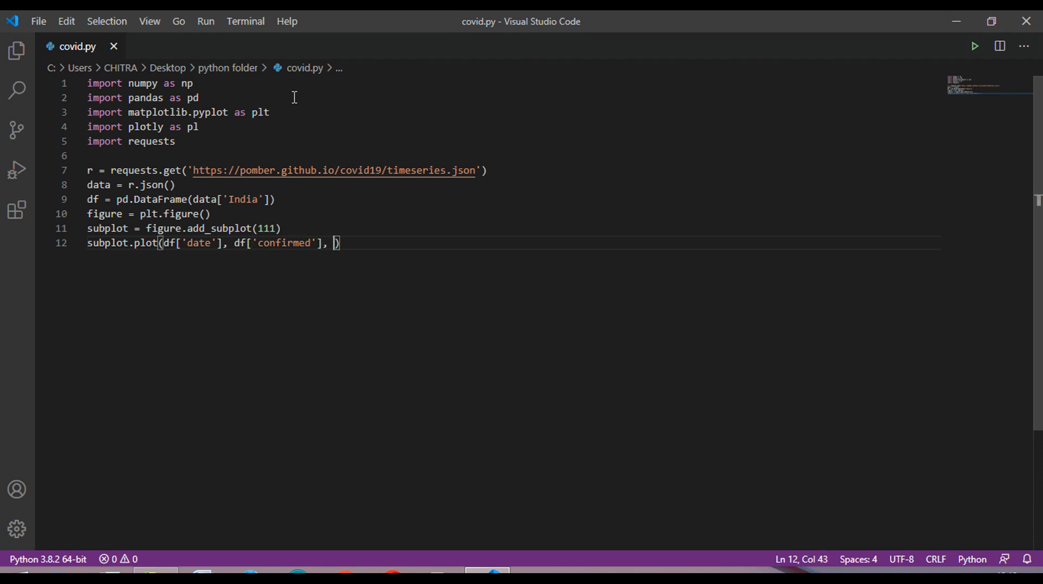
pyautogui.write('la')
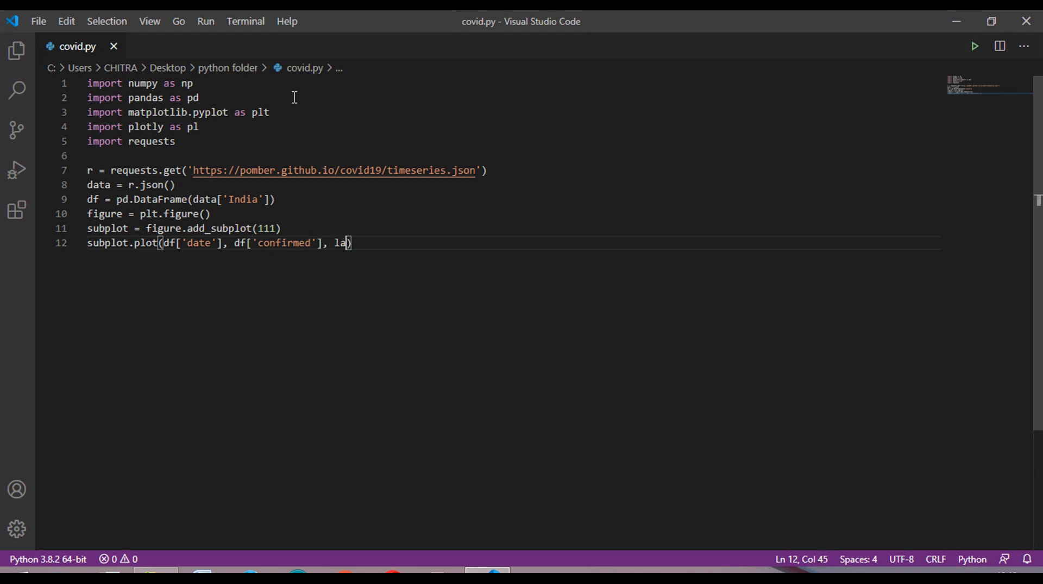
pyautogui.write('bel')
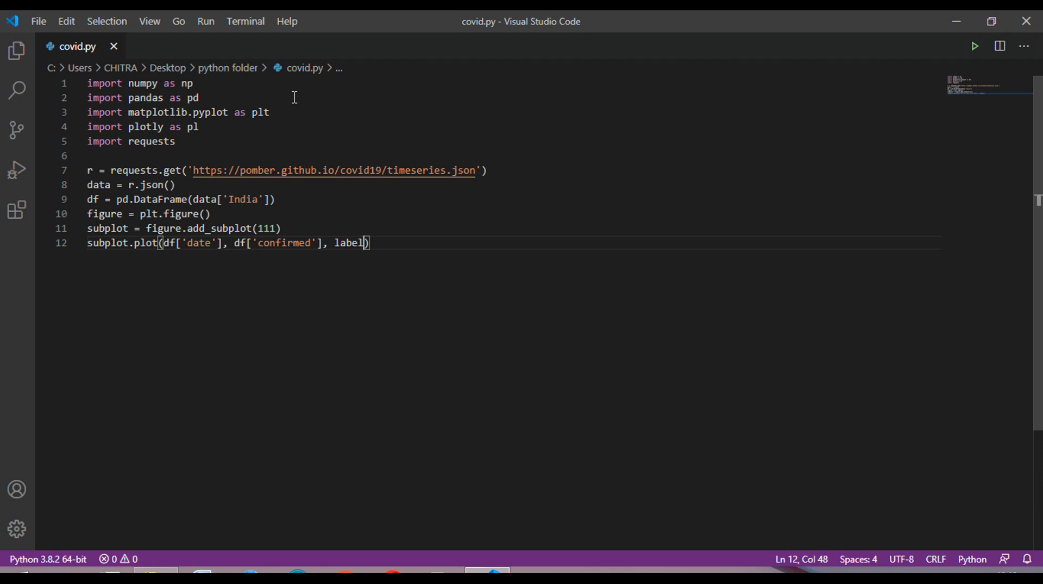
pyautogui.write('=')
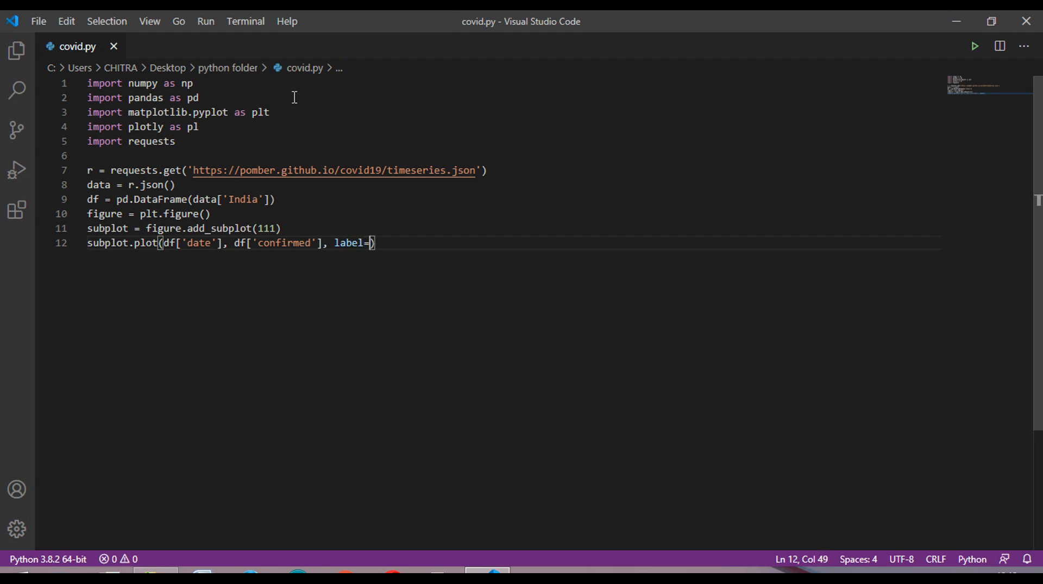
pyautogui.write("'co'")
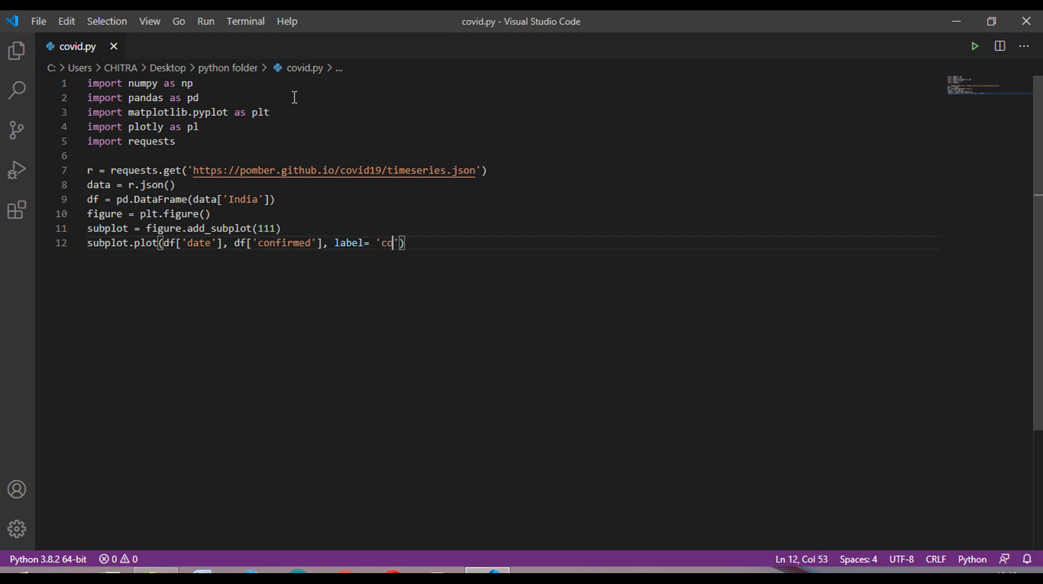
pyautogui.write('nfirmed')
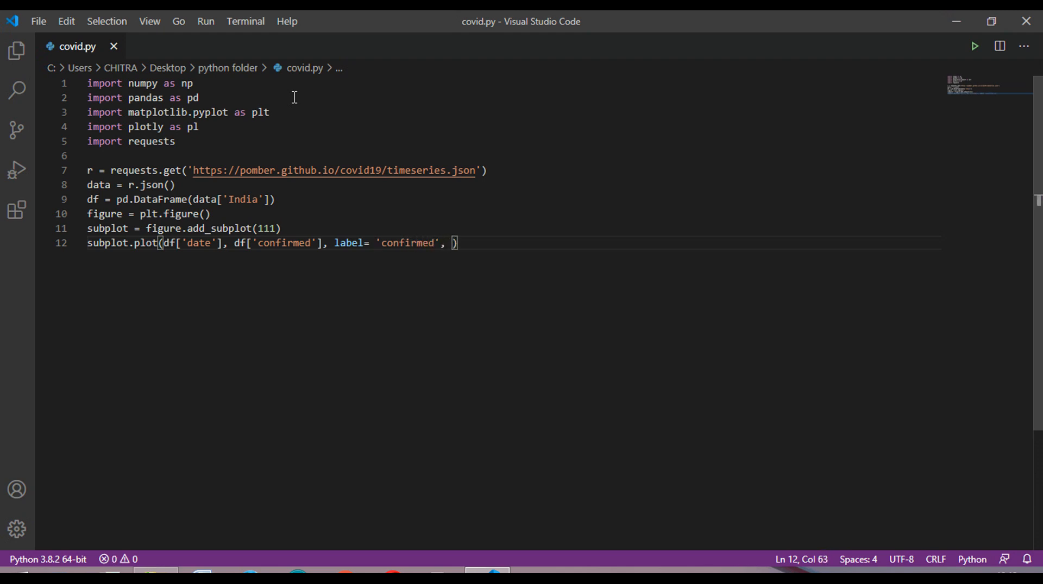
pyautogui.write('color')
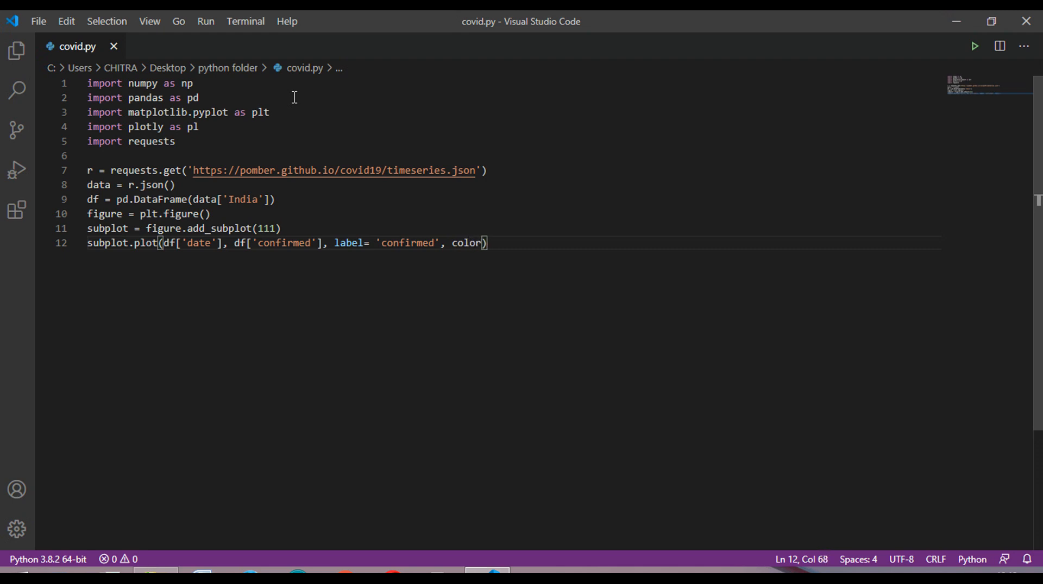
pyautogui.write("= '")
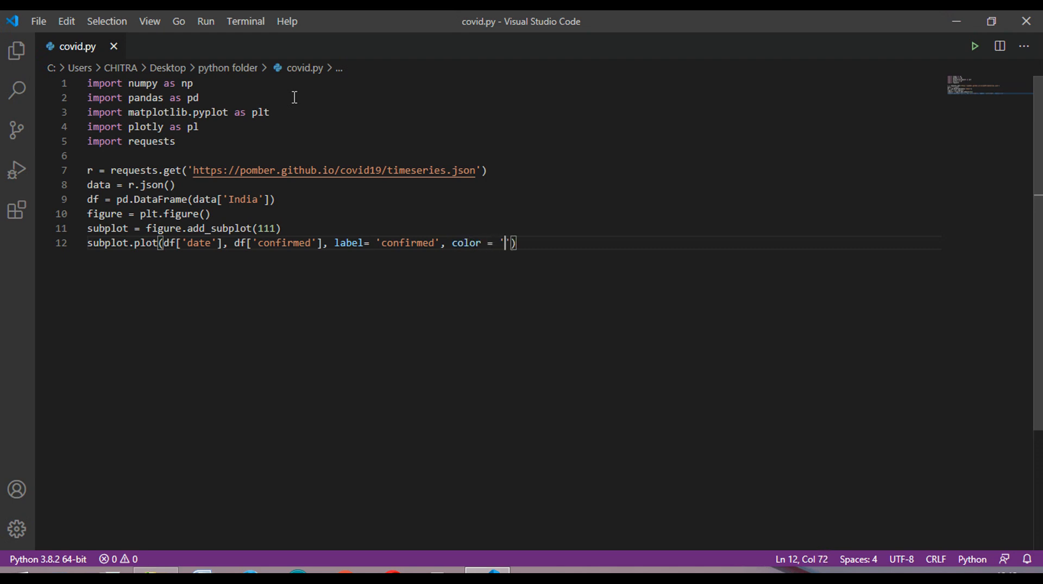
pyautogui.write('red')
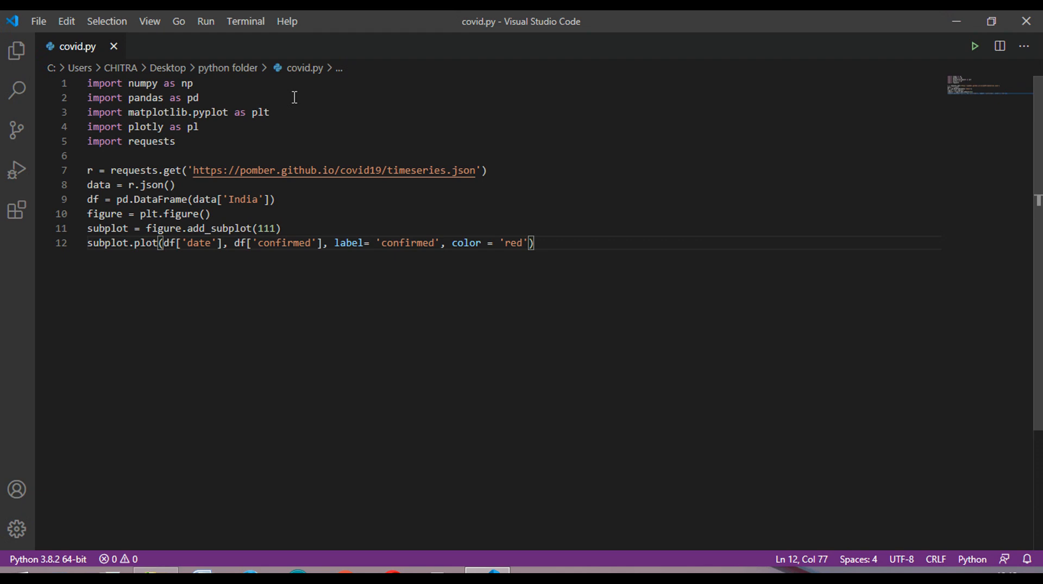
pyautogui.press('Enter')
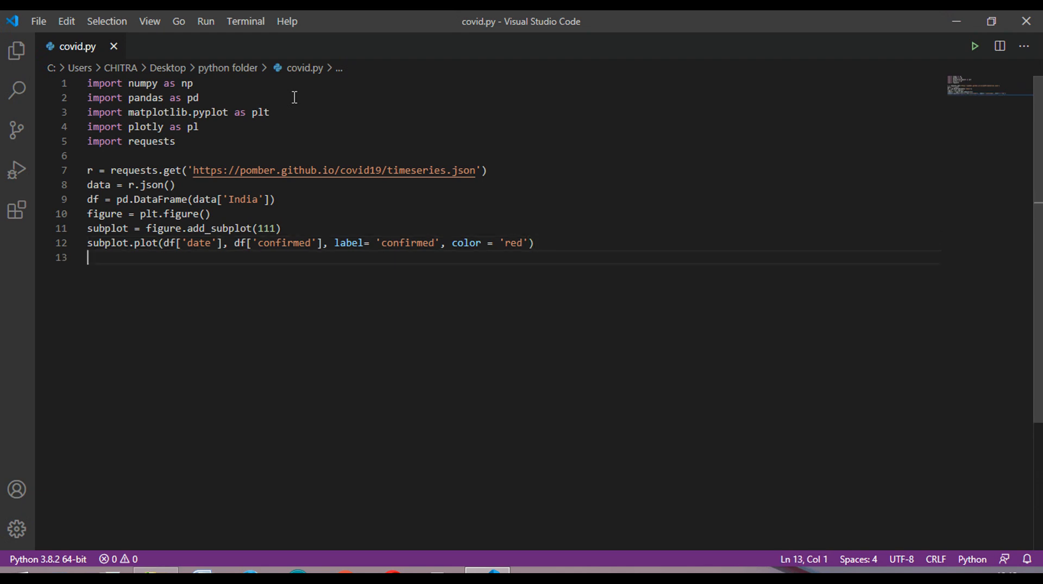
# - Add subplot.legend(loc='upperleft') to place the legend at upper left
pyautogui.write('s')
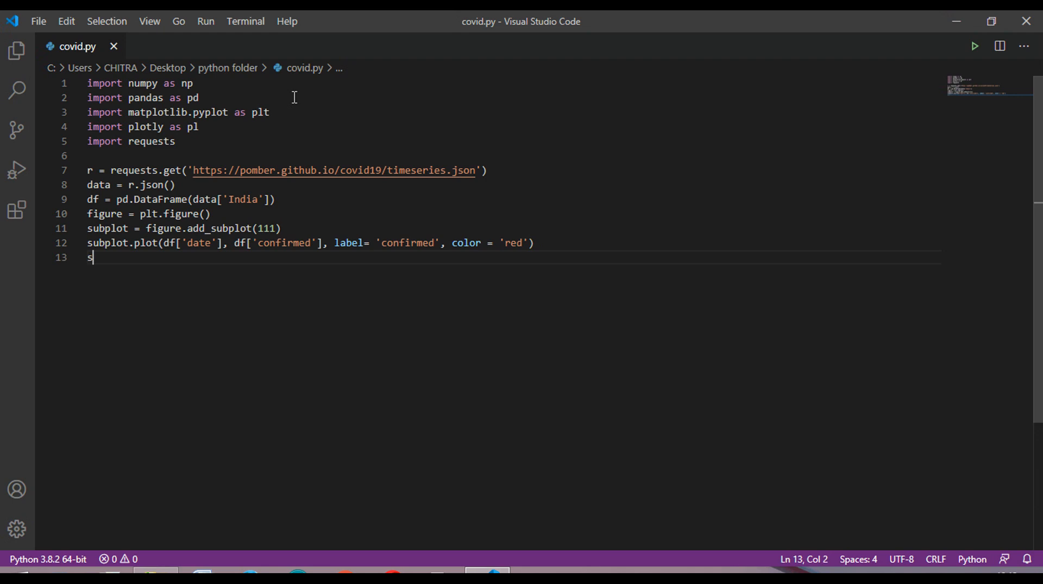
pyautogui.write('ubplot')
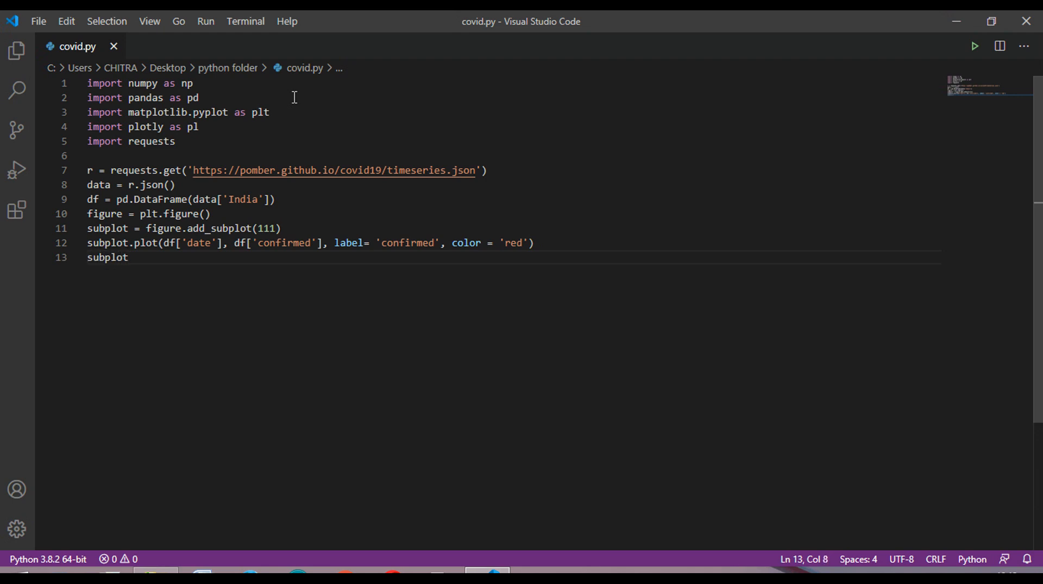
pyautogui.write('.le')
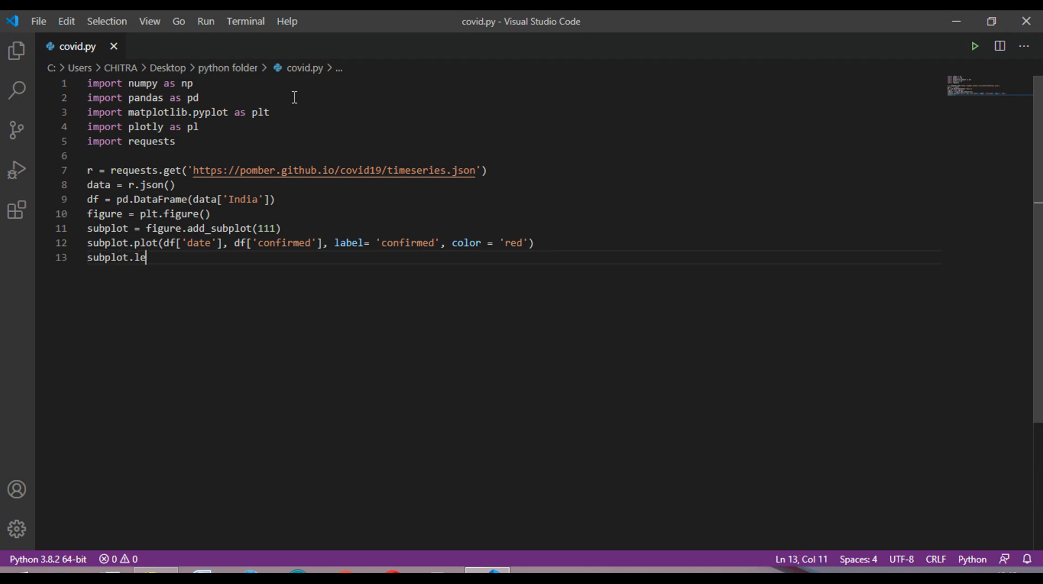
pyautogui.write('gend(loc =')
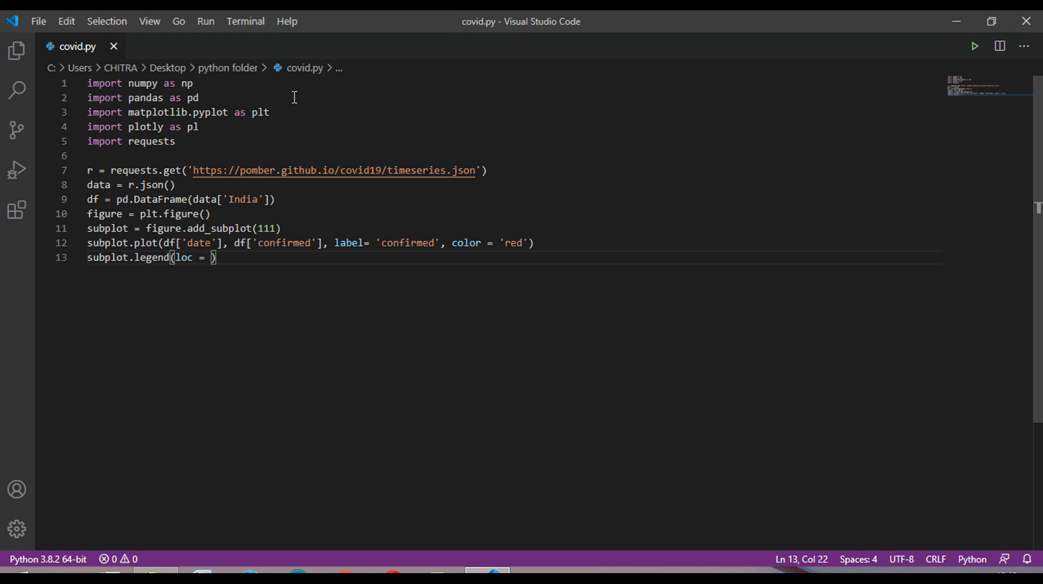
pyautogui.write("'upper'")
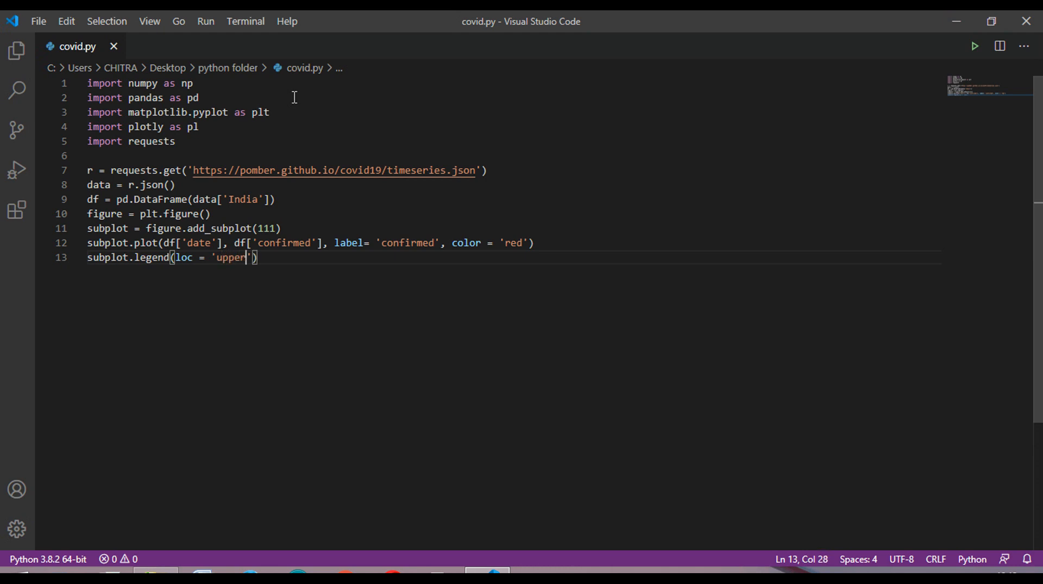
pyautogui.write('left')
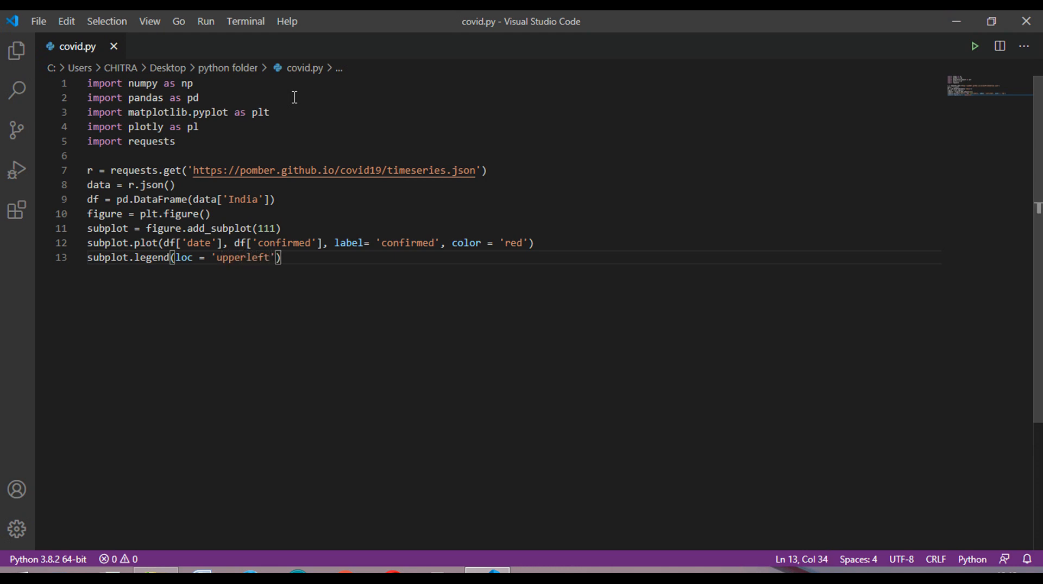
# - End the script with plt.show() to display the figure
pyautogui.write('plt')
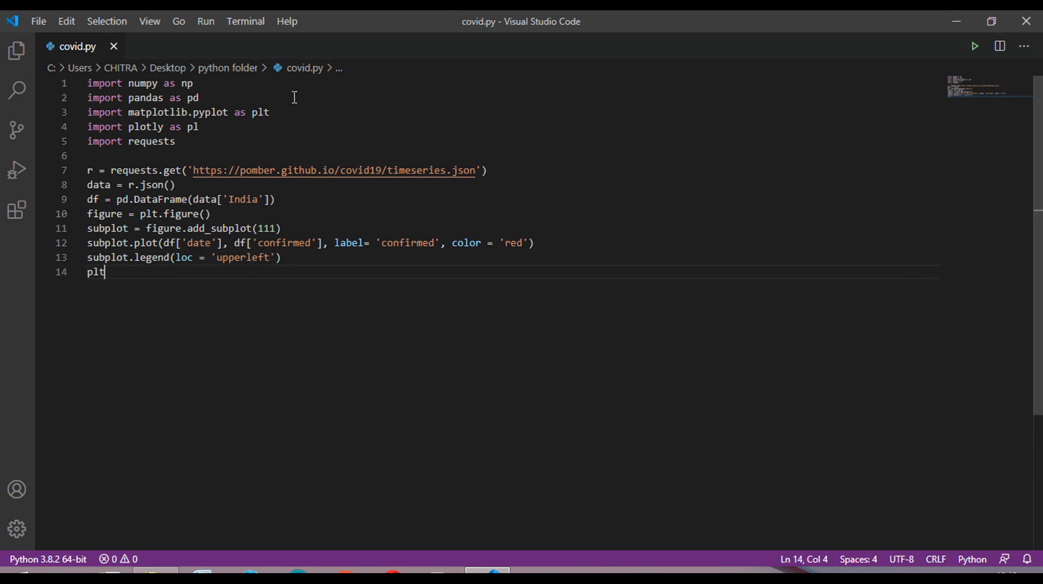
pyautogui.write('.')
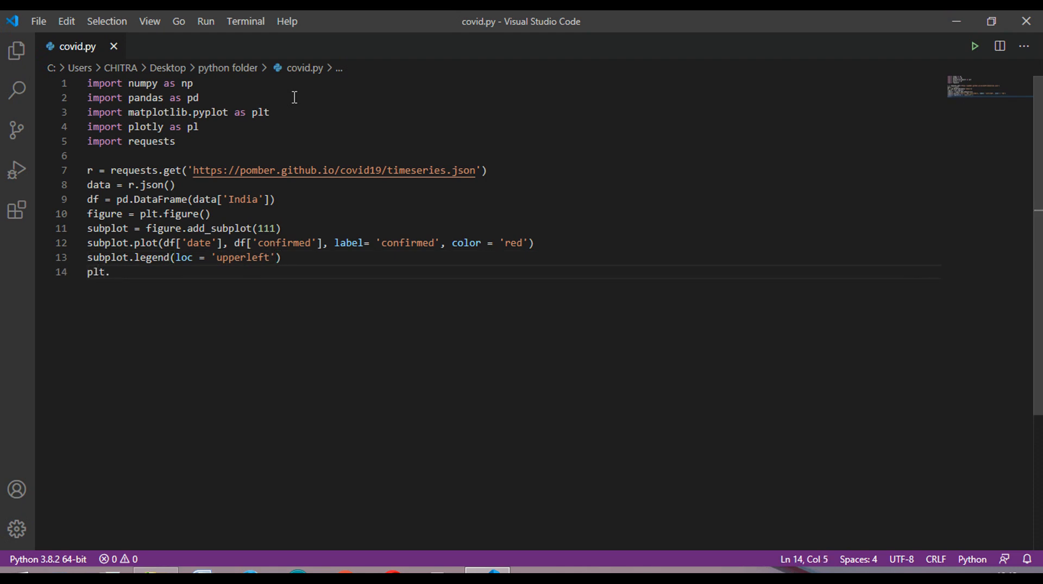
pyautogui.write('show')
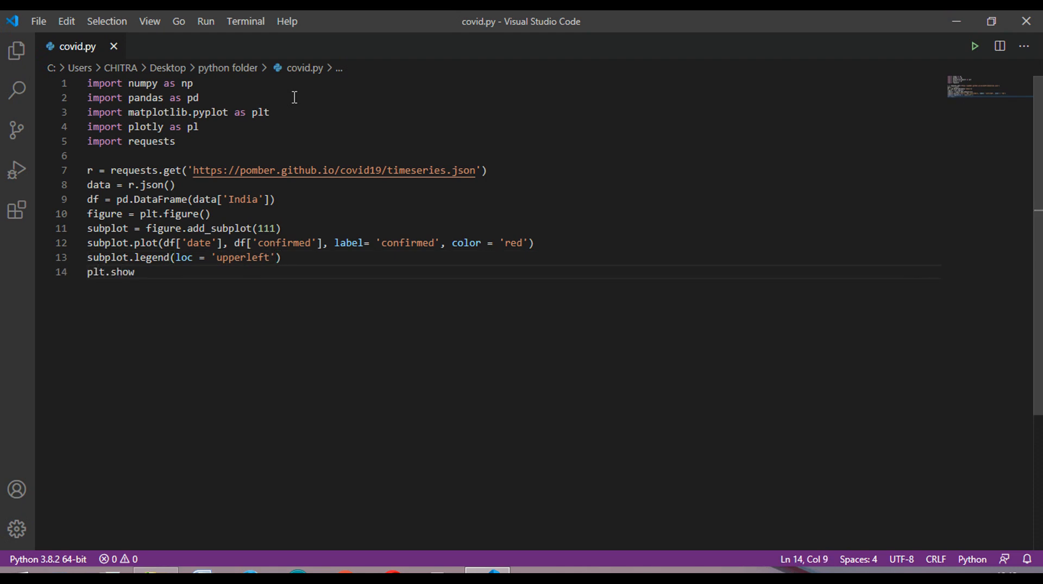
pyautogui.write('()')
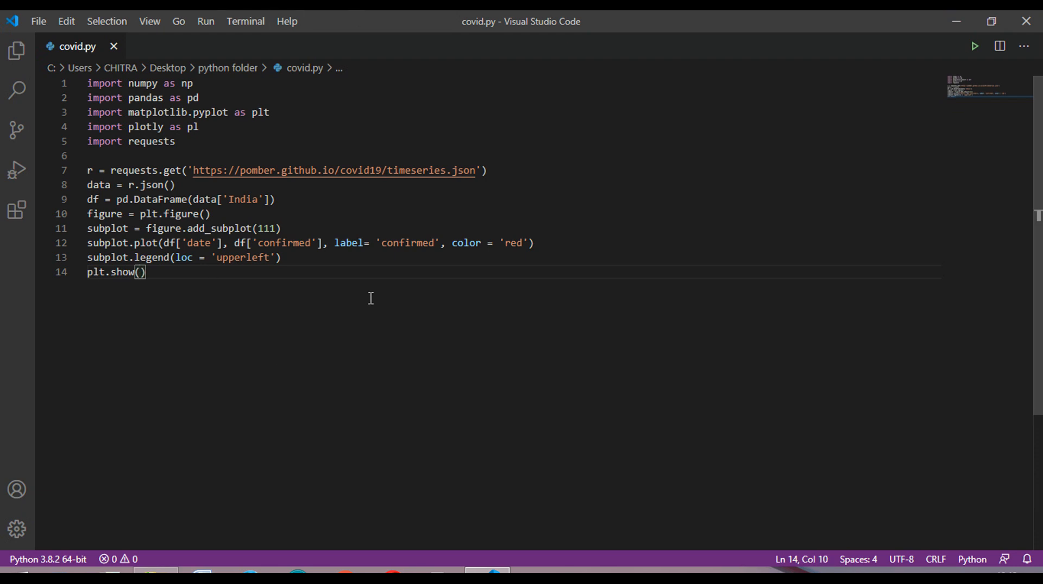
pyautogui.moveTo(114, 272)
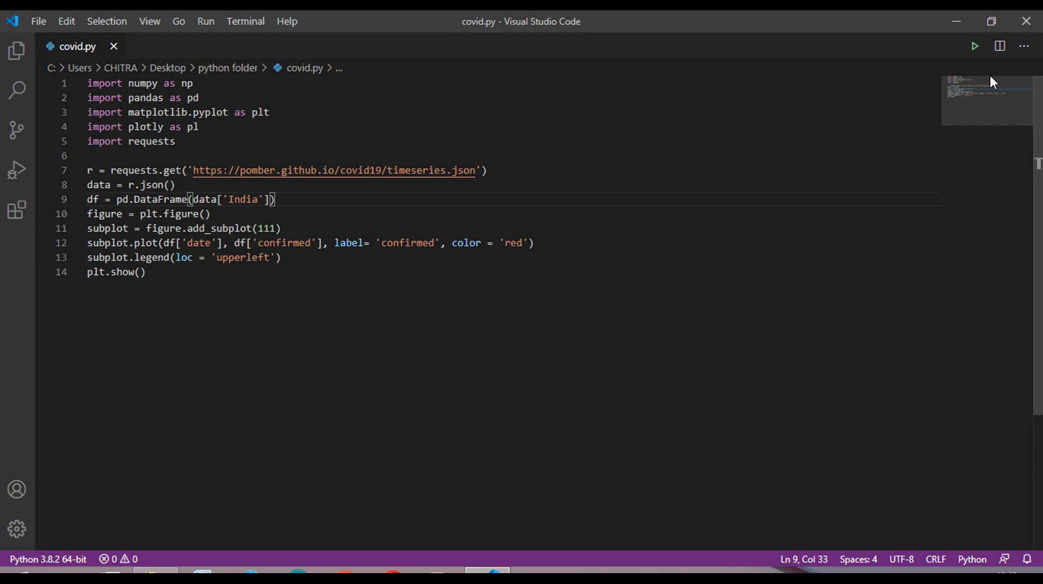
pyautogui.click(973, 46)
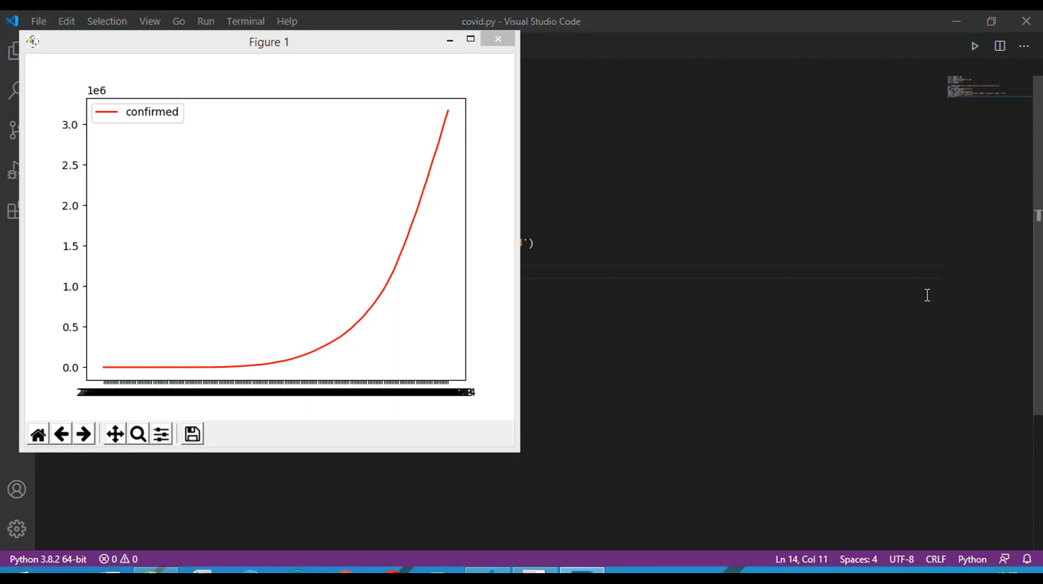
pyautogui.moveTo(395, 272)
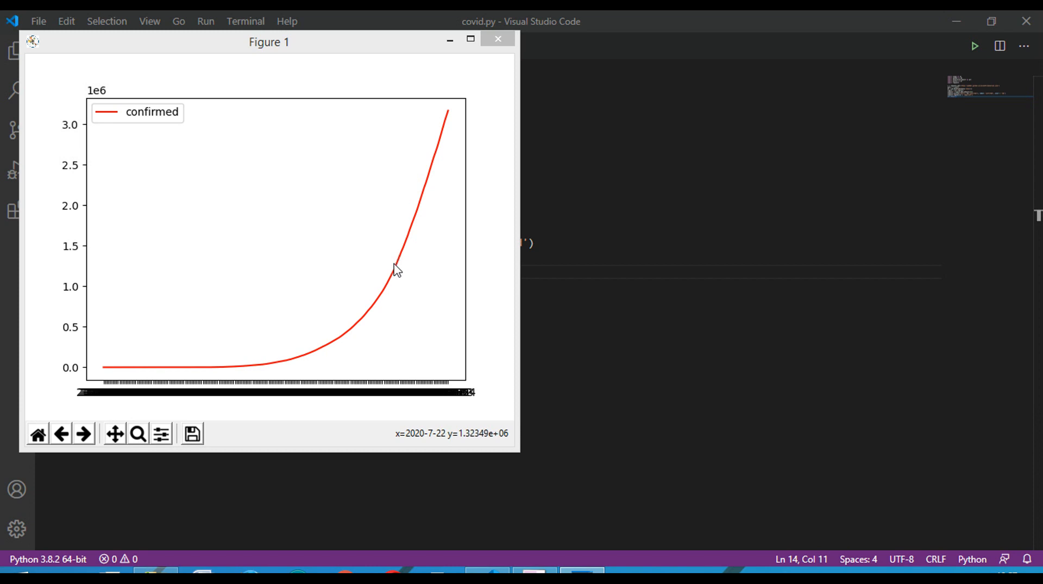
pyautogui.moveTo(350, 334)
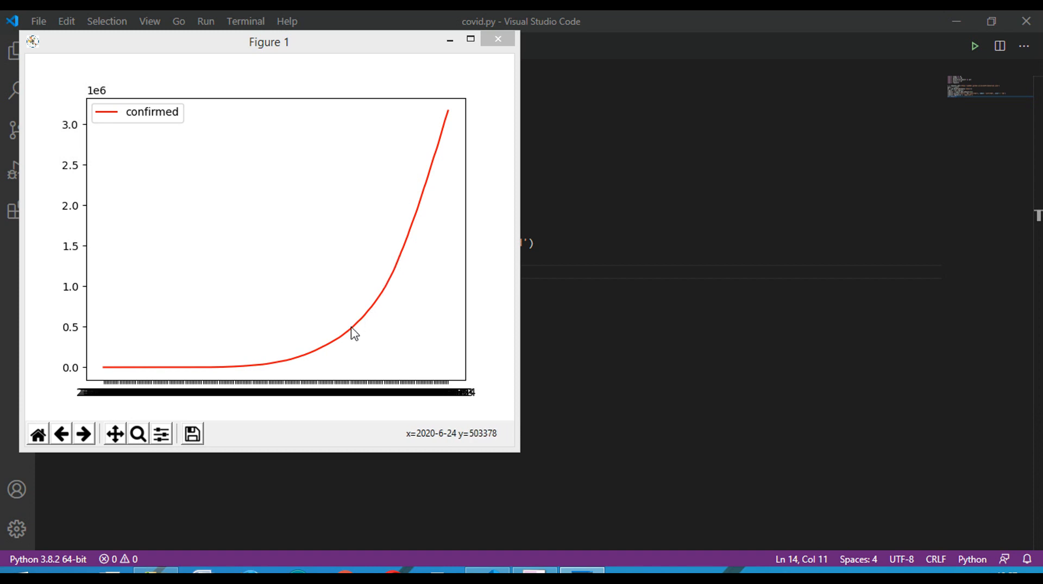
pyautogui.moveTo(417, 196)
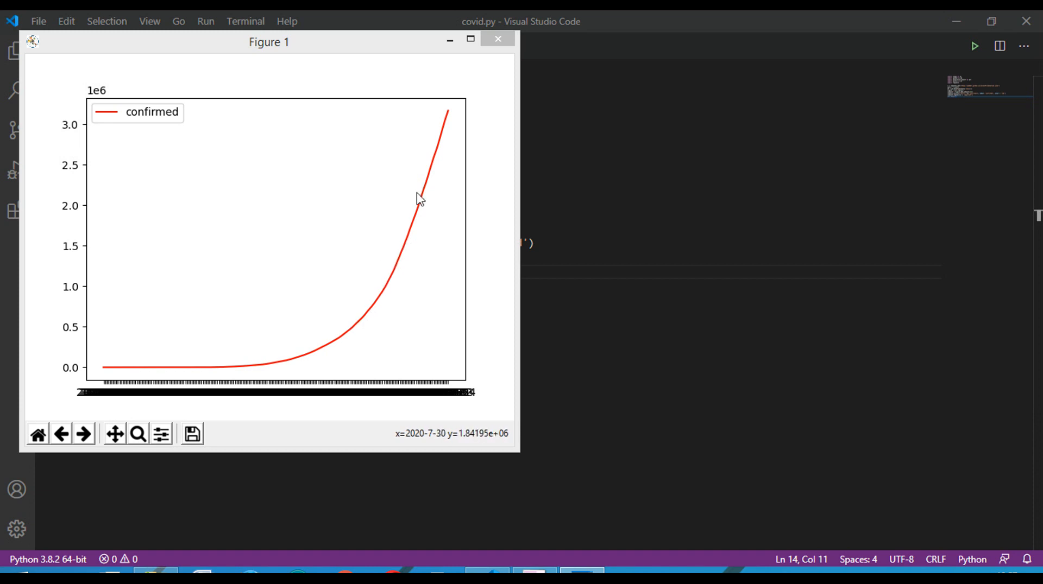
pyautogui.moveTo(398, 399)
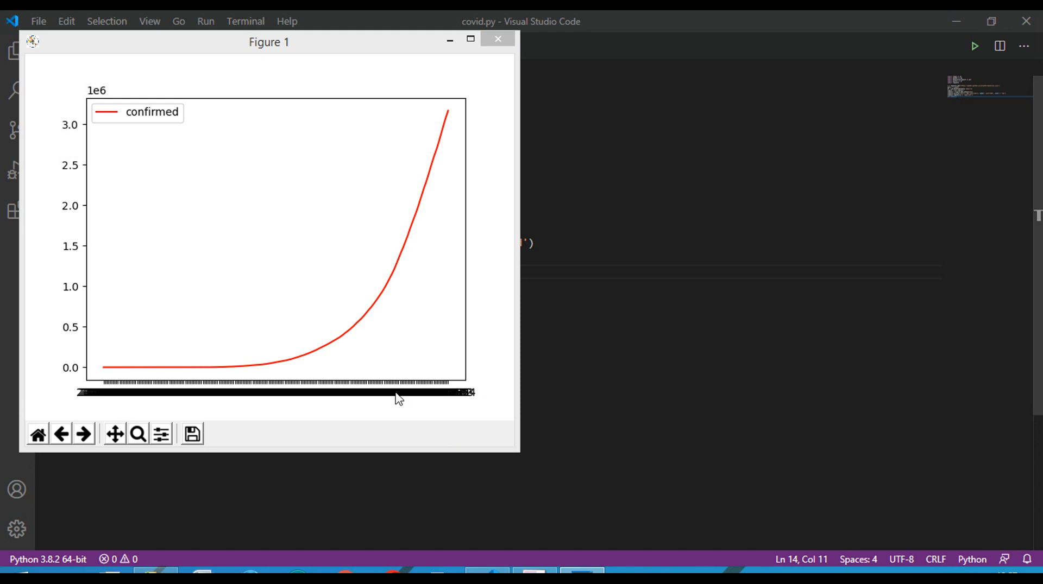
pyautogui.moveTo(172, 371)
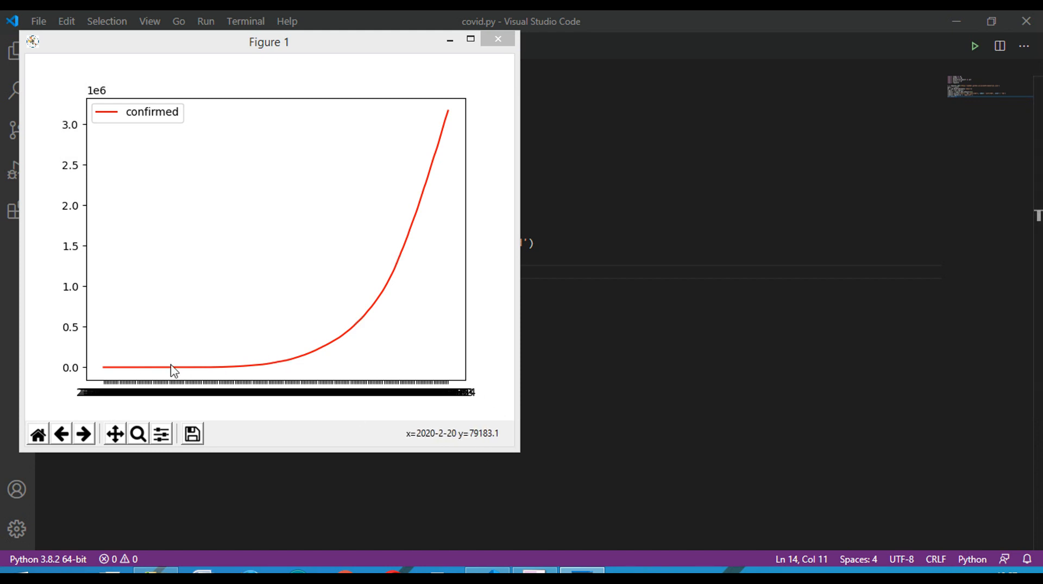
pyautogui.moveTo(489, 49)
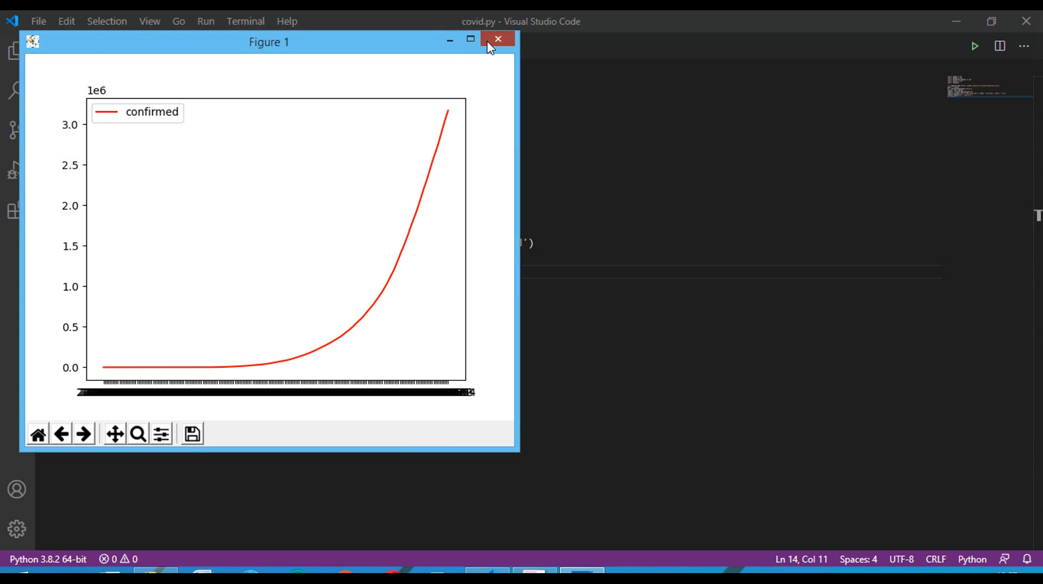
pyautogui.click(497, 39)
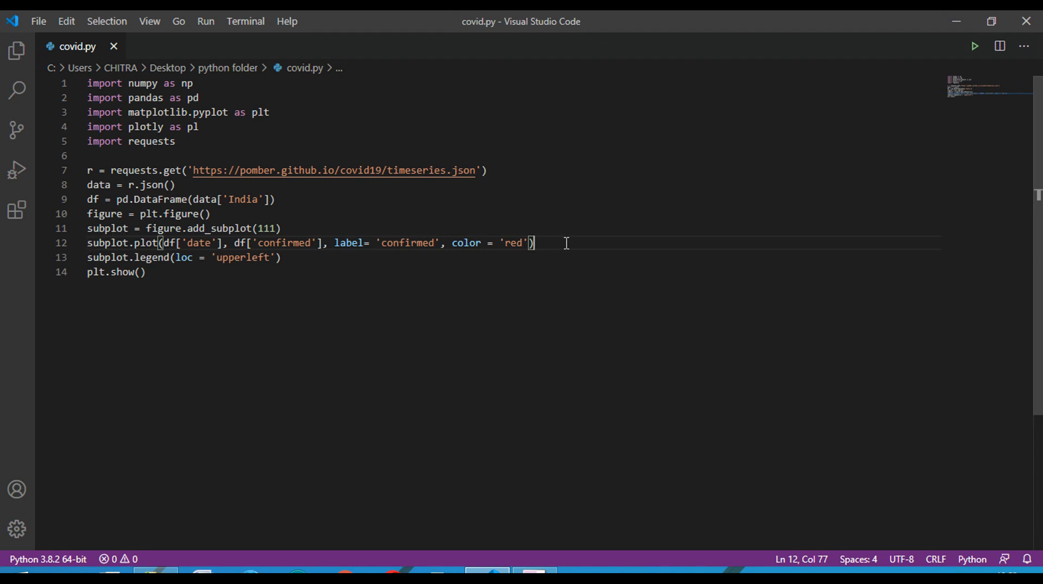
# - Duplicate the confirmed plot line onto a new line below it
pyautogui.press('Enter')
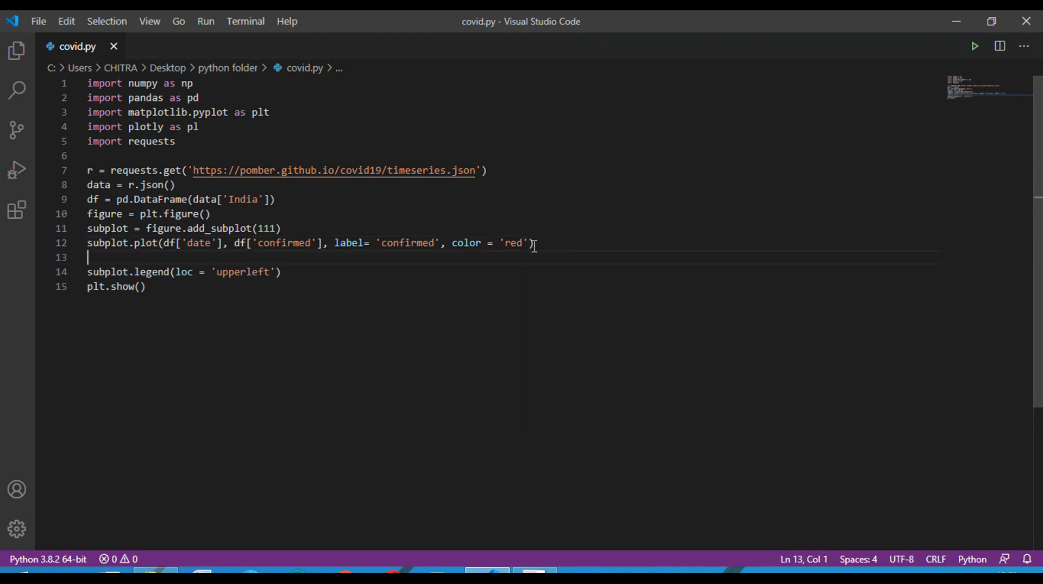
pyautogui.moveTo(532, 242); pyautogui.dragTo(93, 242)
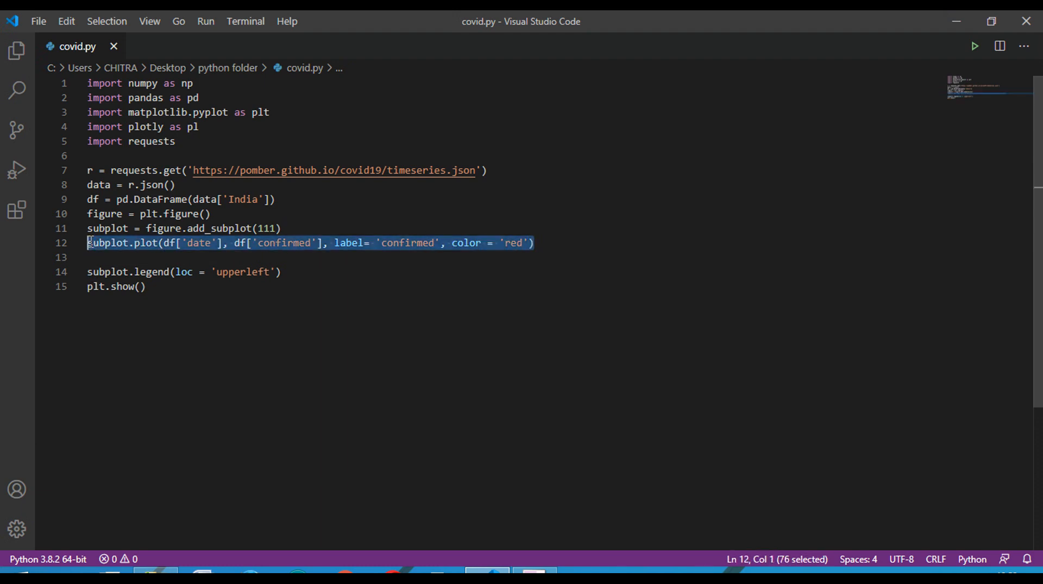
pyautogui.click(89, 257)
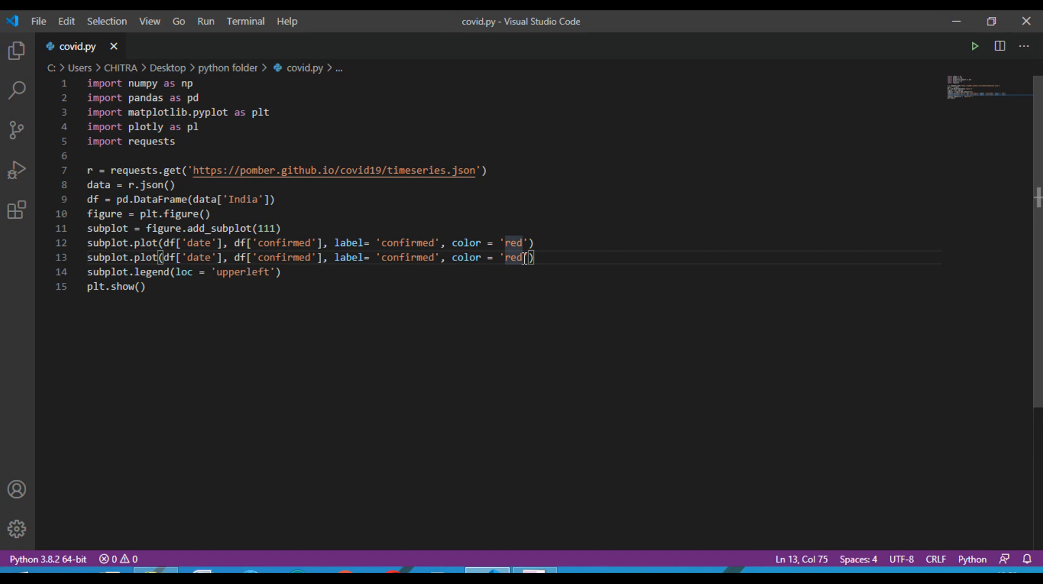
# - Change the copy to plot df['deaths'] labelled 'deaths' in blue
pyautogui.write('bl')
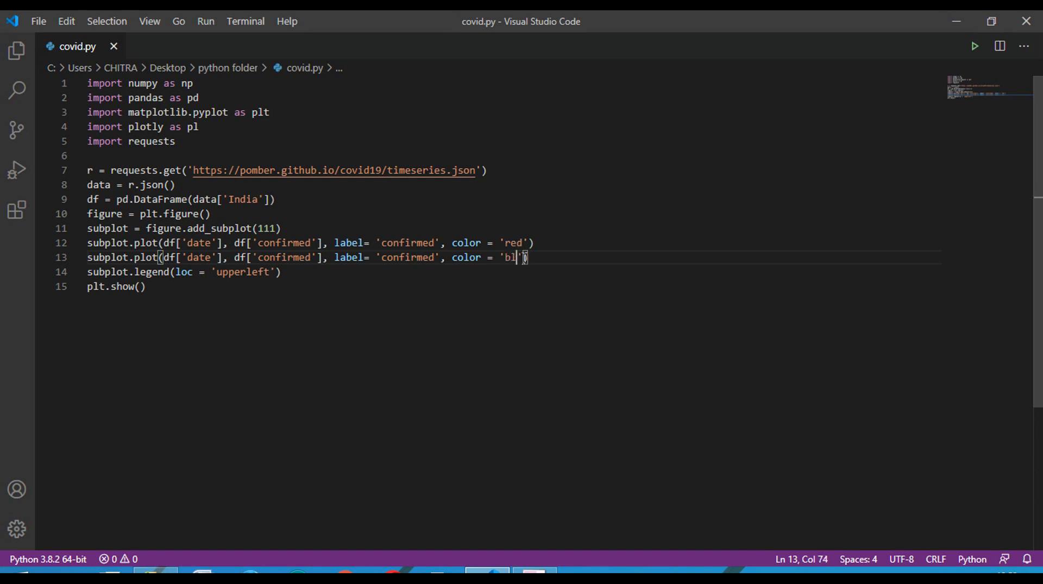
pyautogui.write('ue')
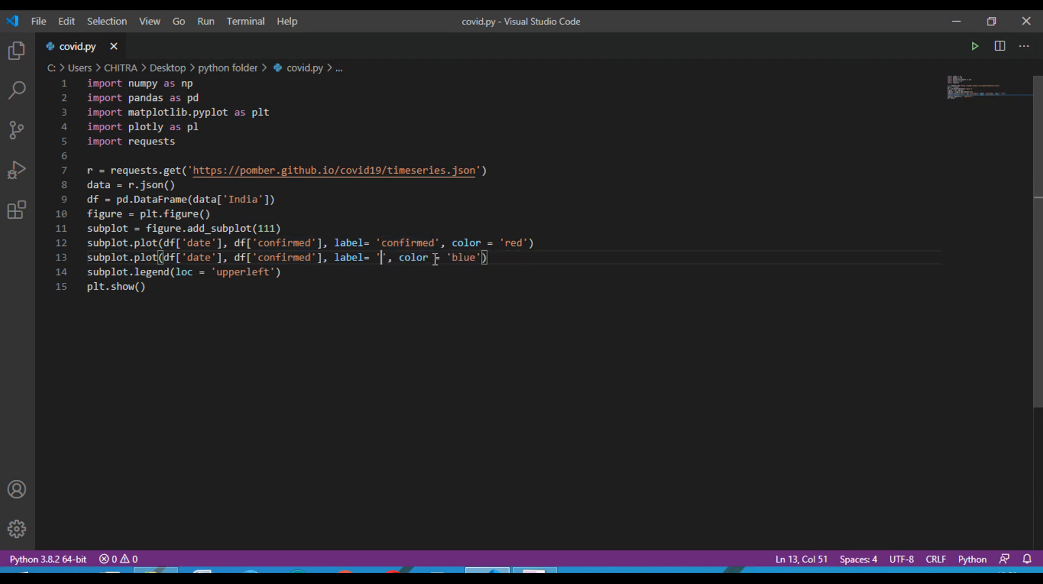
pyautogui.write('deaths')
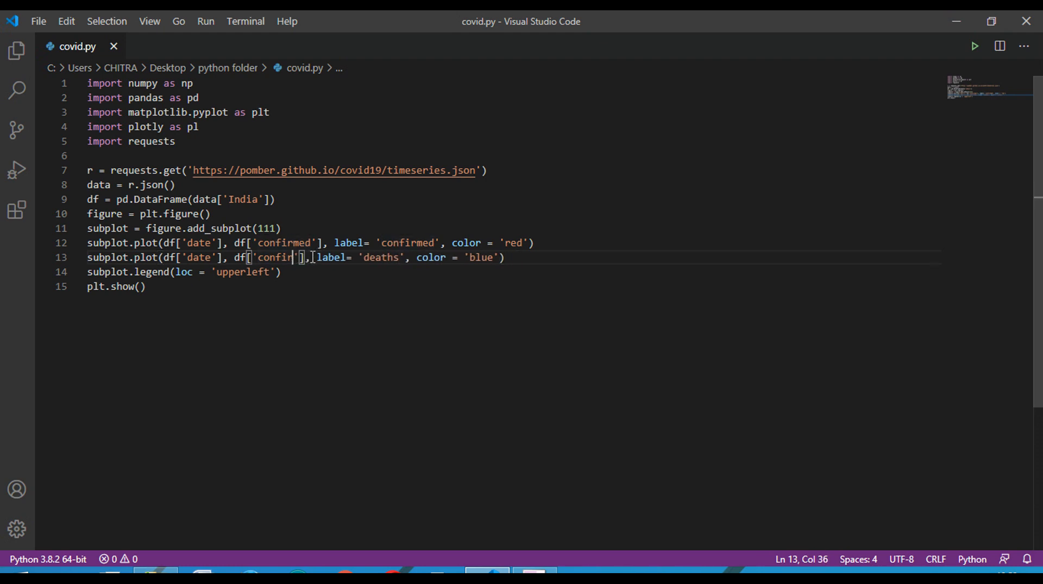
pyautogui.press('Backspace')
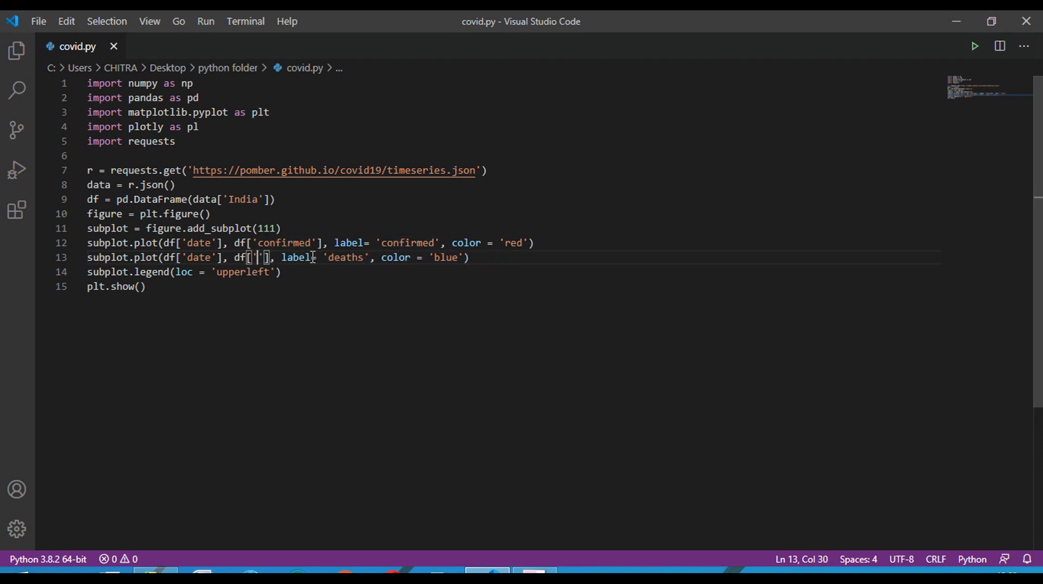
pyautogui.write('deaths')
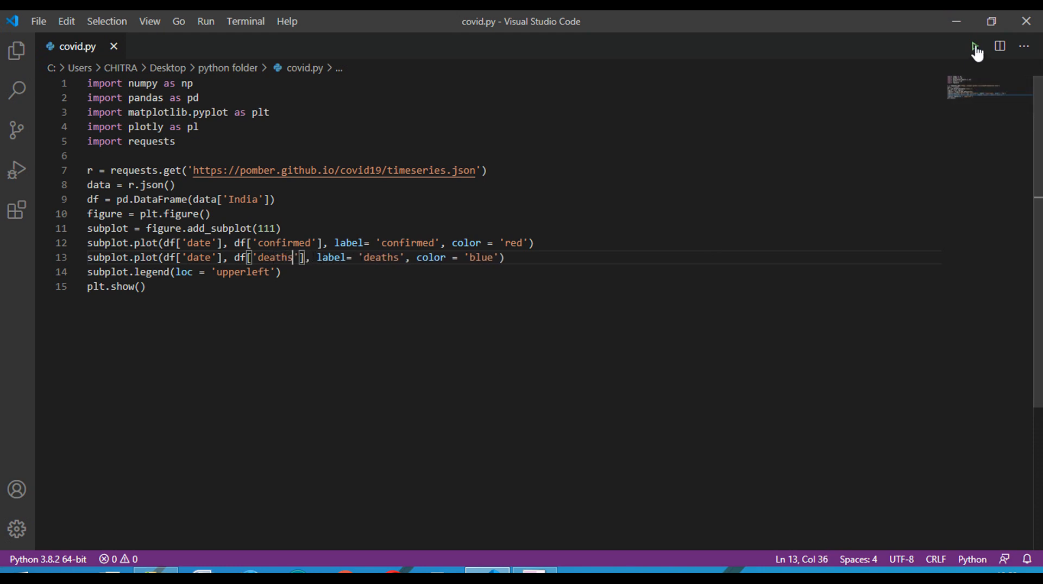
pyautogui.click(974, 45)
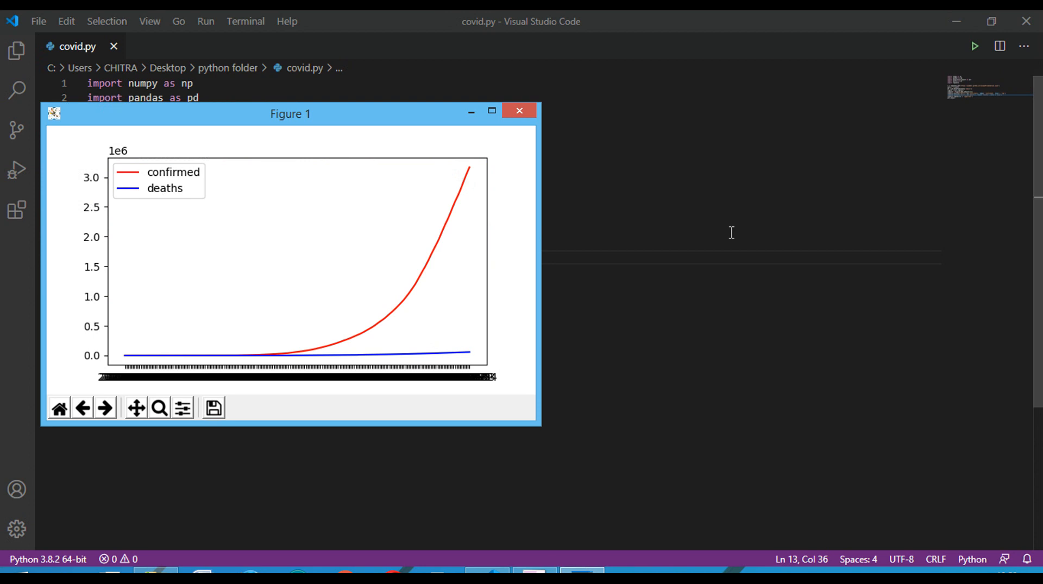
pyautogui.moveTo(425, 304)
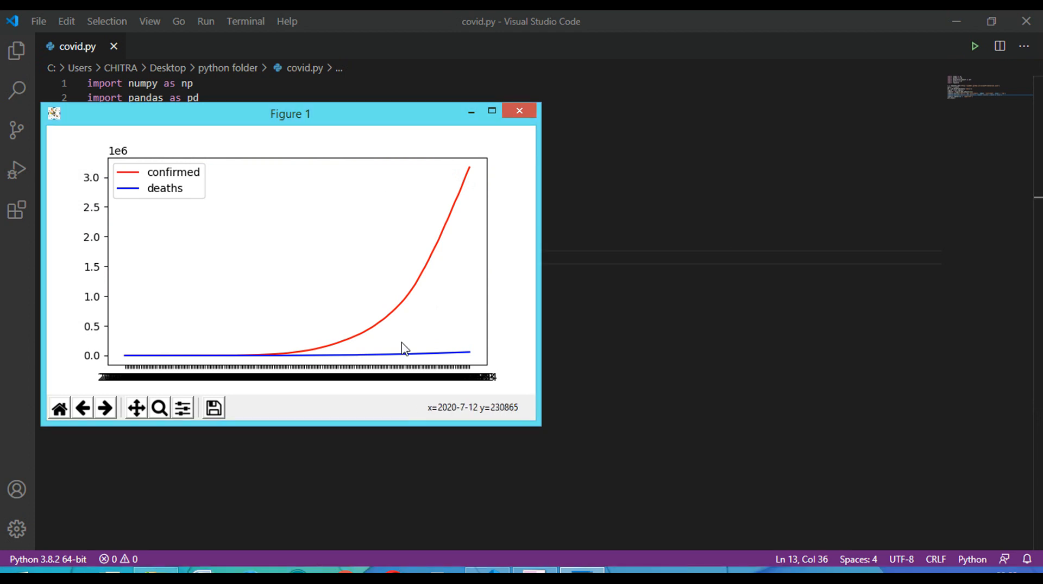
pyautogui.moveTo(381, 364)
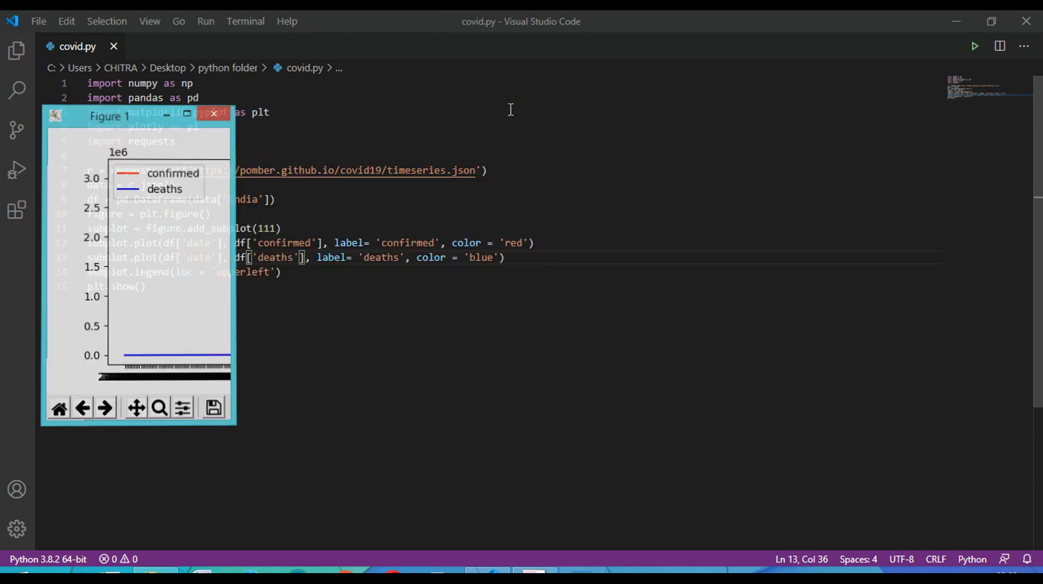
pyautogui.click(214, 113)
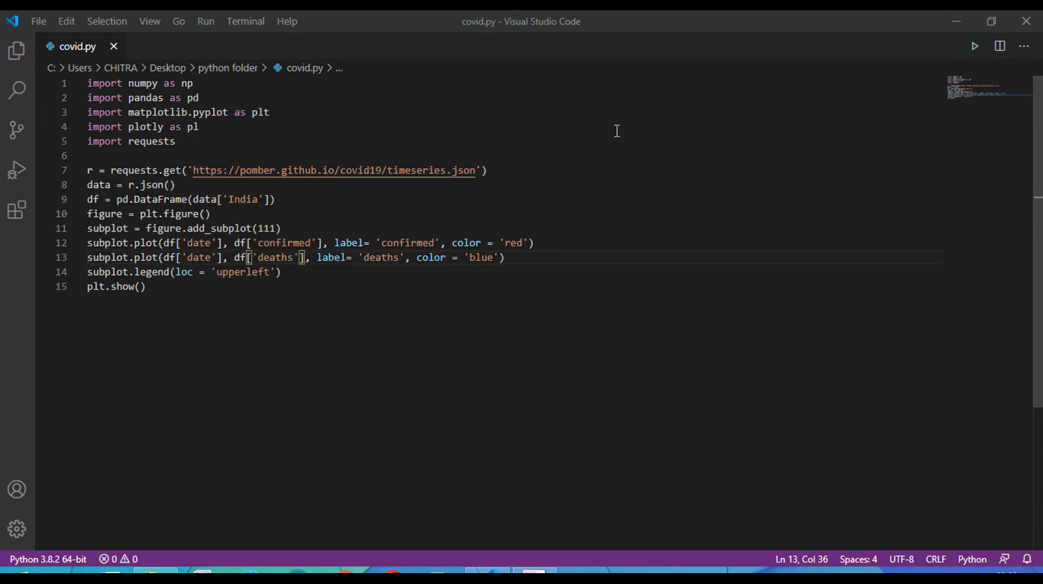